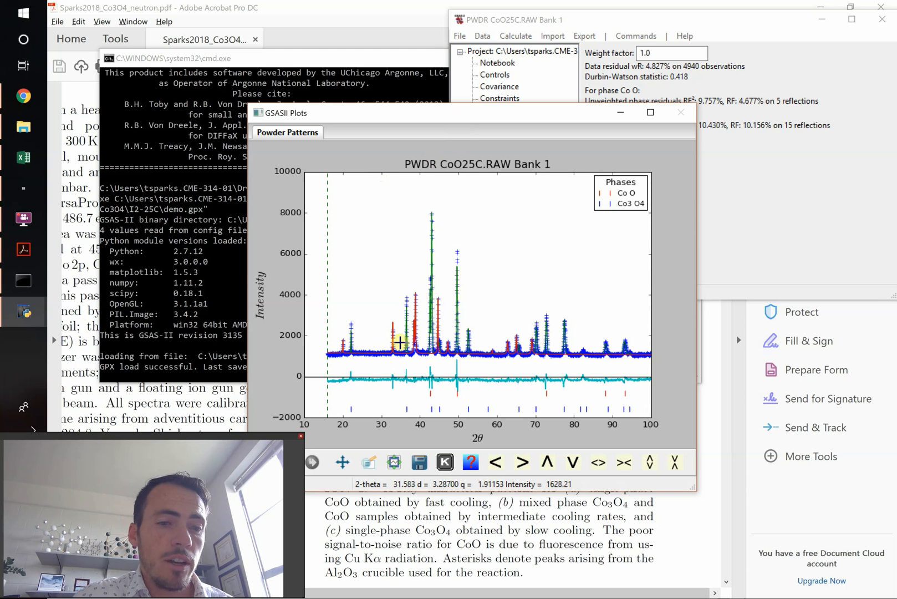
{"action": "mouse_move", "coordinate": [461, 363]}
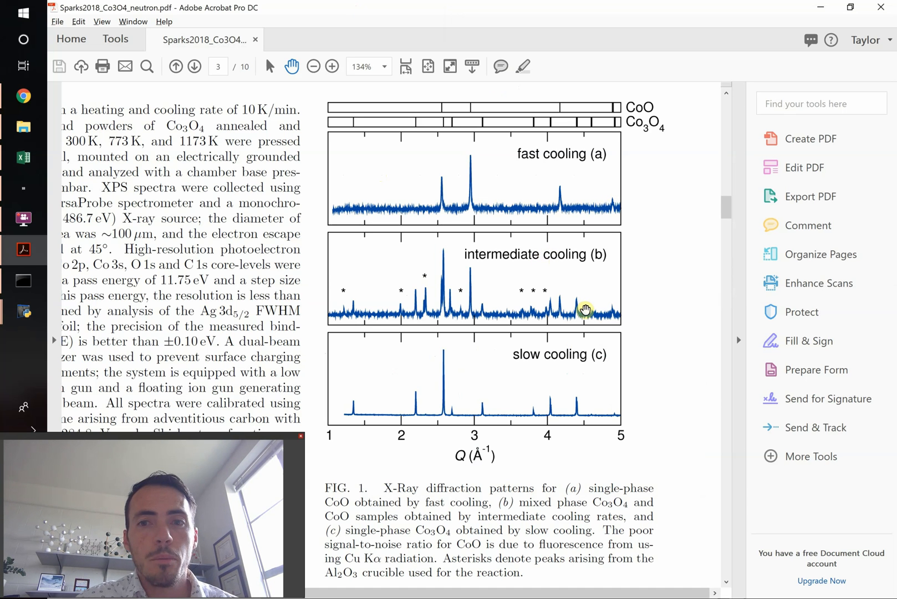
{"action": "mouse_move", "coordinate": [624, 285]}
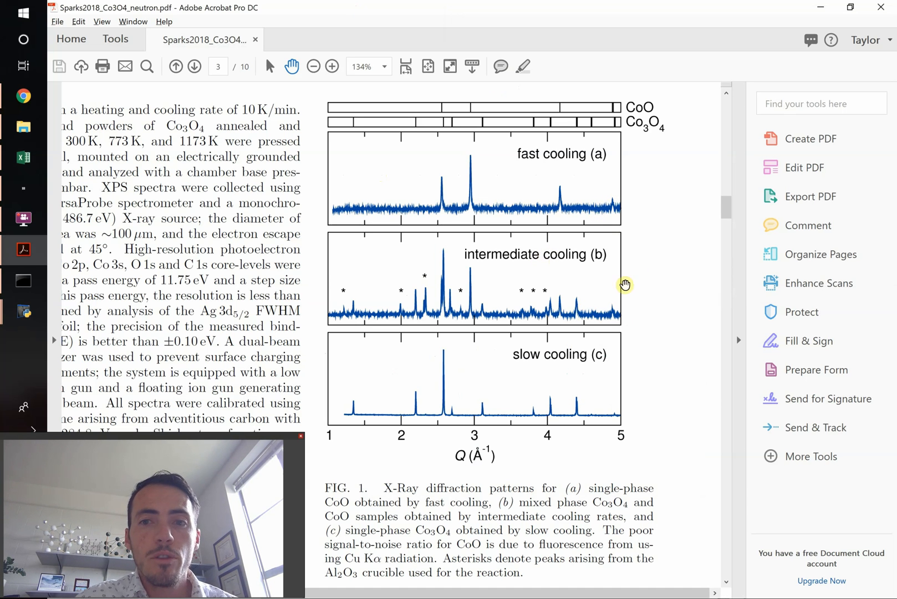
{"action": "mouse_move", "coordinate": [621, 371]}
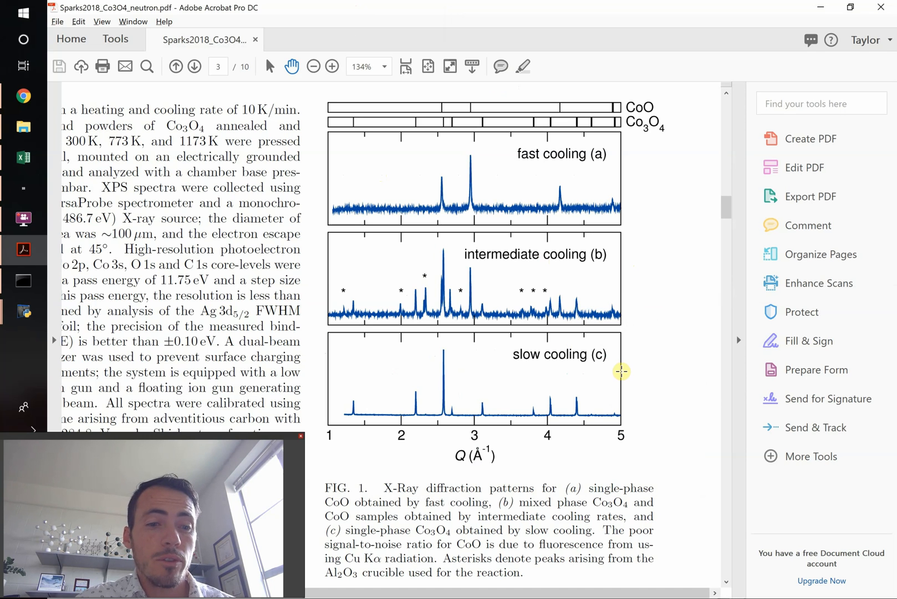
{"action": "mouse_move", "coordinate": [444, 468]}
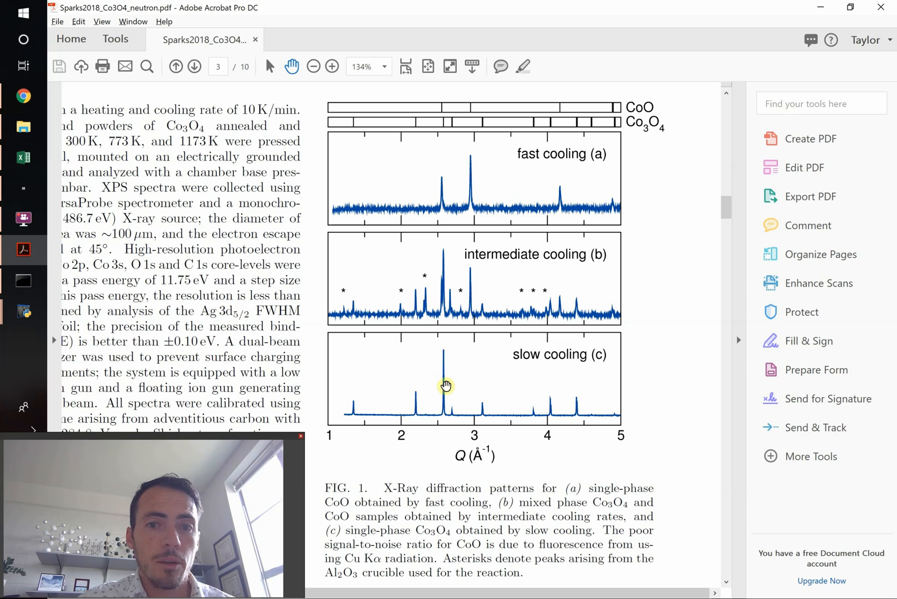
{"action": "mouse_move", "coordinate": [627, 103]}
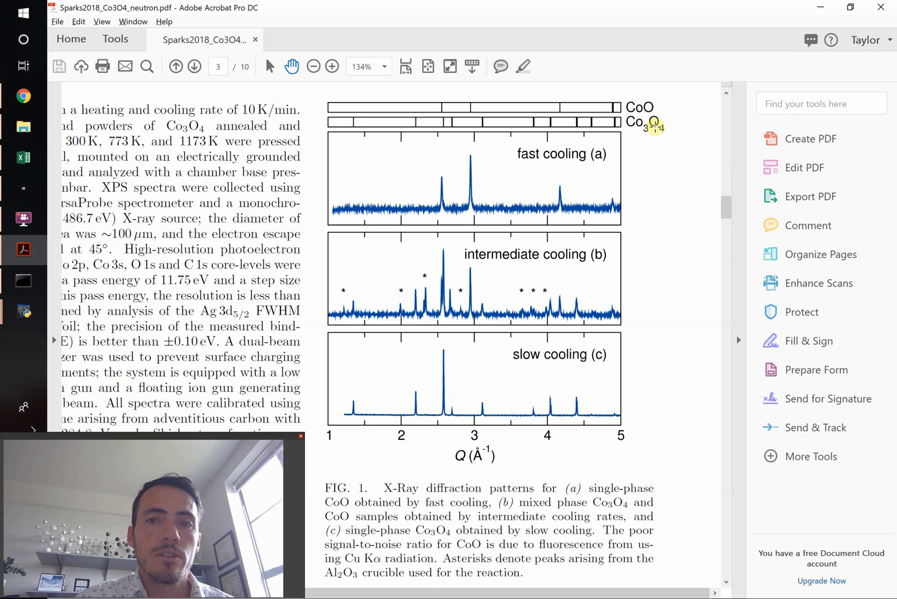
Step: After viewing FIG. 1's fast, intermediate and slow cooling patterns in Acrobat, switch to Chrome
{"action": "key", "text": "alt+tab"}
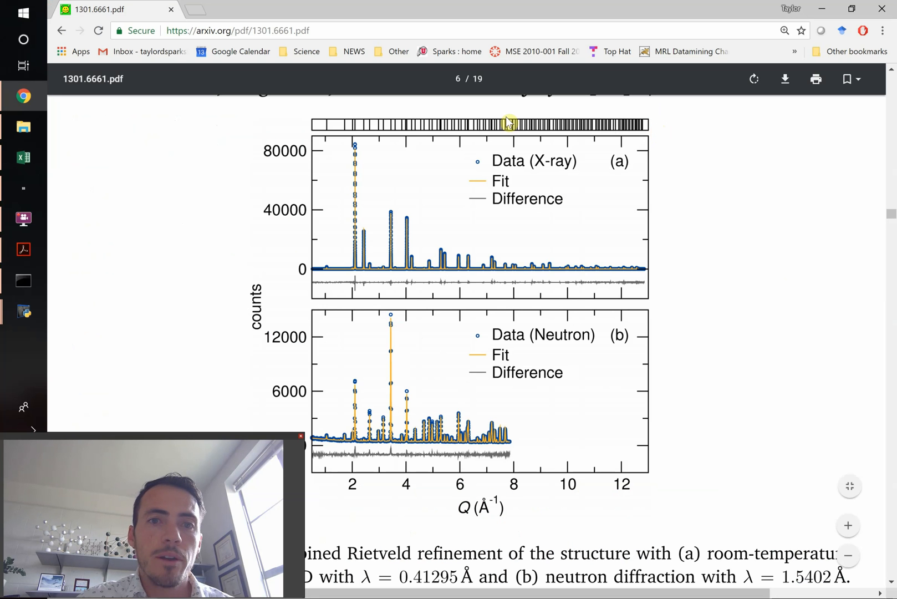
{"action": "mouse_move", "coordinate": [571, 171]}
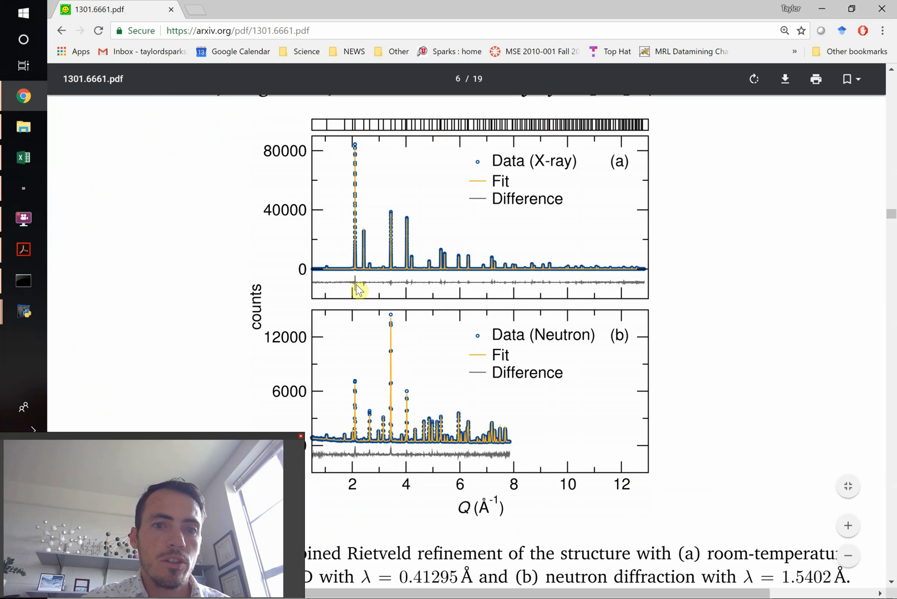
{"action": "mouse_move", "coordinate": [407, 380]}
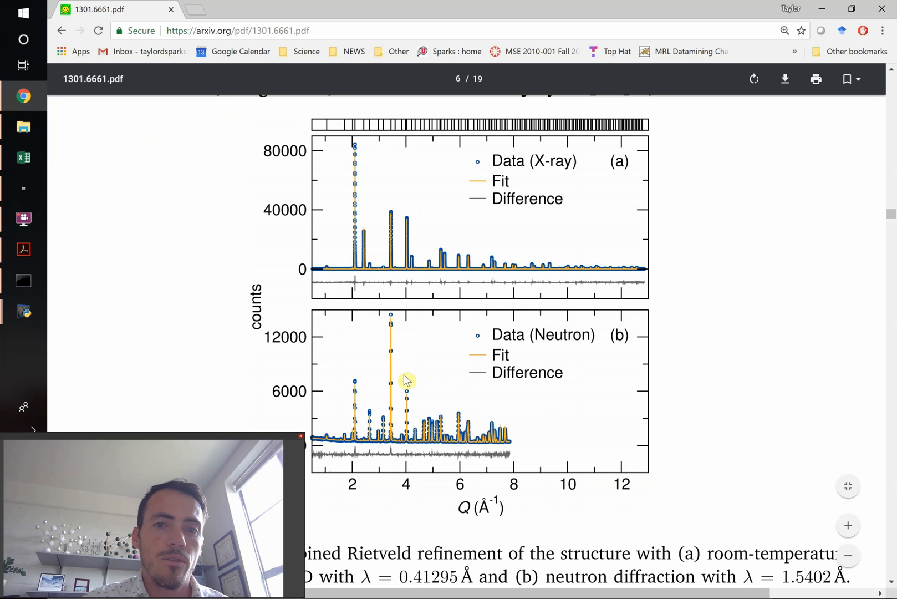
{"action": "mouse_move", "coordinate": [437, 409]}
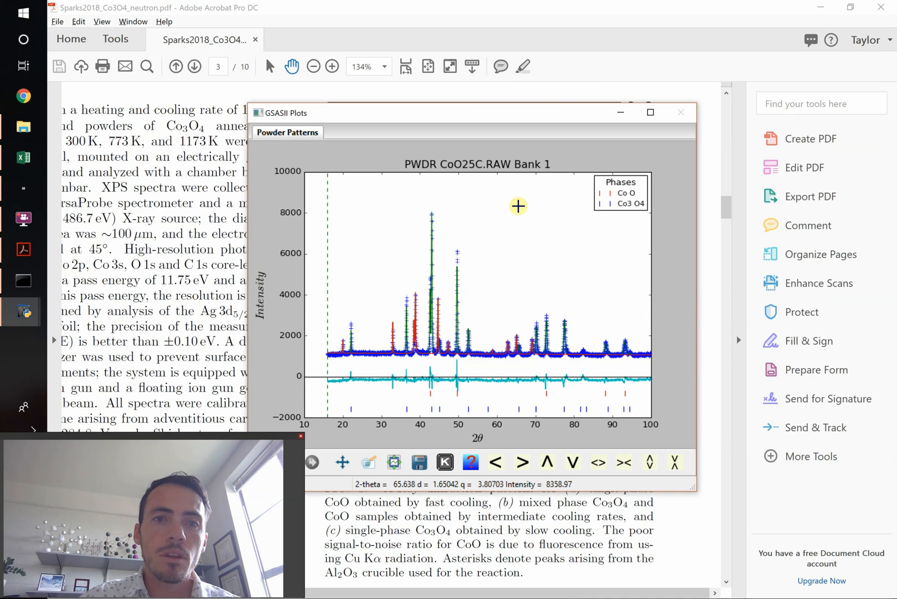
Step: Export the CoO25C refined powder data as a CSV file onto the Desktop
{"action": "left_click", "coordinate": [527, 133]}
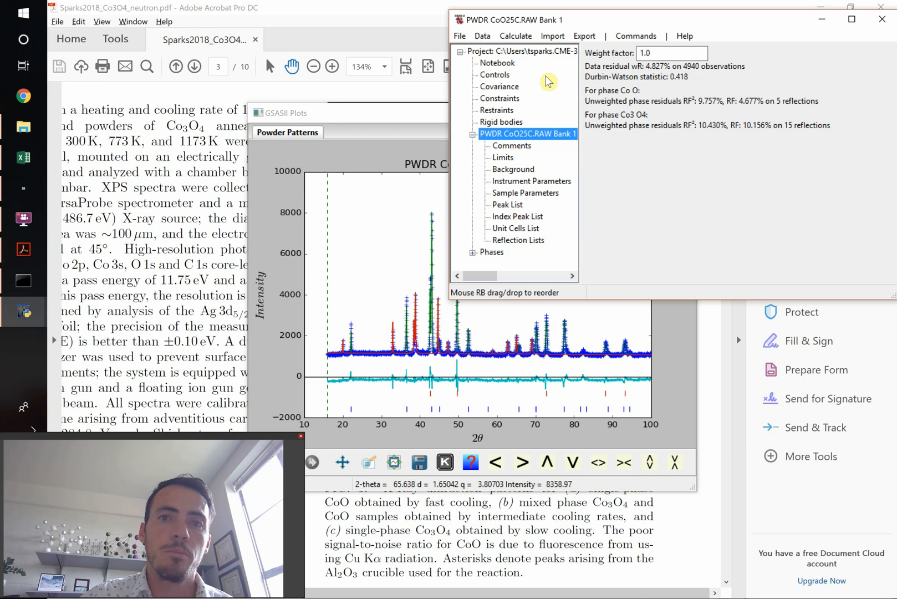
{"action": "mouse_move", "coordinate": [553, 36]}
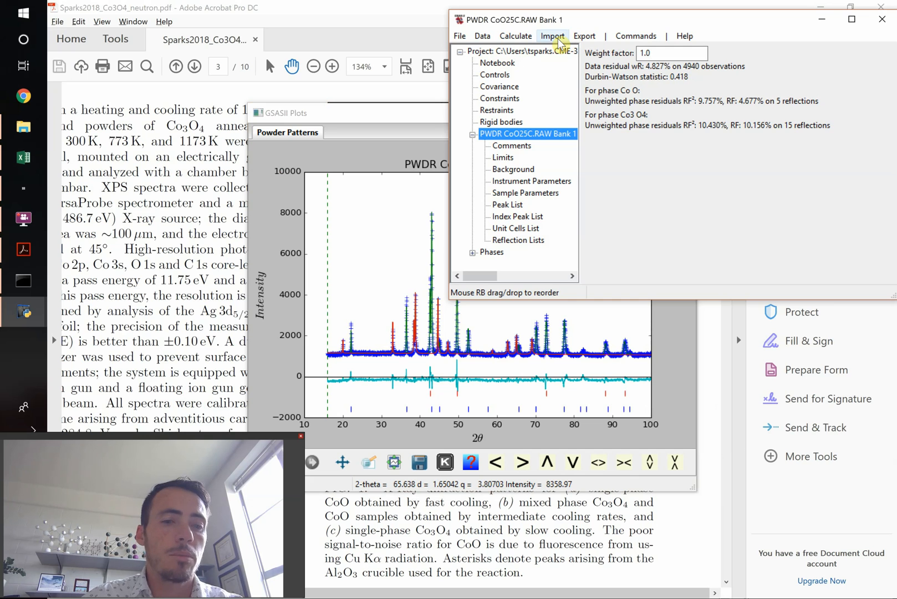
{"action": "left_click", "coordinate": [584, 36]}
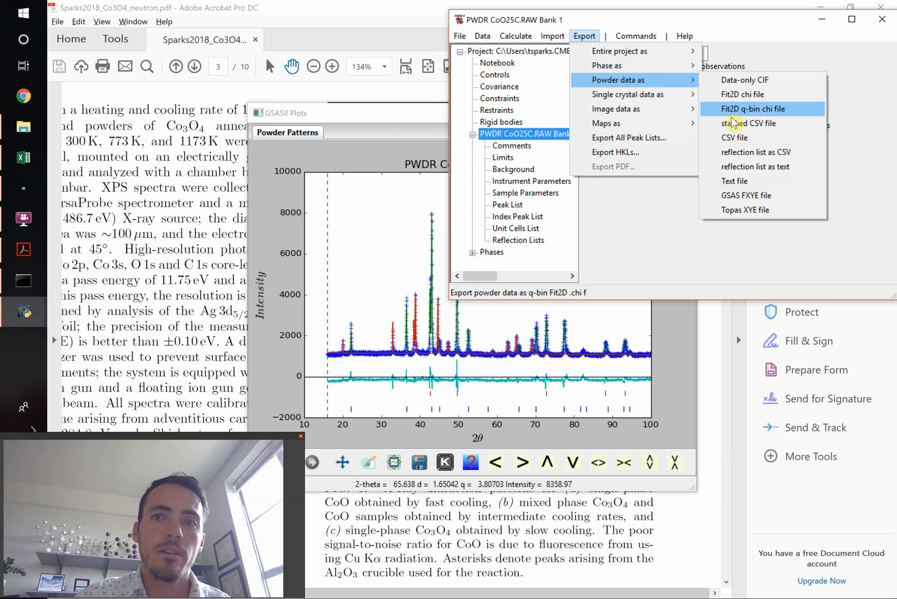
{"action": "left_click", "coordinate": [734, 138]}
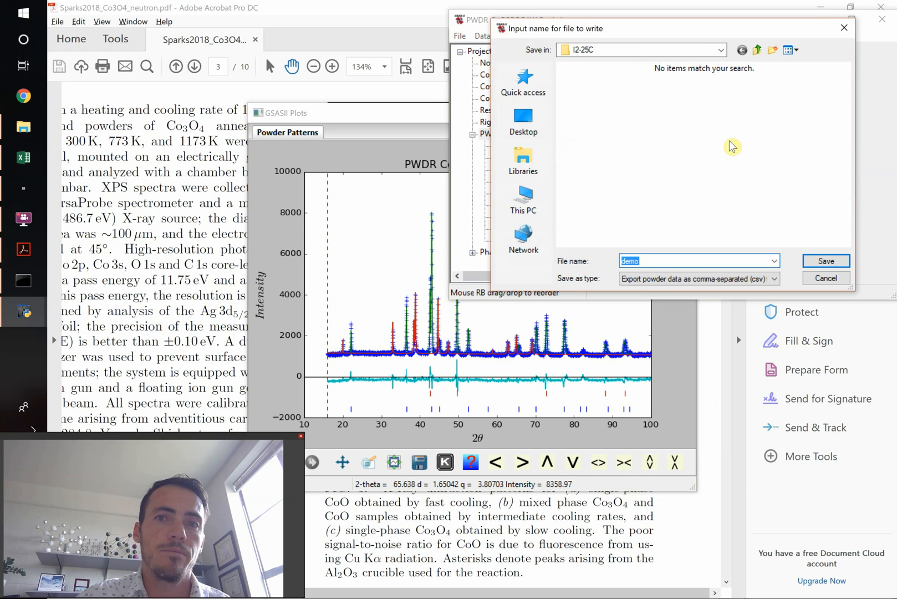
{"action": "left_click", "coordinate": [522, 122]}
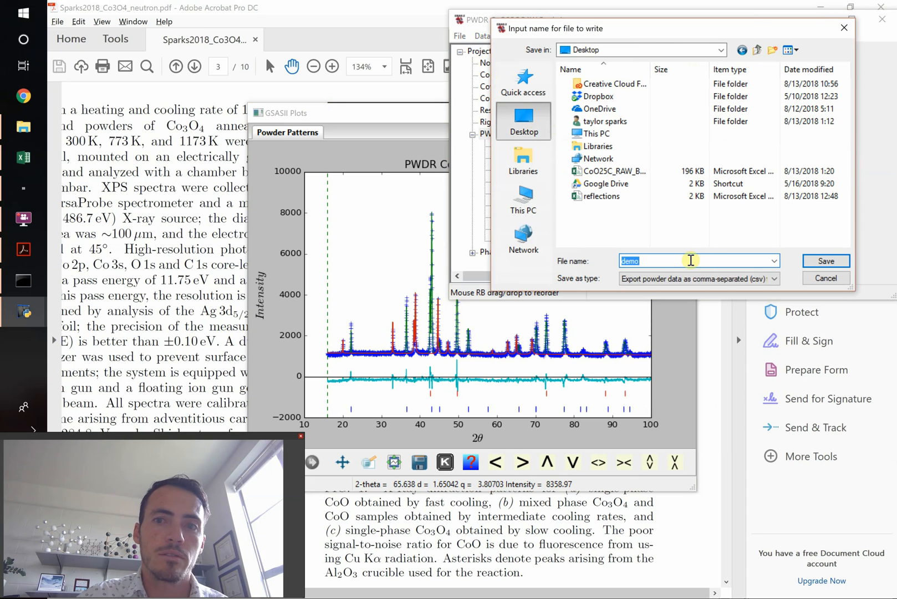
{"action": "left_click", "coordinate": [825, 260]}
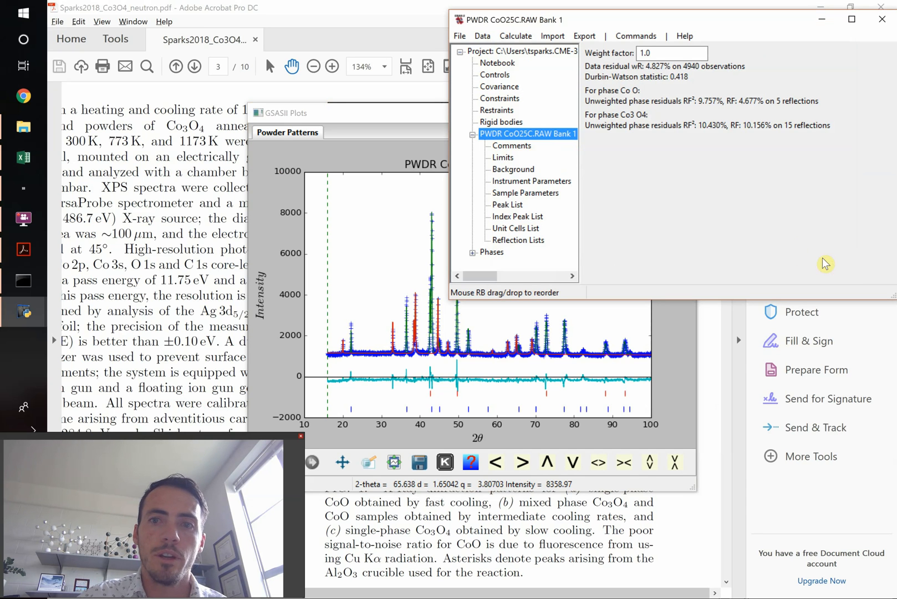
{"action": "mouse_move", "coordinate": [639, 83]}
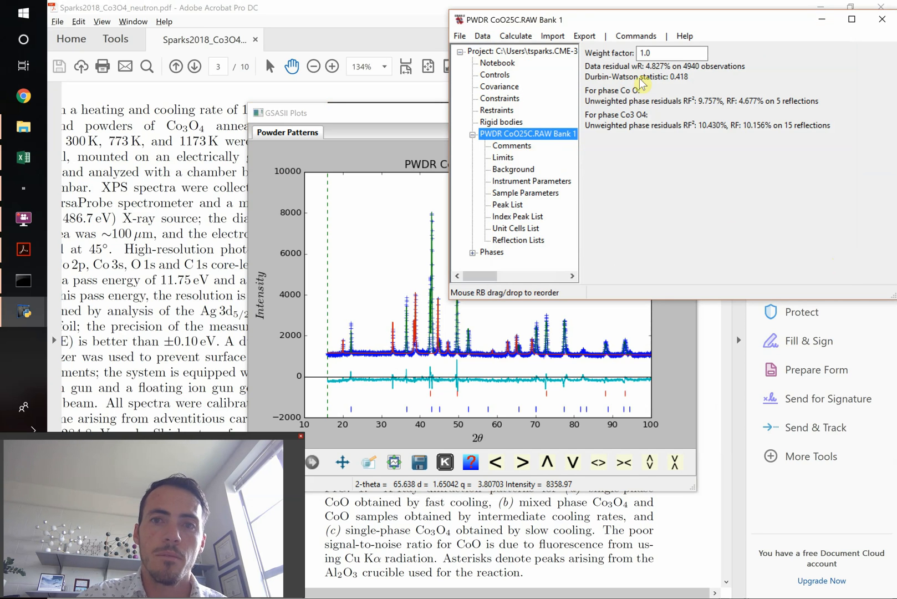
Step: Export the powder pattern's reflection list as a CSV file from the Export menu
{"action": "left_click", "coordinate": [585, 35]}
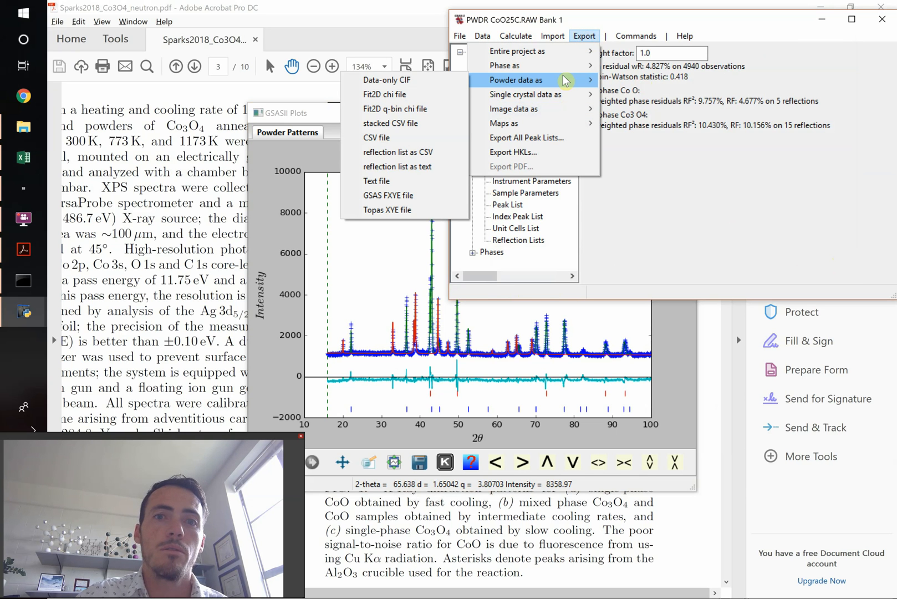
{"action": "mouse_move", "coordinate": [397, 152]}
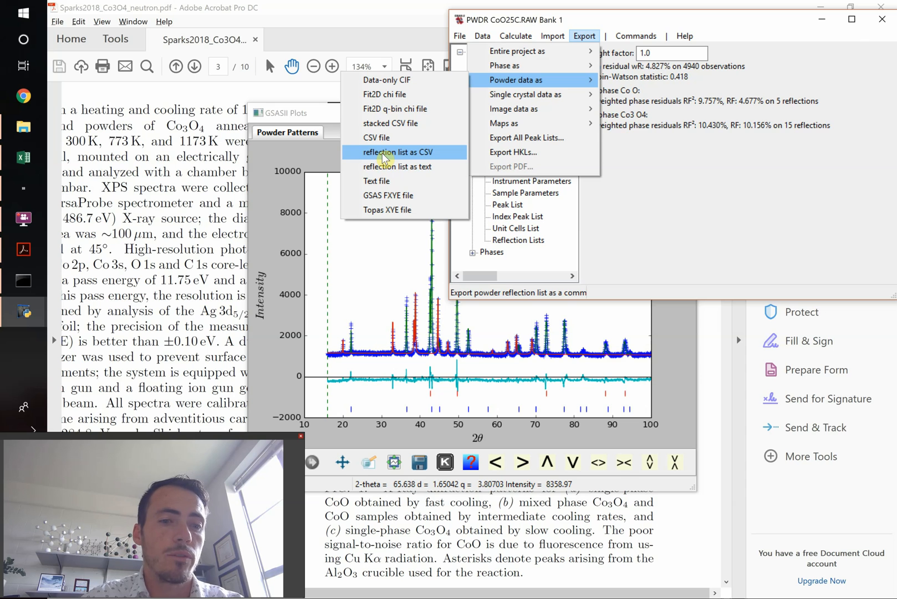
{"action": "left_click", "coordinate": [397, 152]}
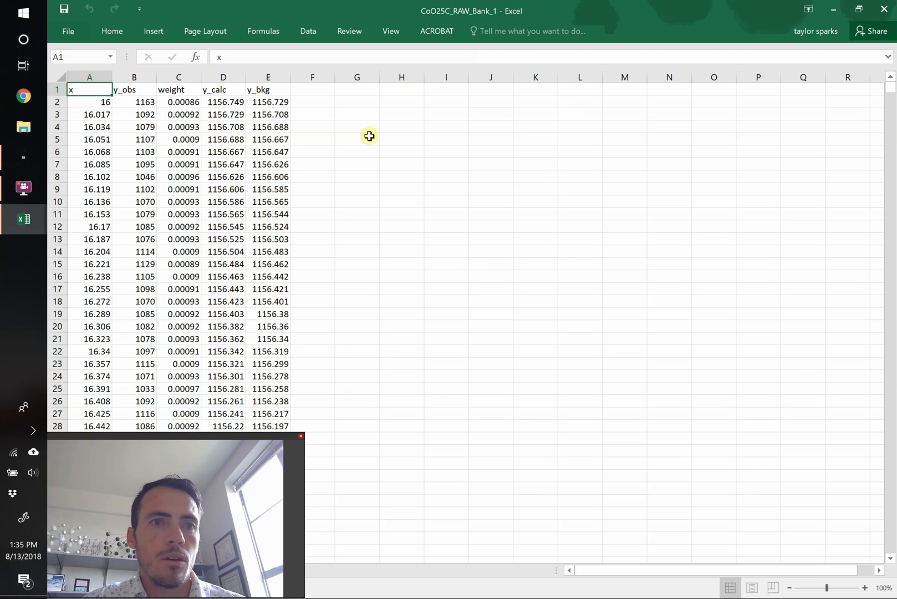
Step: Rename the column A header to 'x 2 theta'
{"action": "left_click", "coordinate": [312, 139]}
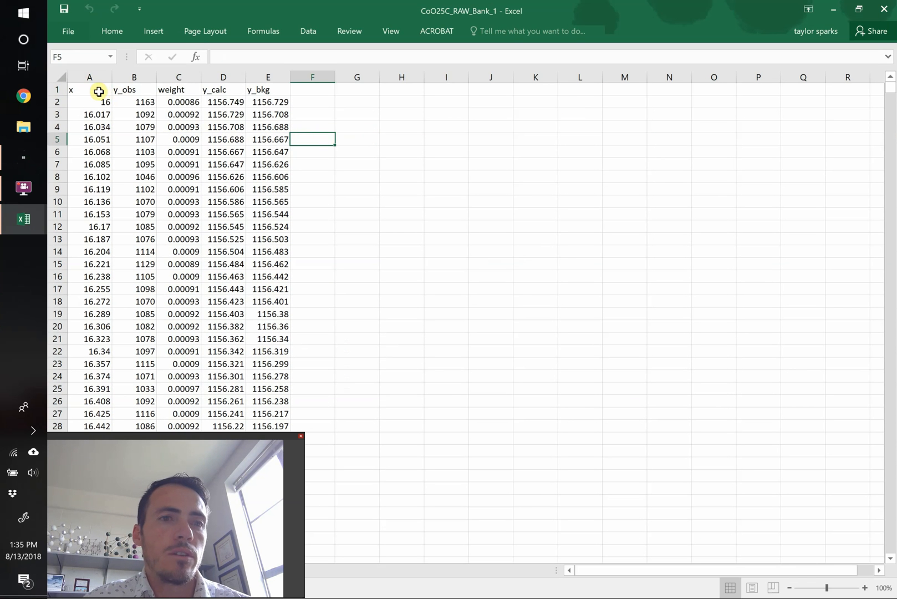
{"action": "left_click", "coordinate": [90, 90]}
{"action": "type", "text": " 2 theta"}
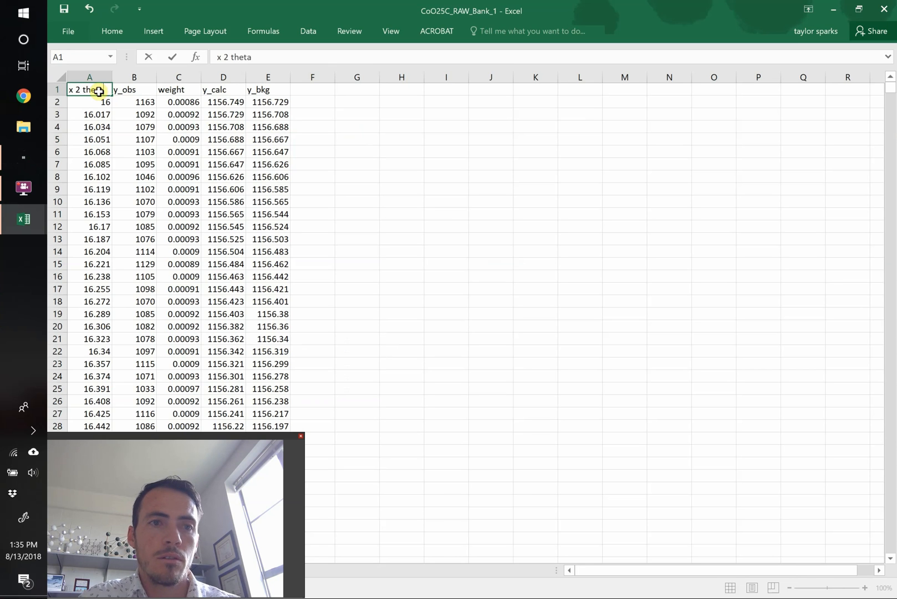
{"action": "left_click", "coordinate": [89, 102]}
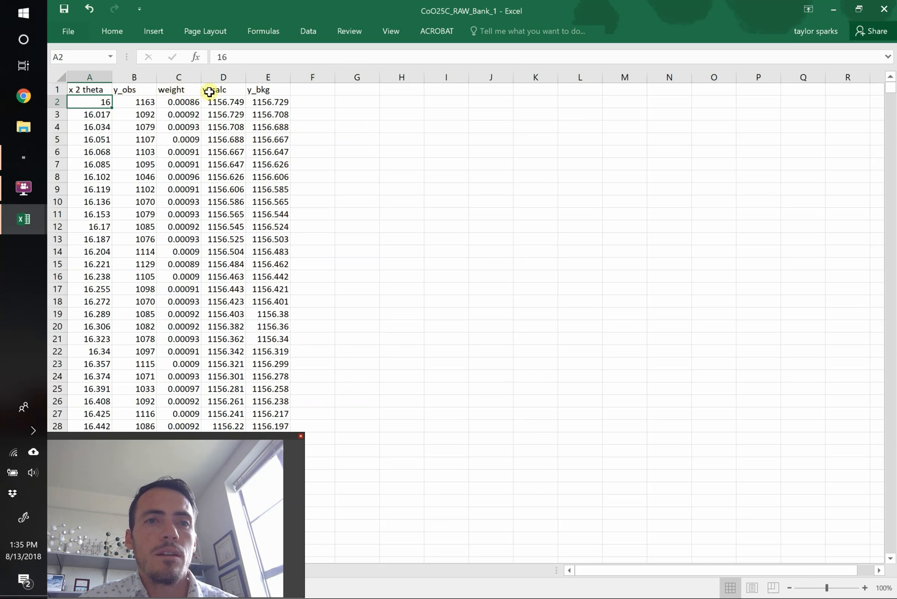
{"action": "mouse_move", "coordinate": [268, 91]}
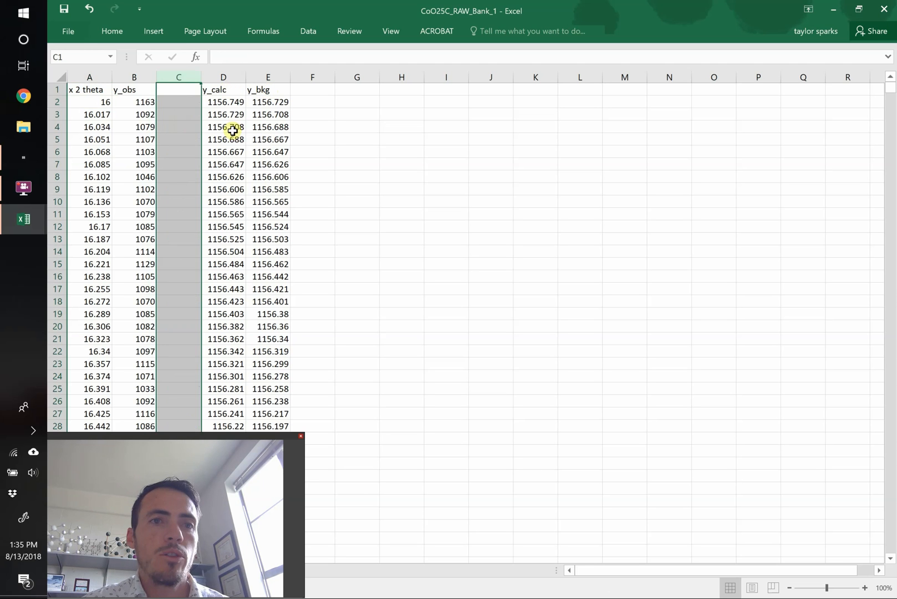
Step: Add a 'difference' column computing y_obs minus y_calc (=B2-D2), filled down all rows
{"action": "type", "text": "difference"}
{"action": "left_click", "coordinate": [179, 101]}
{"action": "type", "text": "=B2"}
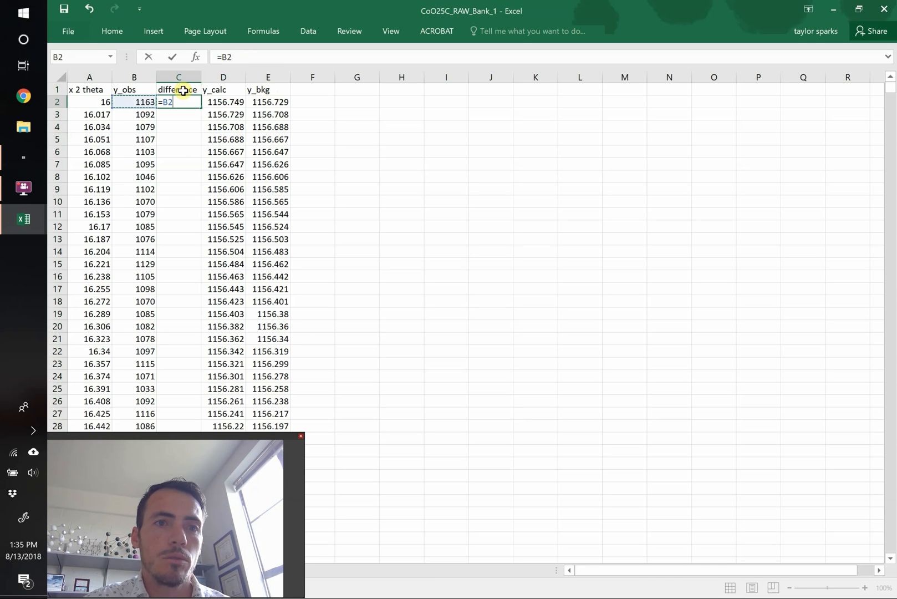
{"action": "left_click", "coordinate": [223, 102]}
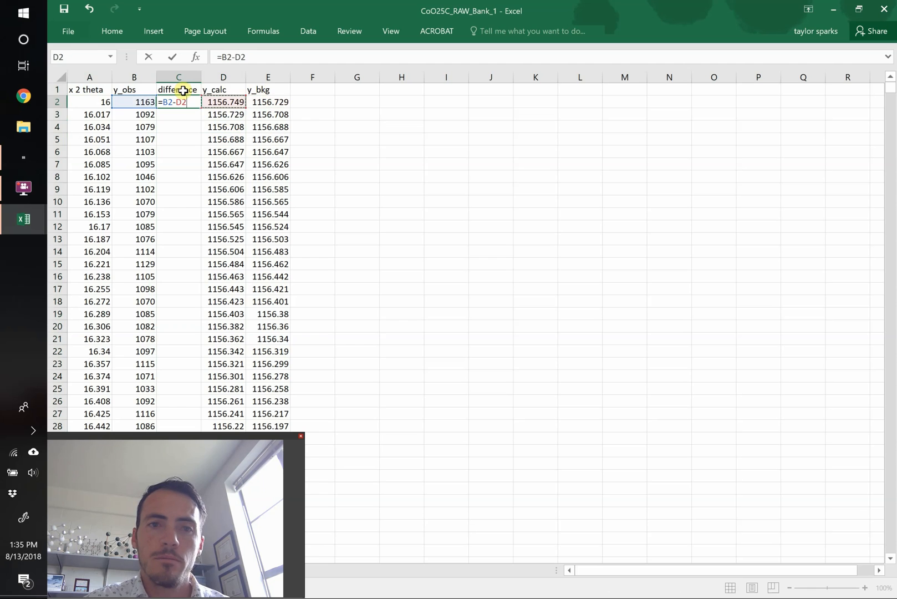
{"action": "key", "text": "Enter"}
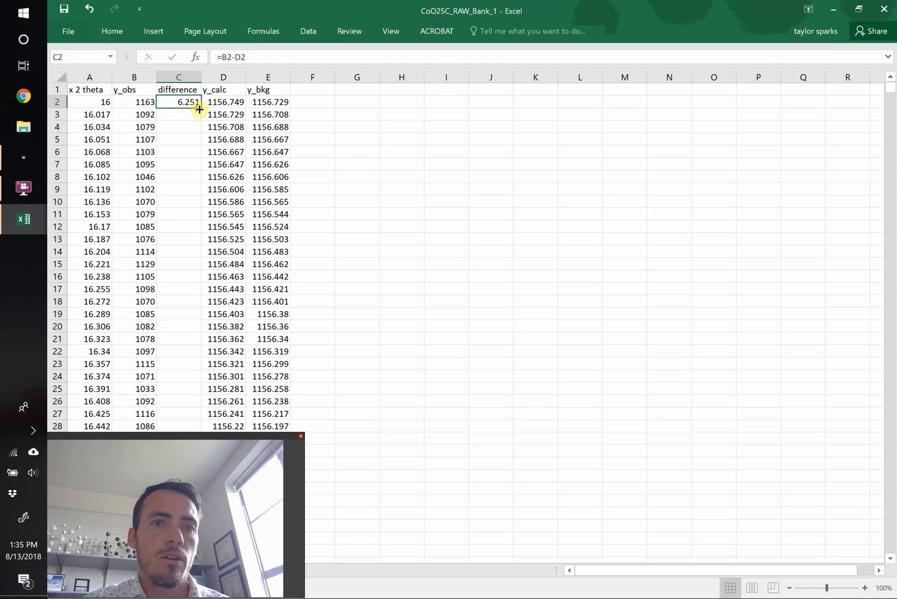
{"action": "left_click_drag", "start_coordinate": [200, 108], "coordinate": [185, 426]}
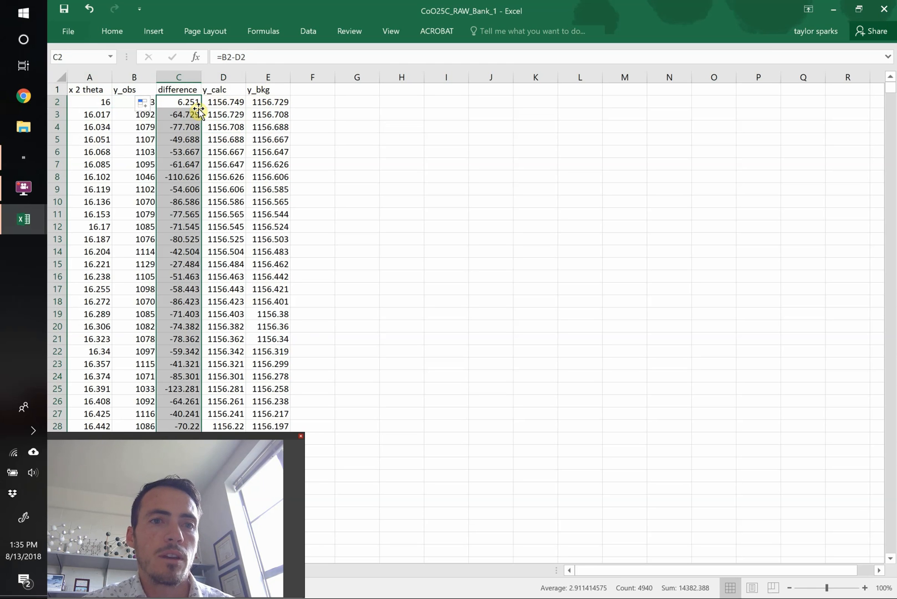
{"action": "left_click", "coordinate": [133, 77]}
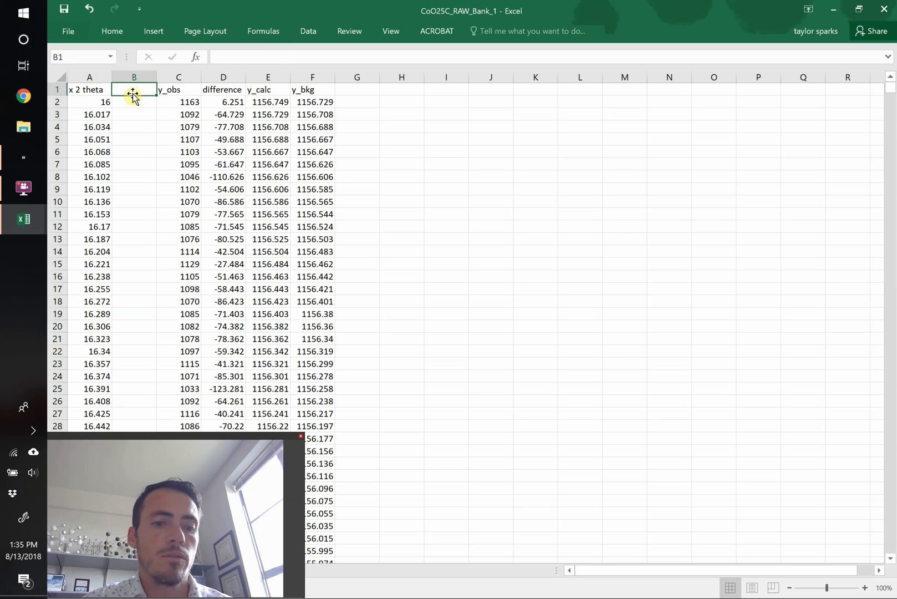
Step: Type the note 'Q=2PI/d =4*pi()*sin(theta)/lambda' as the Q column header
{"action": "type", "text": "Q="}
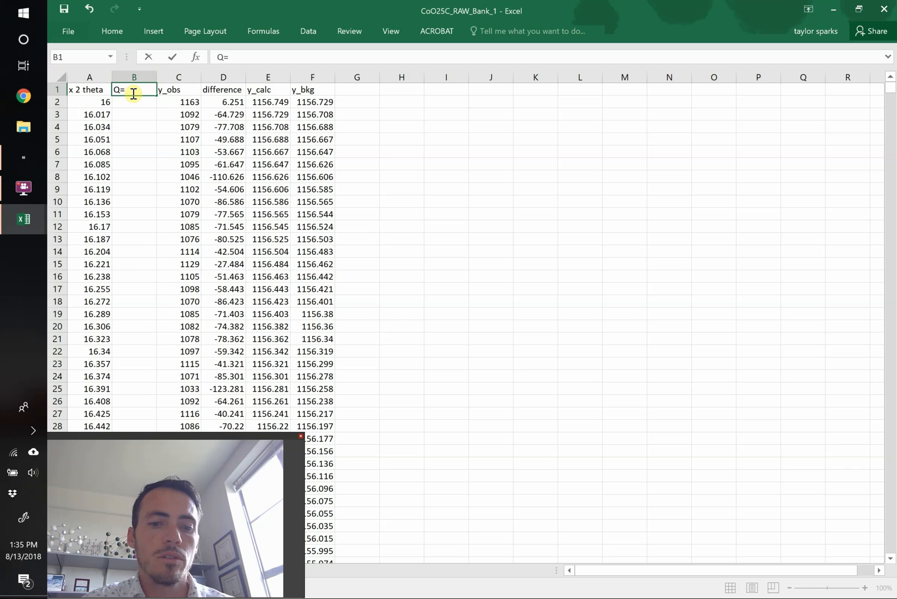
{"action": "type", "text": "2PI"}
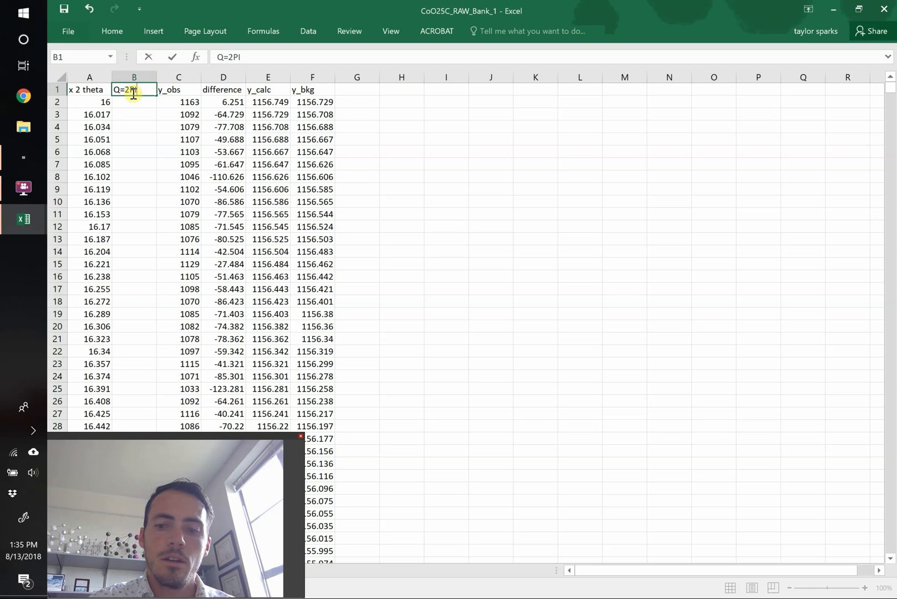
{"action": "type", "text": "/d"}
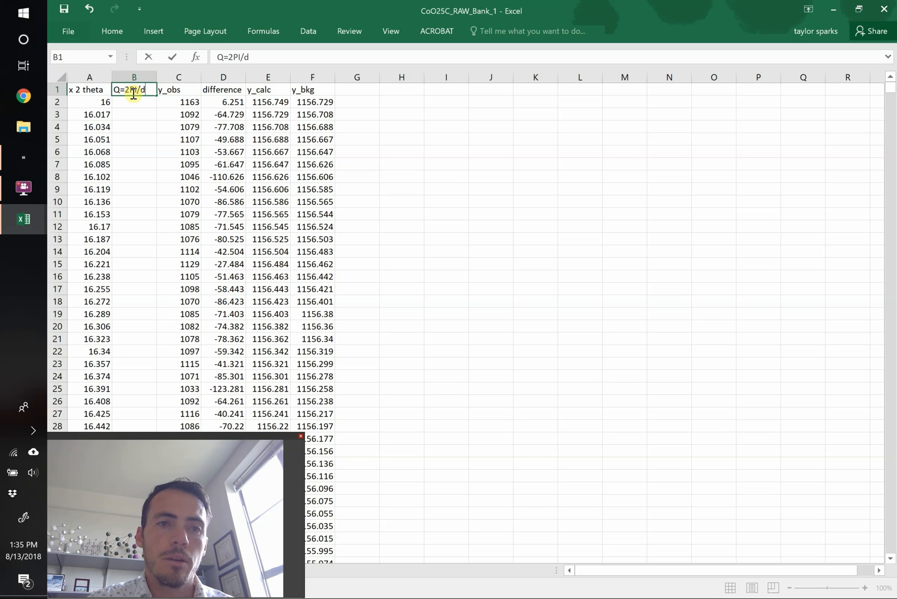
{"action": "type", "text": "=4"}
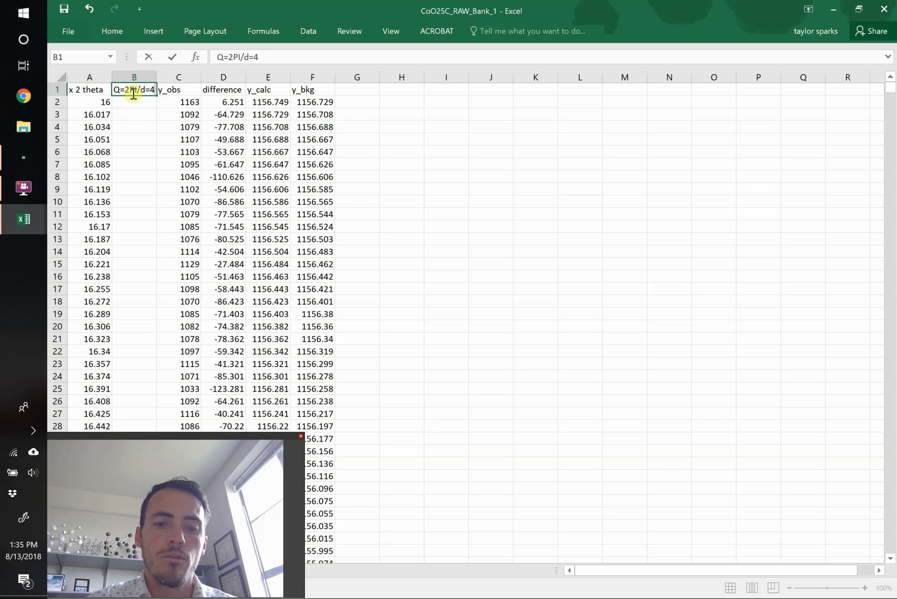
{"action": "type", "text": "*pi()"}
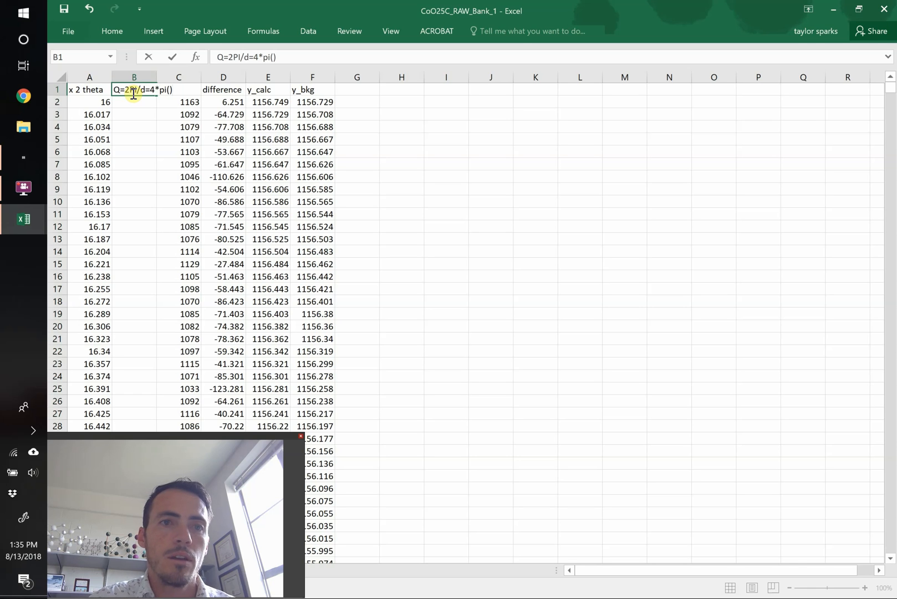
{"action": "type", "text": "*sin(theta"}
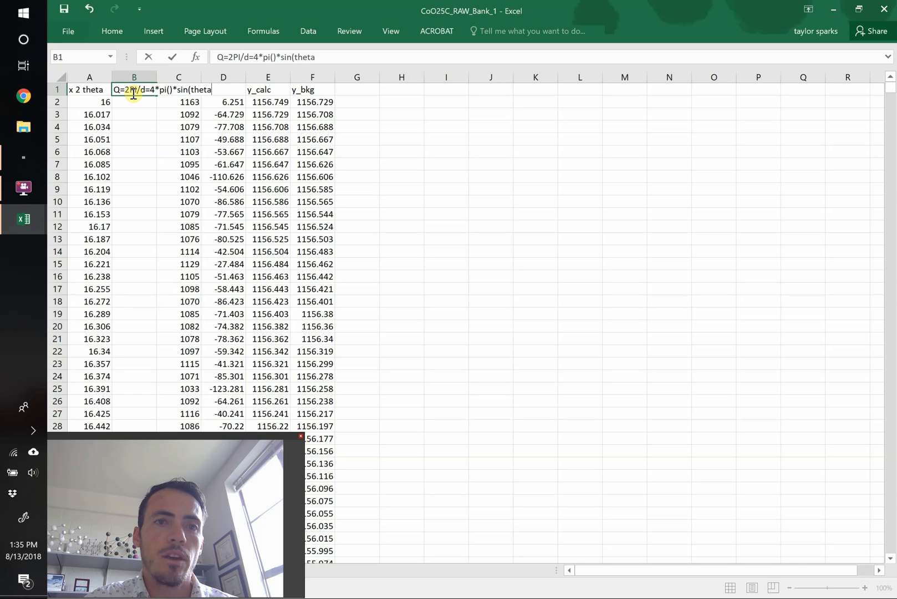
{"action": "type", "text": "/lambda"}
{"action": "left_click", "coordinate": [134, 102]}
{"action": "type", "text": "="}
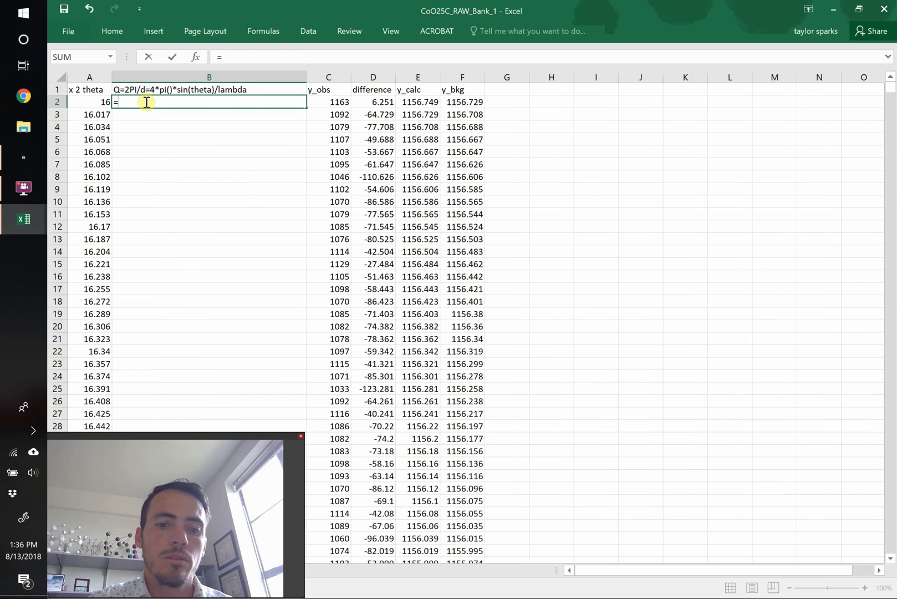
Step: Enter =4*PI()*SIN(A2/2*PI()/180)/1.78 in B2 to compute Q with wavelength 1.78
{"action": "type", "text": "4*PI"}
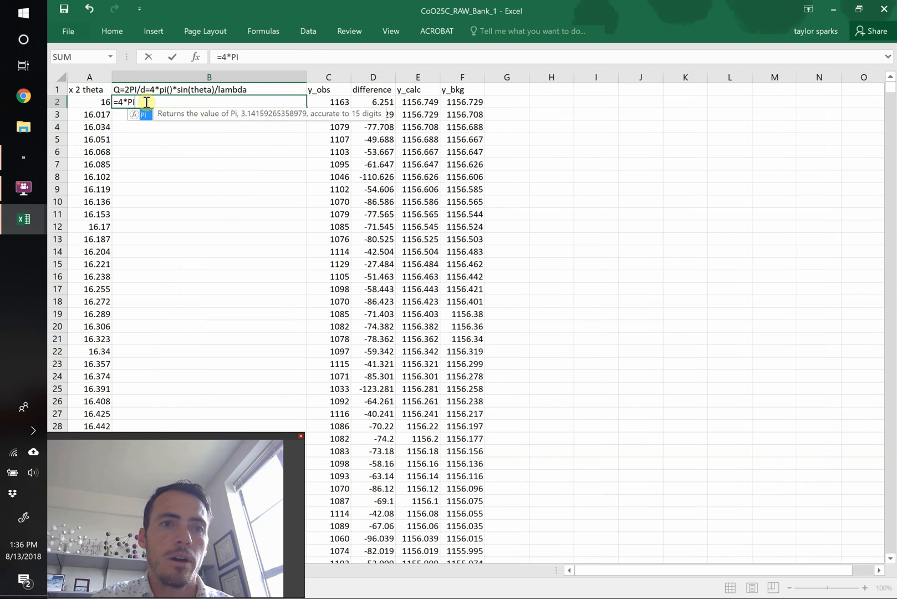
{"action": "type", "text": "*sin"}
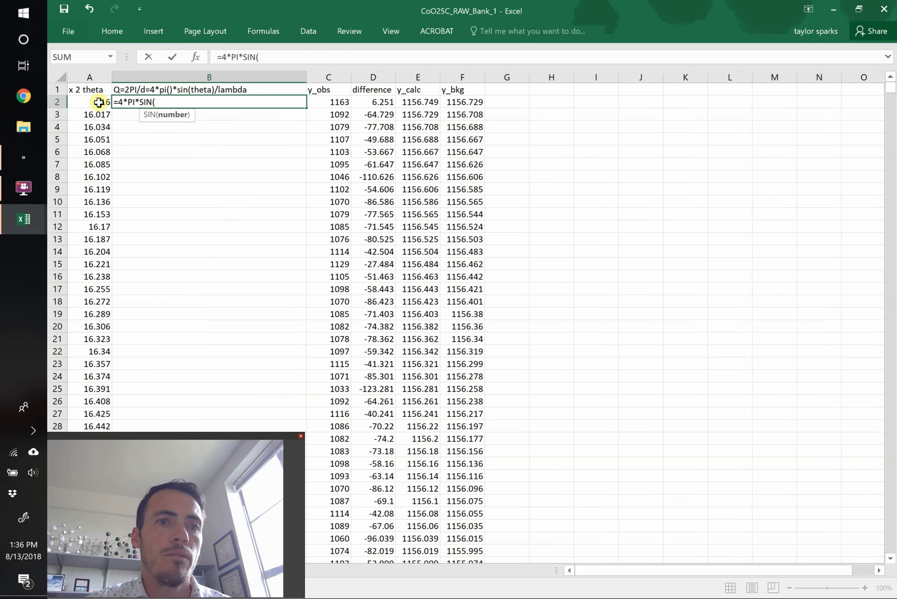
{"action": "type", "text": "A2/2"}
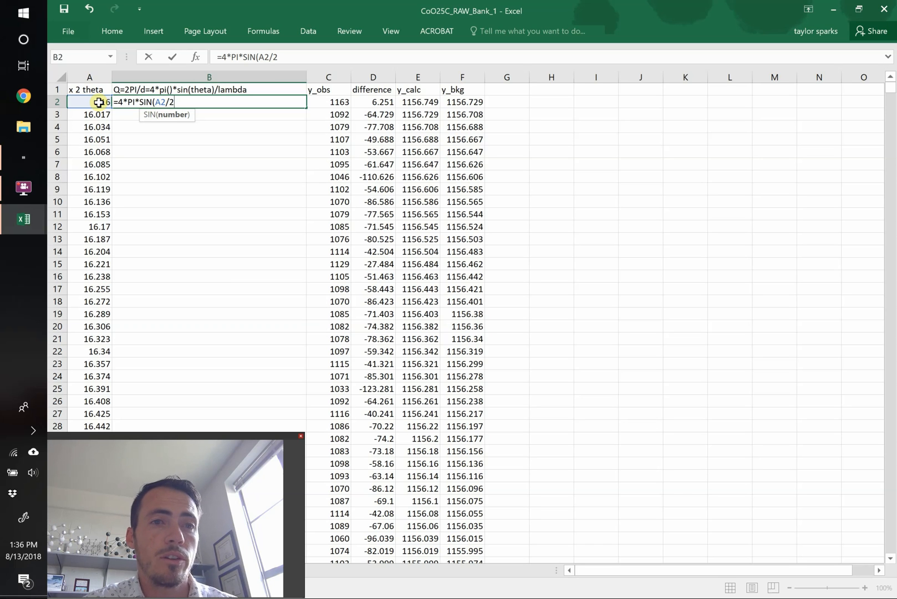
{"action": "type", "text": "*PI"}
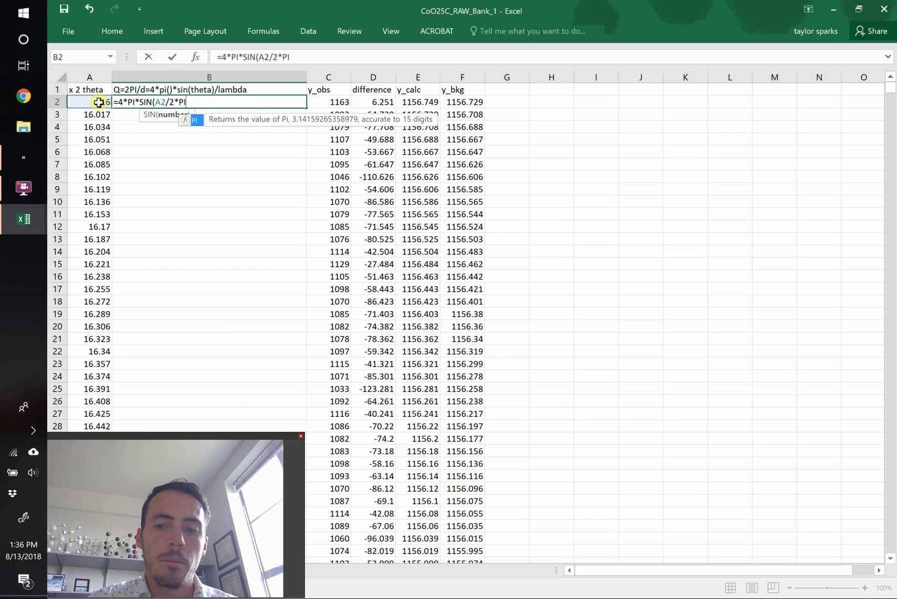
{"action": "type", "text": "()/180"}
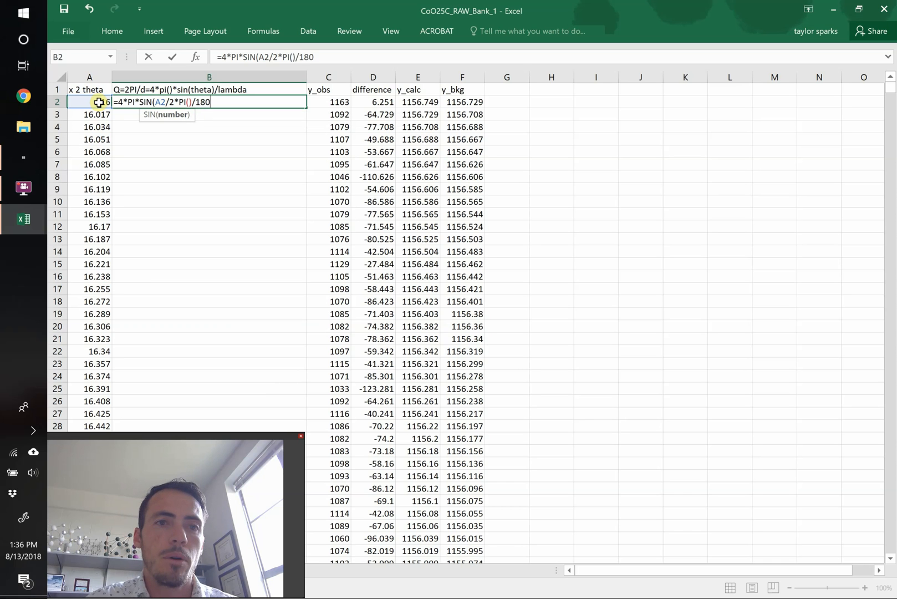
{"action": "key", "text": "enter"}
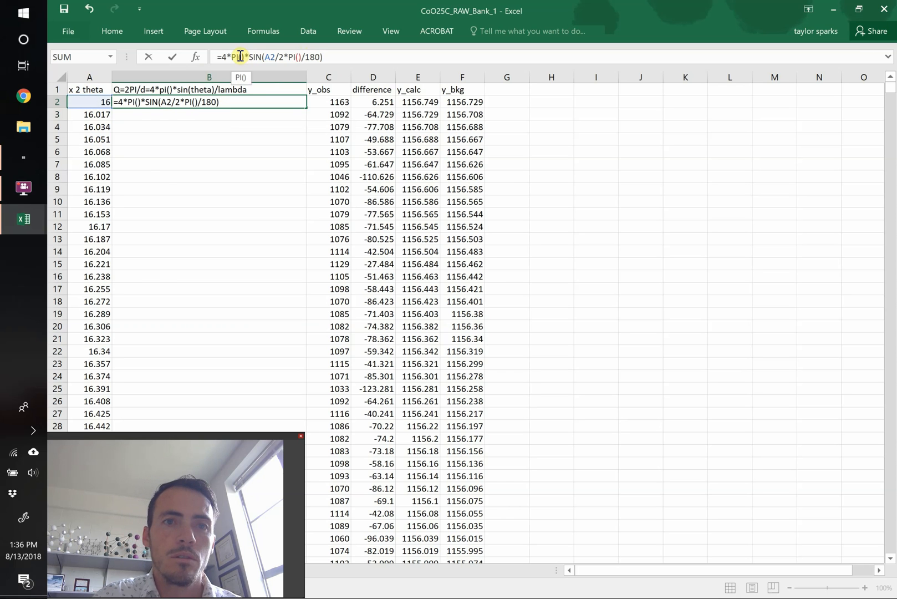
{"action": "type", "text": "/"}
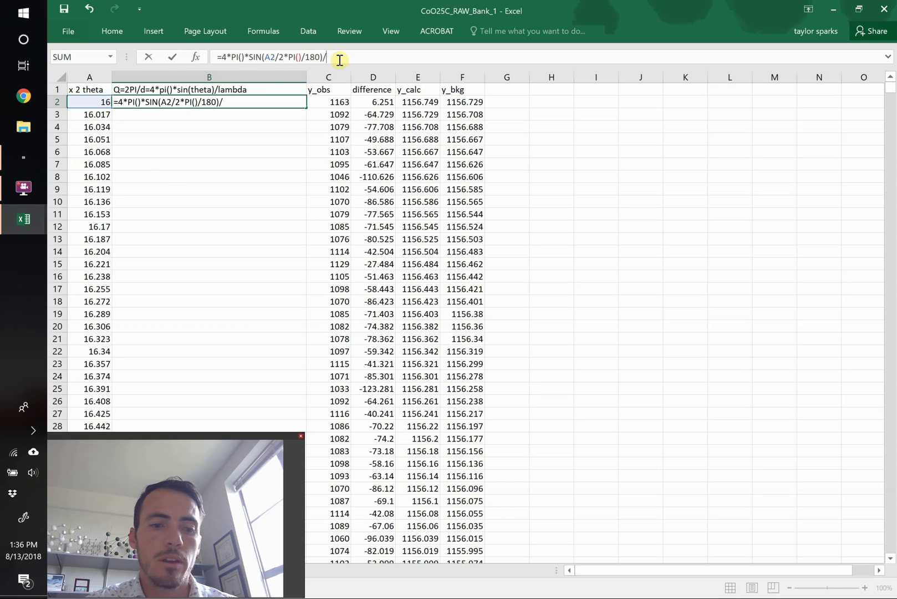
{"action": "type", "text": "1."}
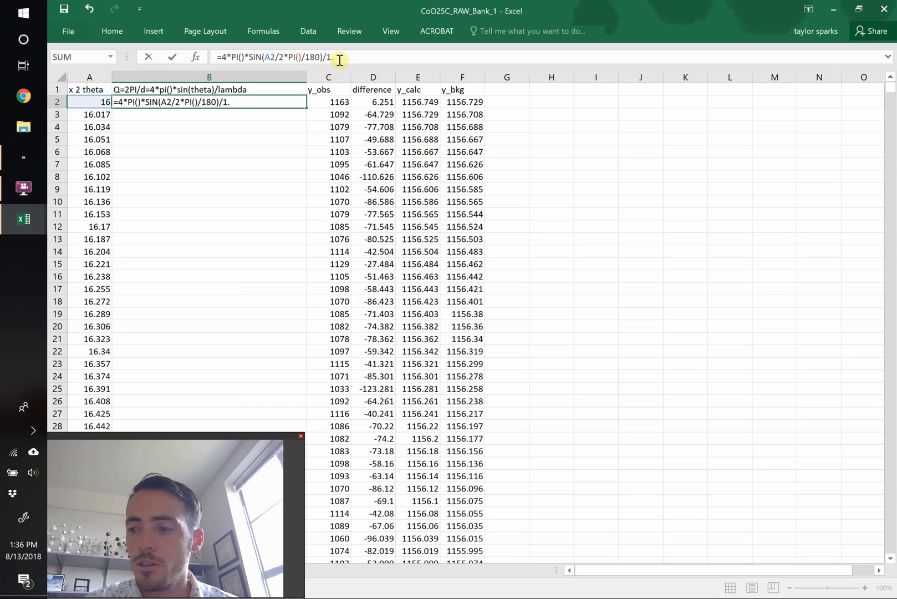
{"action": "type", "text": "78"}
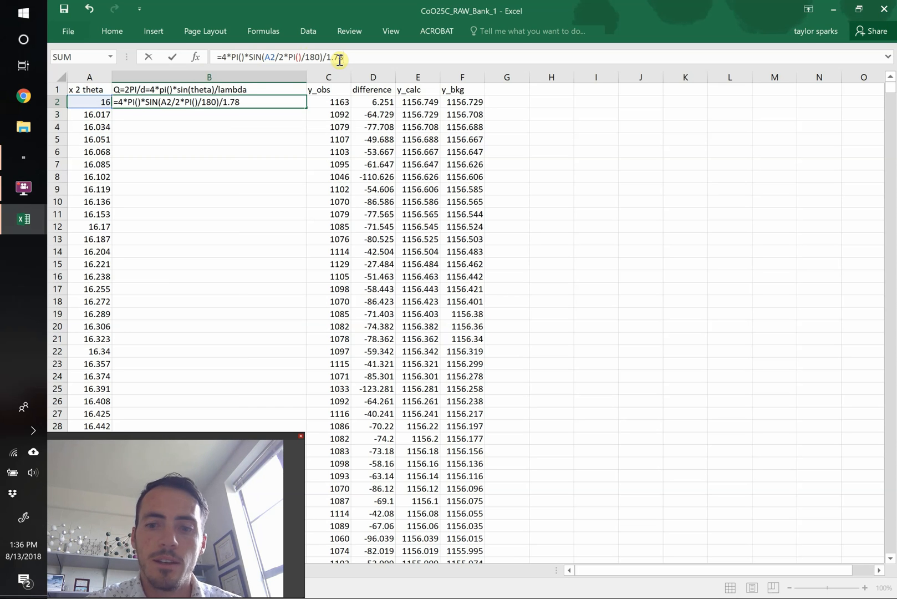
{"action": "key", "text": "enter"}
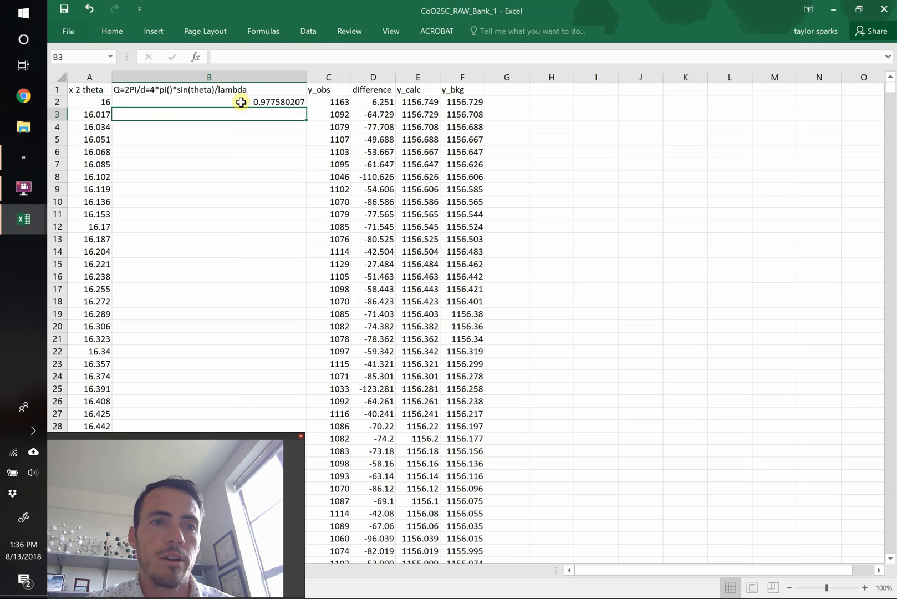
{"action": "left_click", "coordinate": [208, 102]}
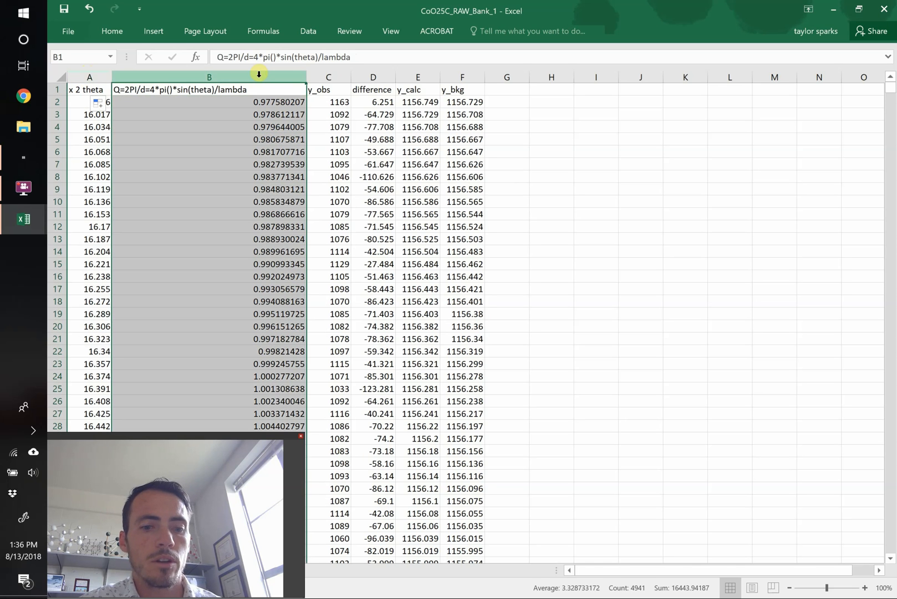
Step: Paste the Q values into column A as plain values and delete the formula column B
{"action": "right_click", "coordinate": [89, 77]}
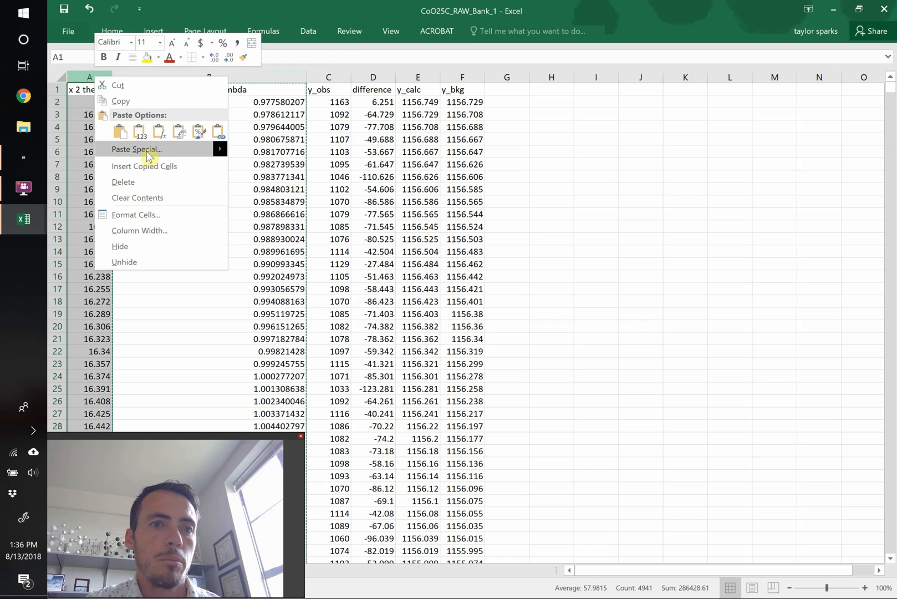
{"action": "left_click", "coordinate": [136, 150]}
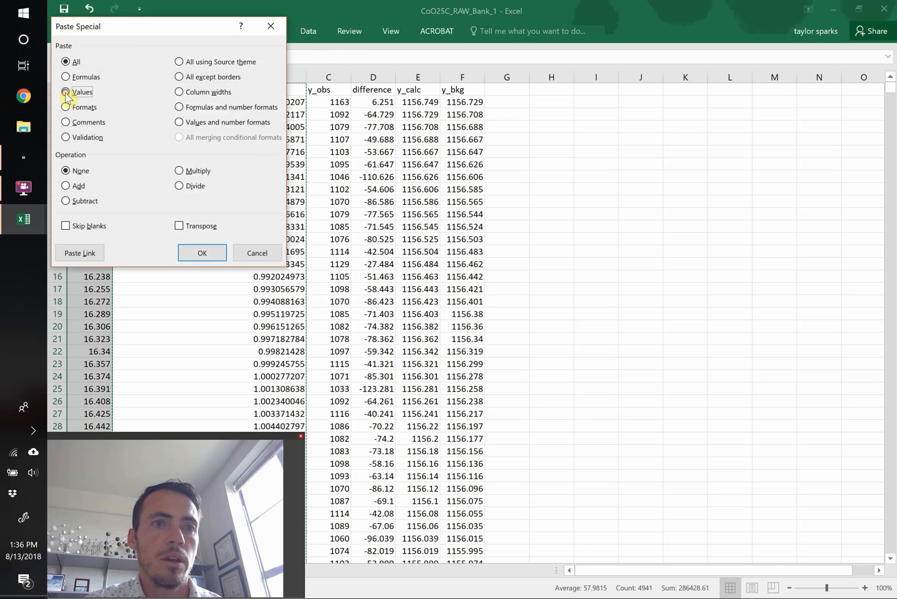
{"action": "left_click", "coordinate": [201, 253]}
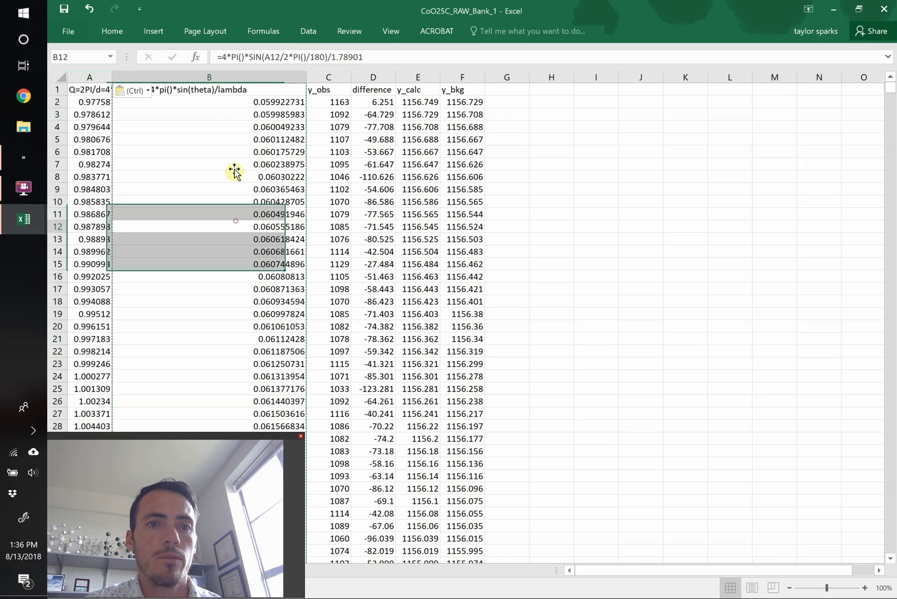
{"action": "right_click", "coordinate": [209, 77]}
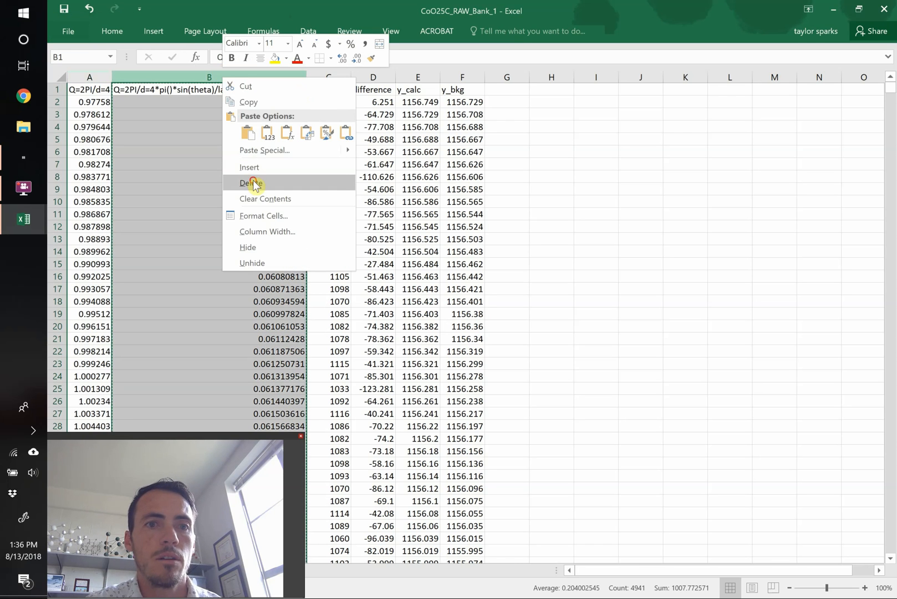
{"action": "left_click", "coordinate": [250, 183]}
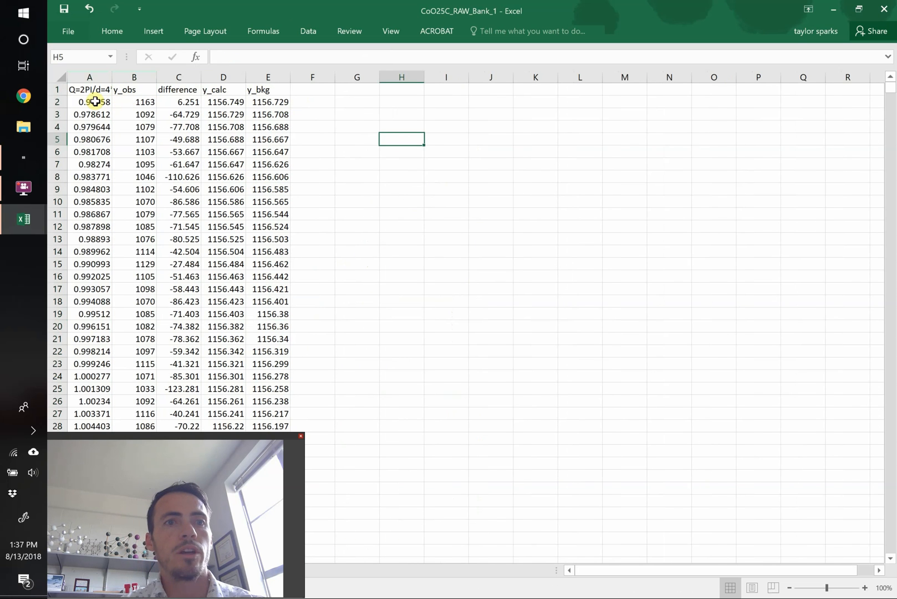
Step: Check the y_obs and y_bkg values, then switch to the reflections workbook
{"action": "left_click", "coordinate": [133, 103]}
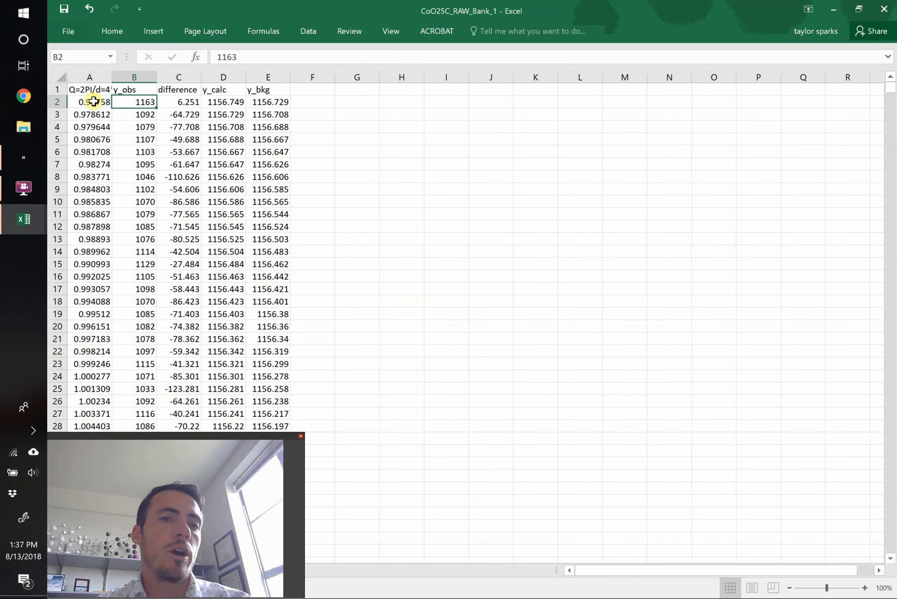
{"action": "left_click", "coordinate": [267, 102]}
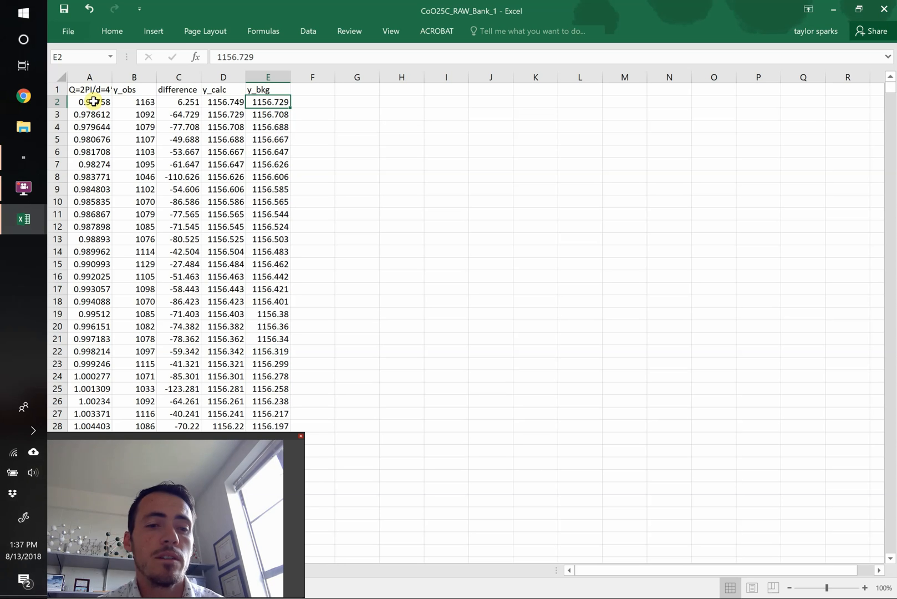
{"action": "key", "text": "alt+tab"}
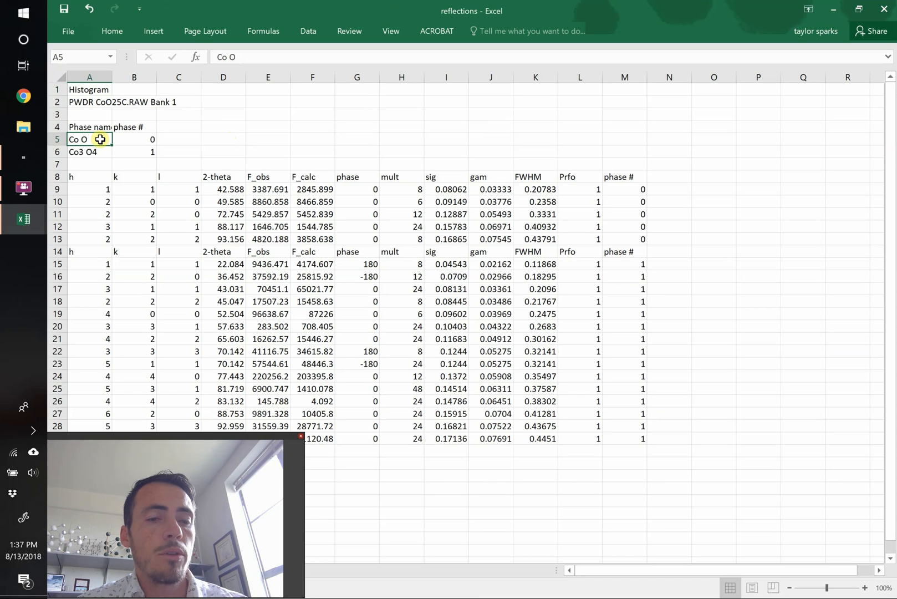
Step: Enter =4*PI()*SIN(O9/2*PI()/180)/1.789801 in P9 and fill it down the CoO and Co3O4 reflections
{"action": "left_click", "coordinate": [267, 176]}
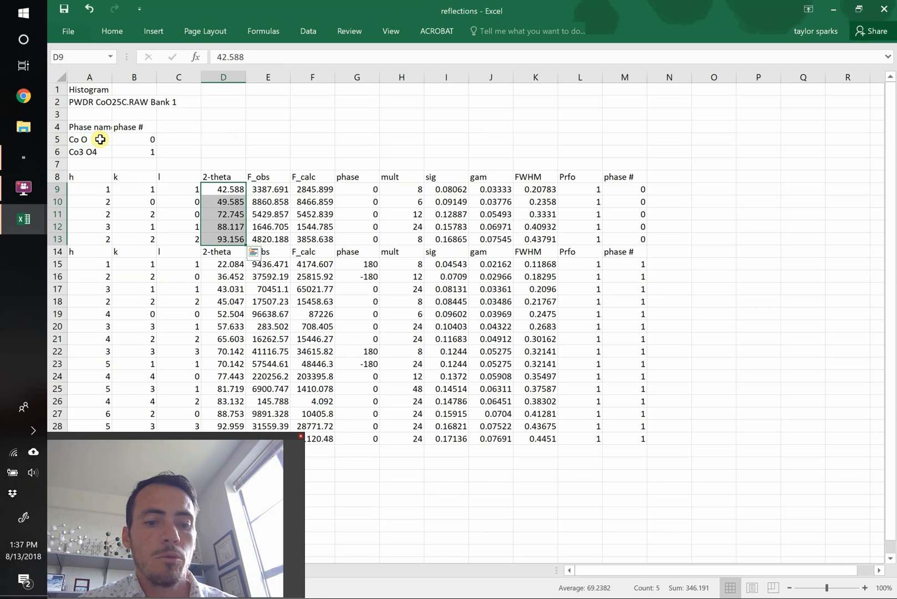
{"action": "mouse_move", "coordinate": [705, 188]}
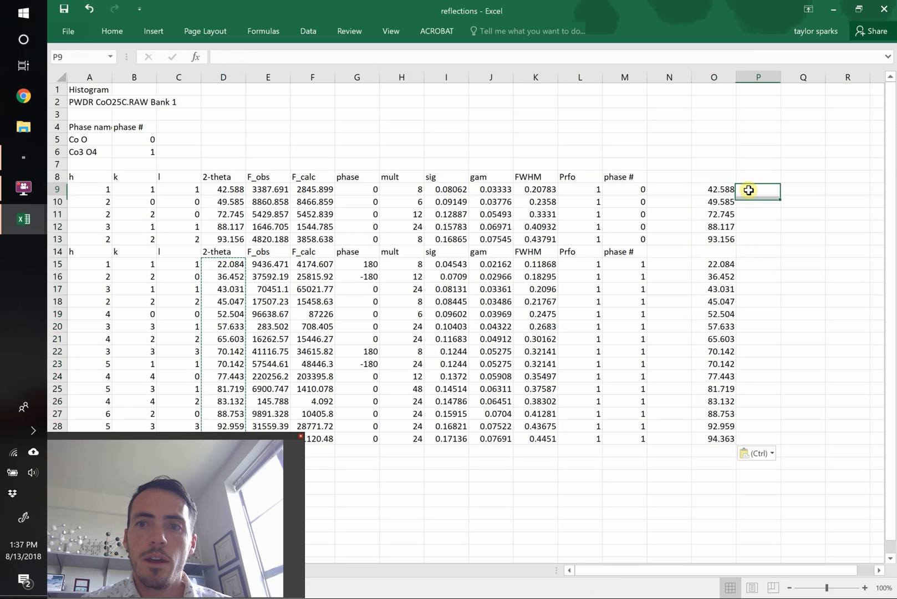
{"action": "type", "text": "=4"}
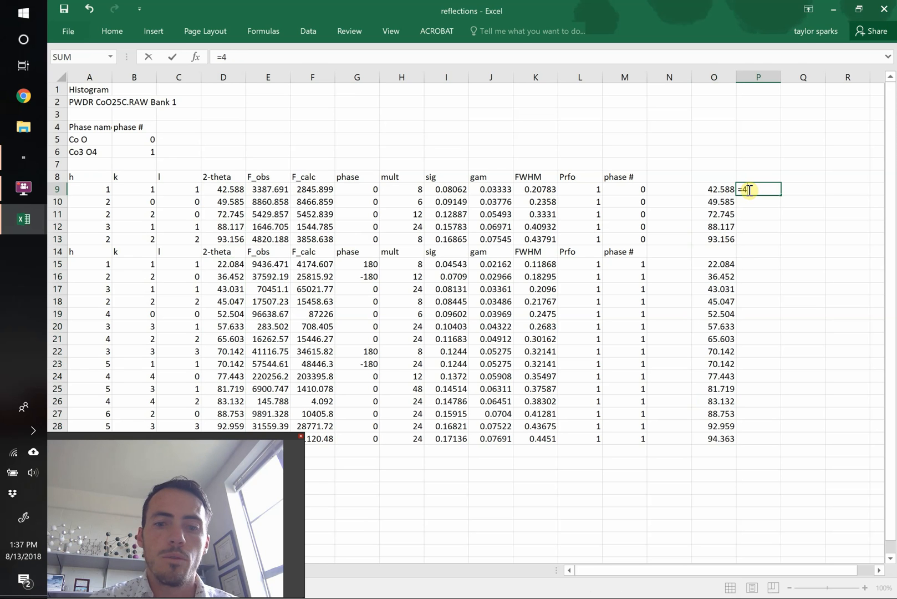
{"action": "type", "text": "*PI()*"}
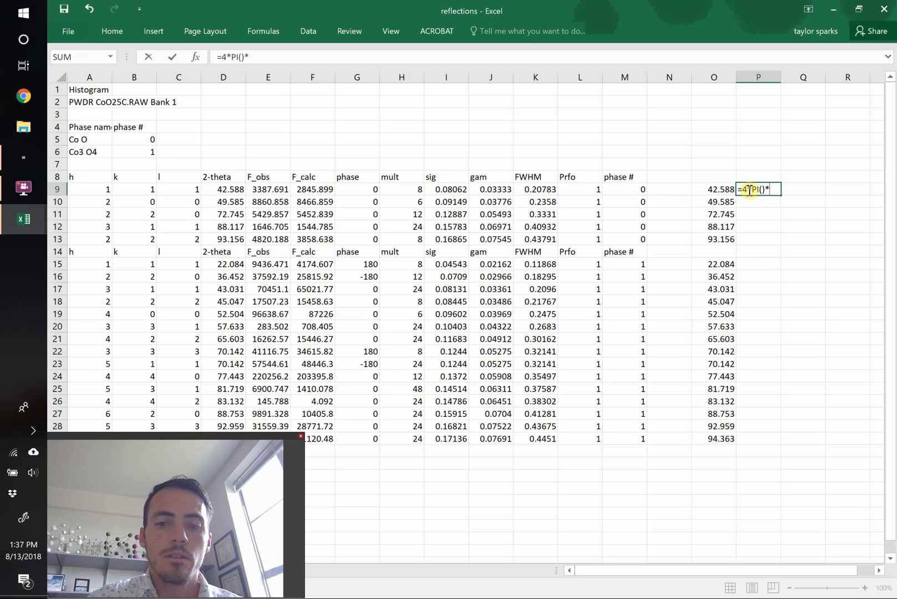
{"action": "type", "text": "SIN(O9/2*"}
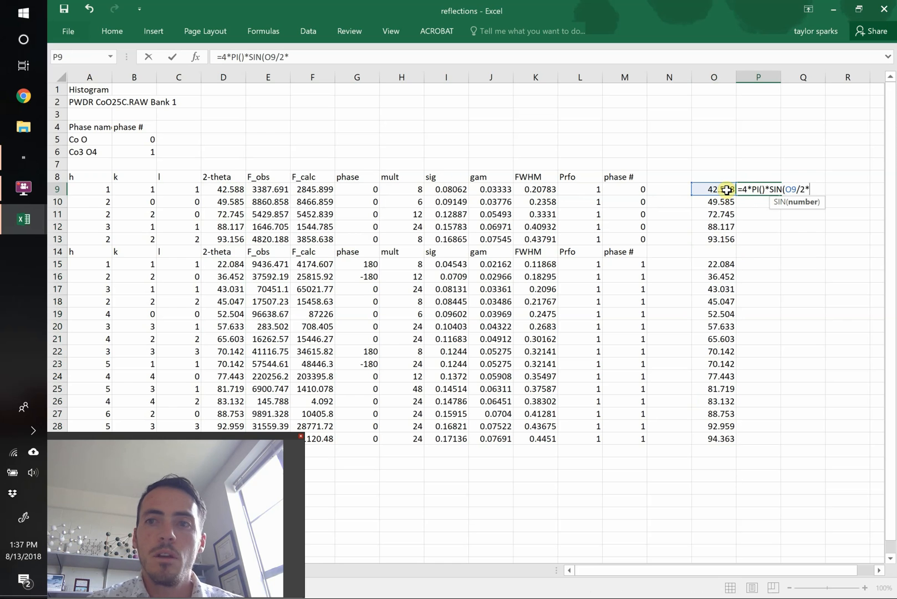
{"action": "type", "text": "PI()"}
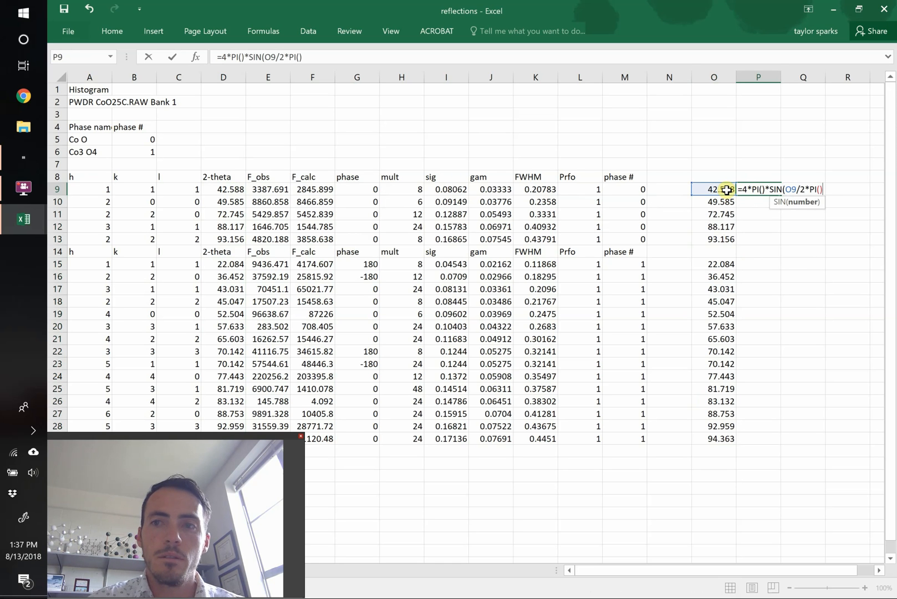
{"action": "type", "text": "/180"}
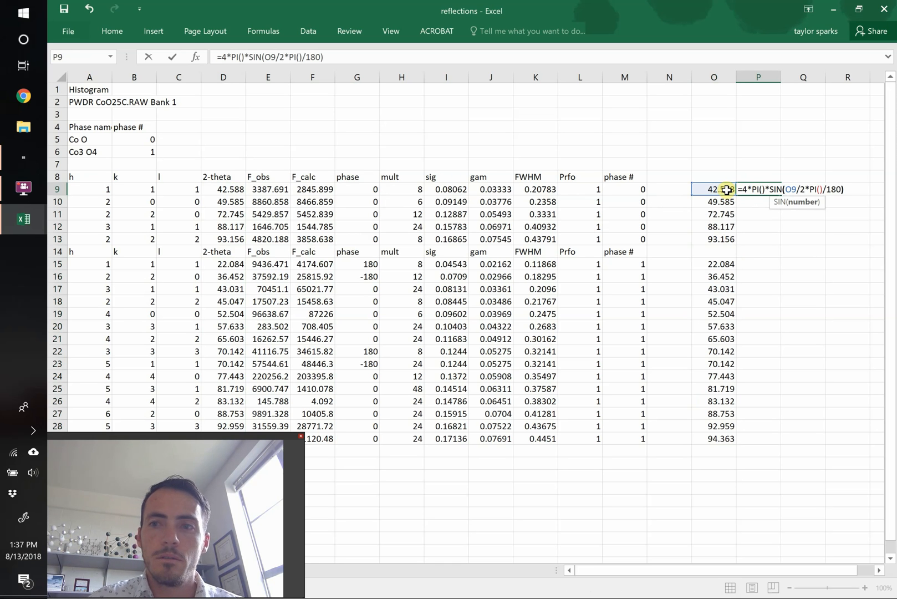
{"action": "type", "text": "/"}
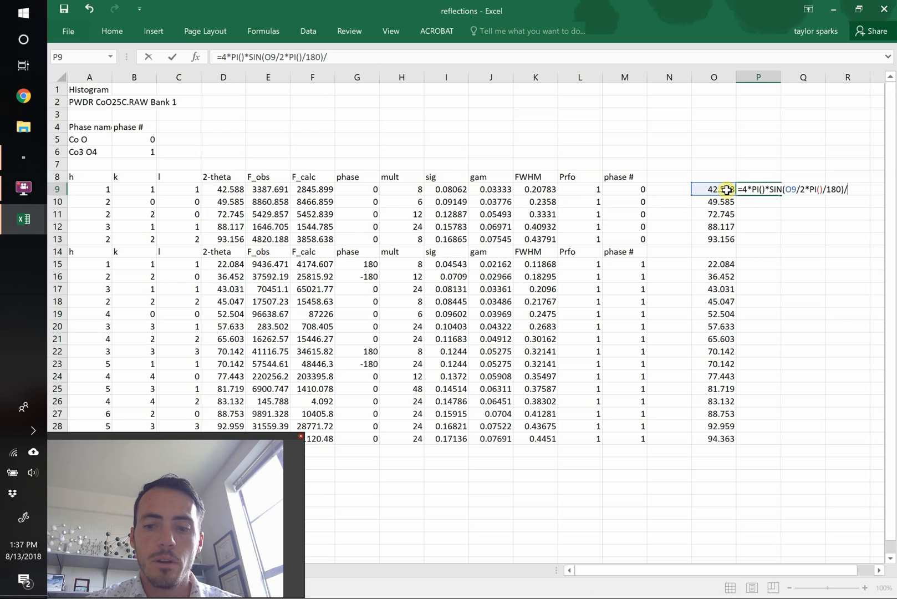
{"action": "type", "text": "1.789801"}
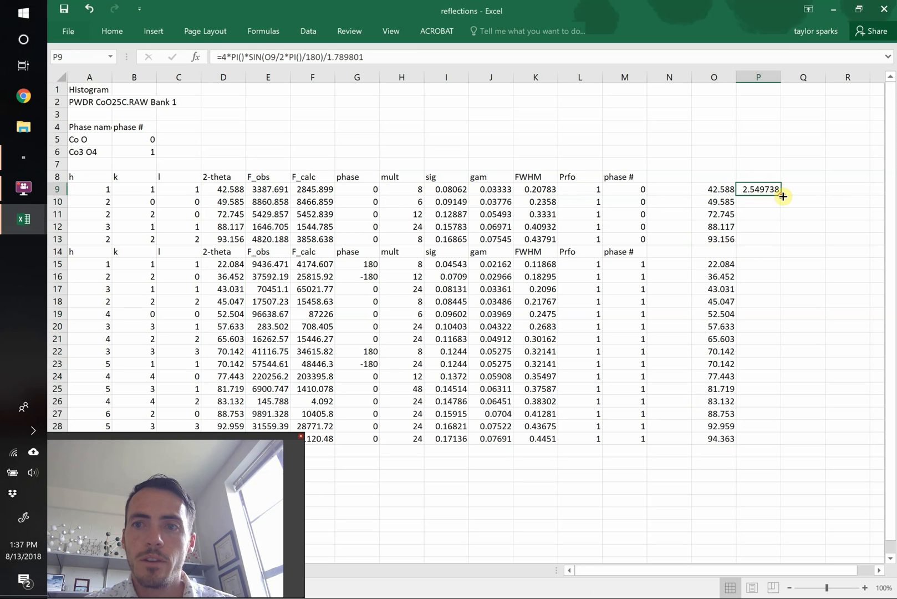
{"action": "left_click_drag", "start_coordinate": [781, 189], "coordinate": [781, 239]}
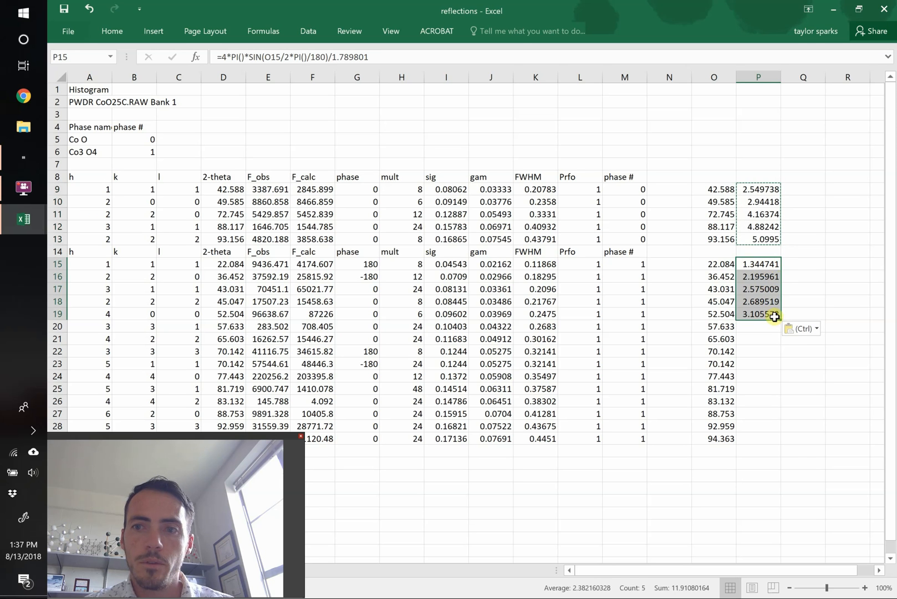
{"action": "left_click_drag", "start_coordinate": [758, 313], "coordinate": [758, 439]}
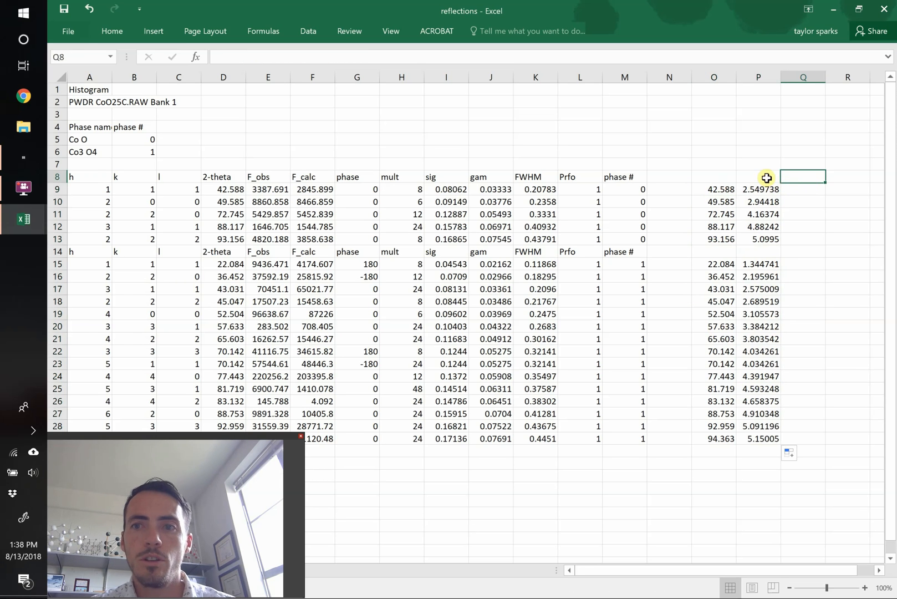
Step: Head P8 'Q' and Q8 'intensity', and fill an intensity of 1 for every reflection
{"action": "type", "text": "Q"}
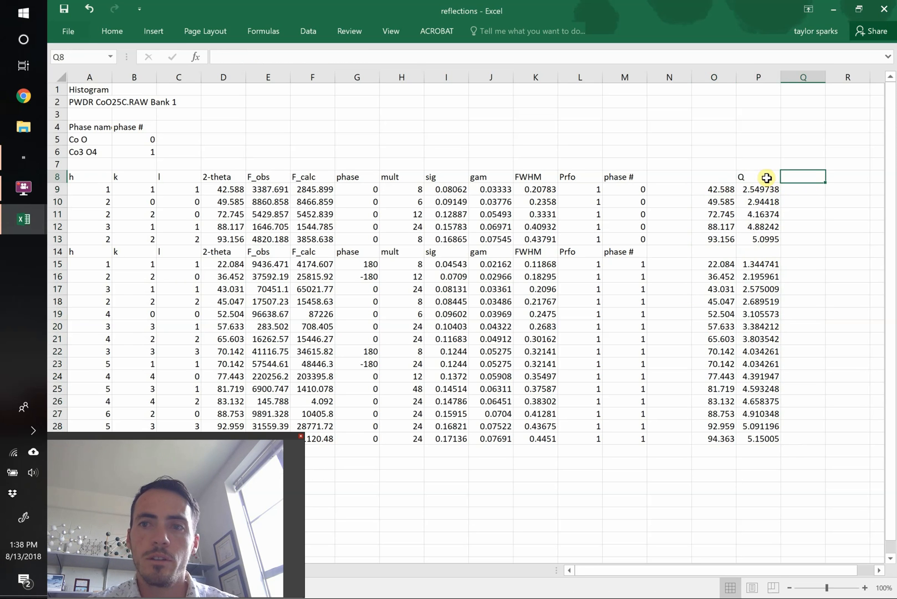
{"action": "type", "text": "intensity"}
{"action": "left_click", "coordinate": [803, 227]}
{"action": "type", "text": "1"}
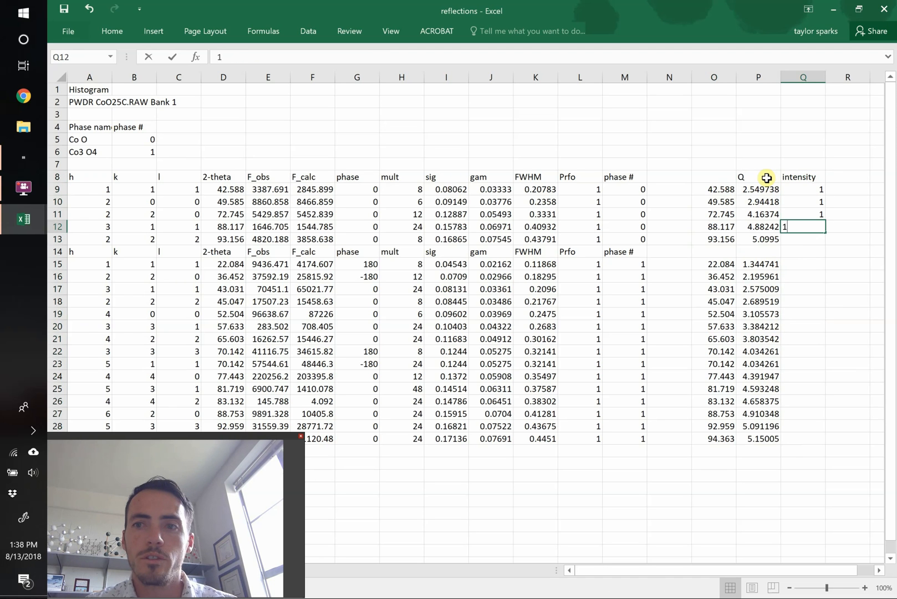
{"action": "key", "text": "Return"}
{"action": "type", "text": "1"}
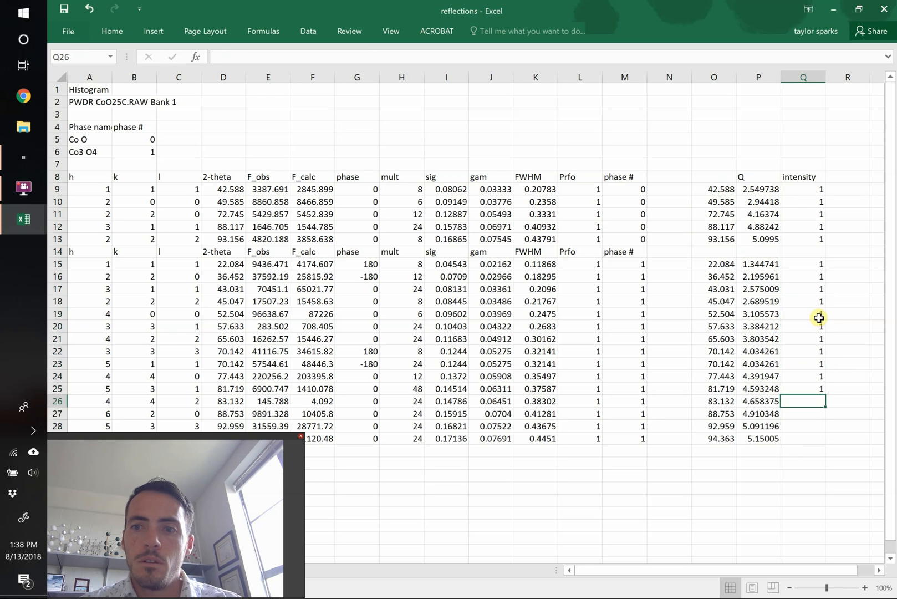
{"action": "left_click", "coordinate": [804, 388]}
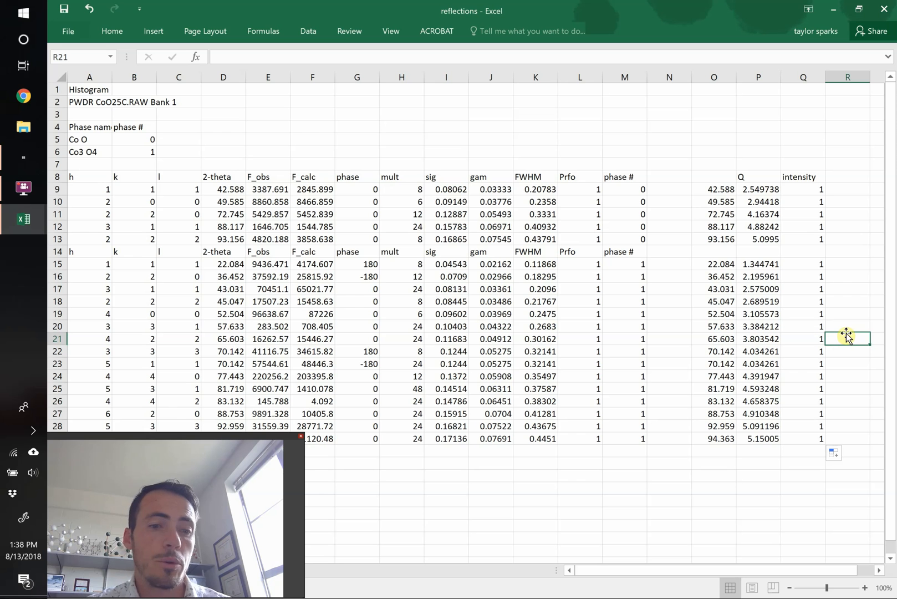
{"action": "left_click", "coordinate": [758, 189]}
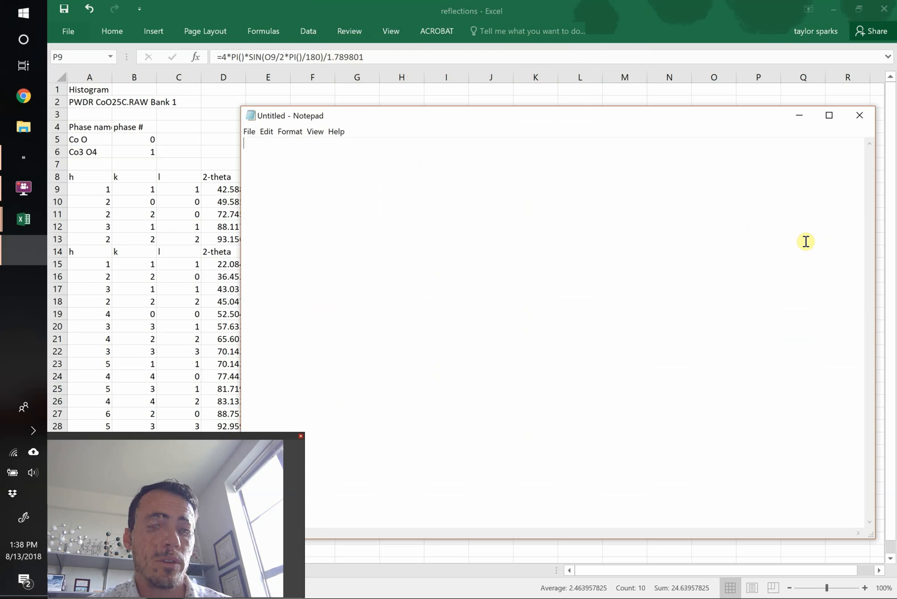
Step: Paste the CoO Q/intensity pairs into Notepad and save as CoO.dat, replacing the existing file
{"action": "type", "text": "2.549737936\t1"}
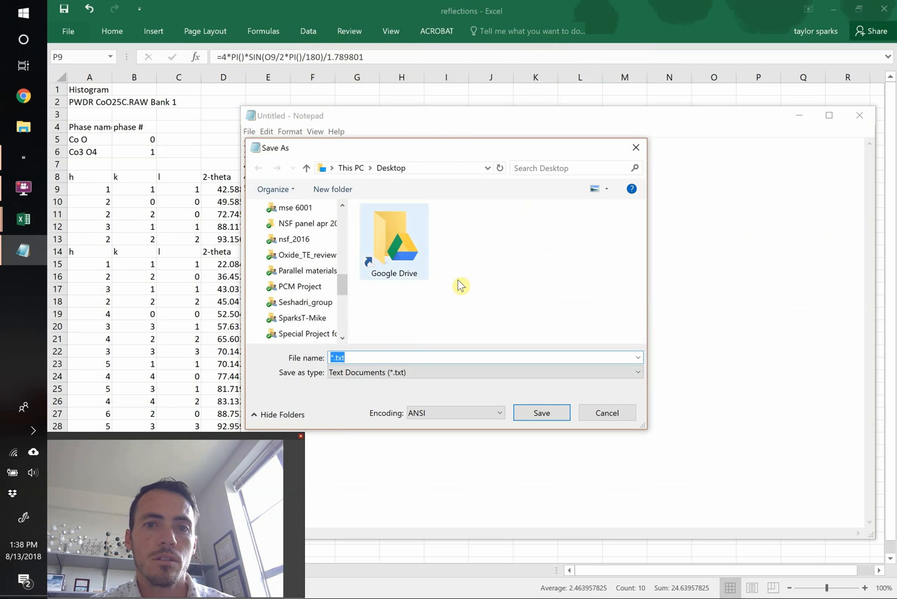
{"action": "type", "text": "Co"}
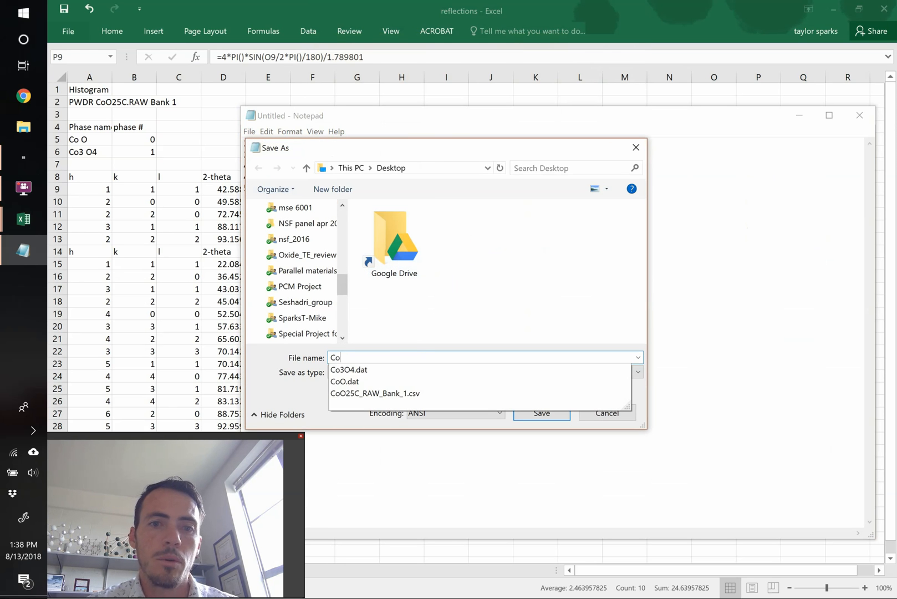
{"action": "left_click", "coordinate": [345, 381]}
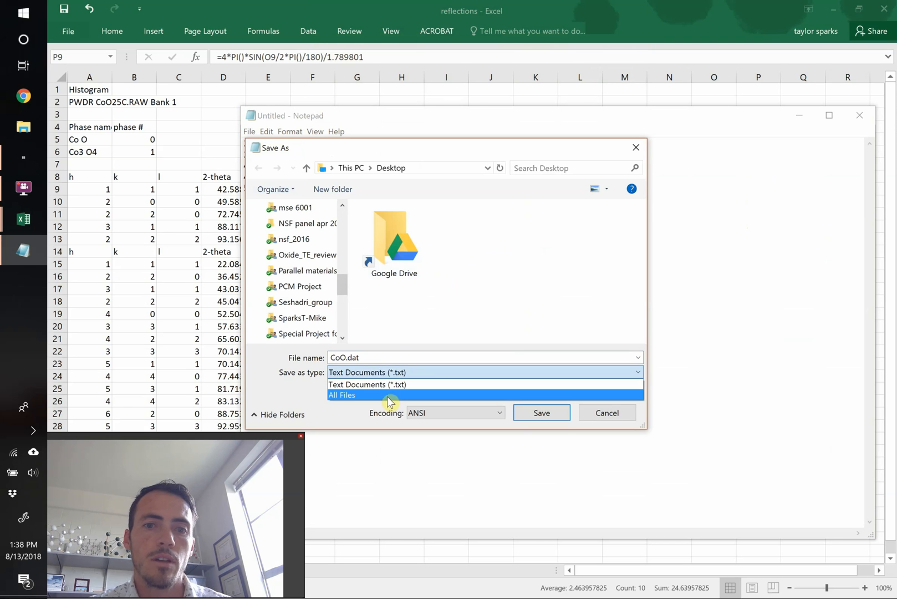
{"action": "left_click", "coordinate": [341, 395]}
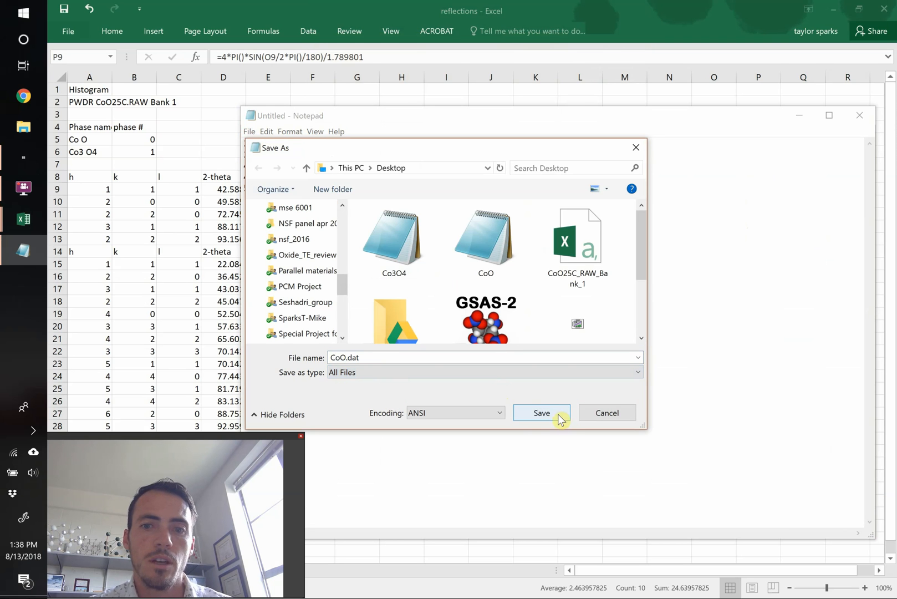
{"action": "left_click", "coordinate": [540, 413]}
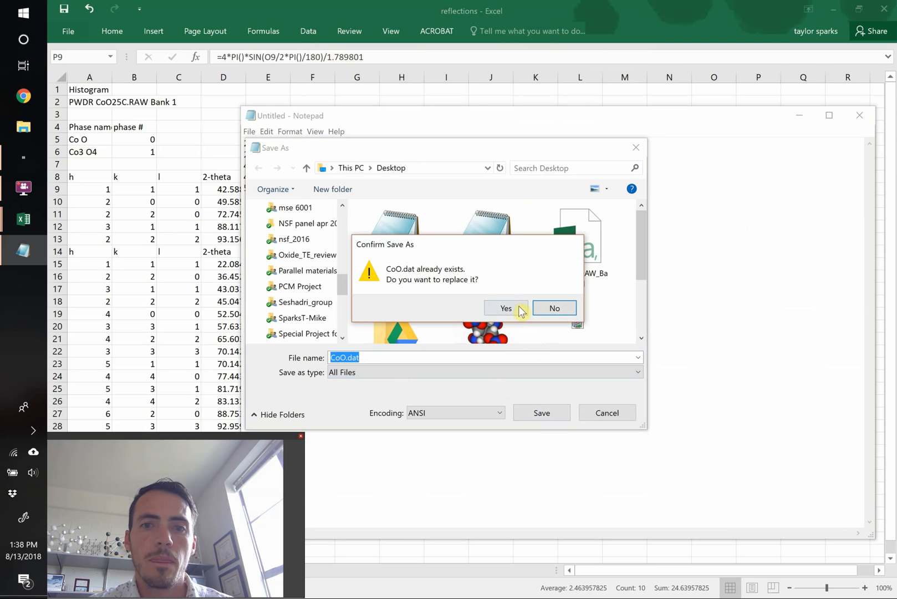
{"action": "left_click", "coordinate": [504, 308]}
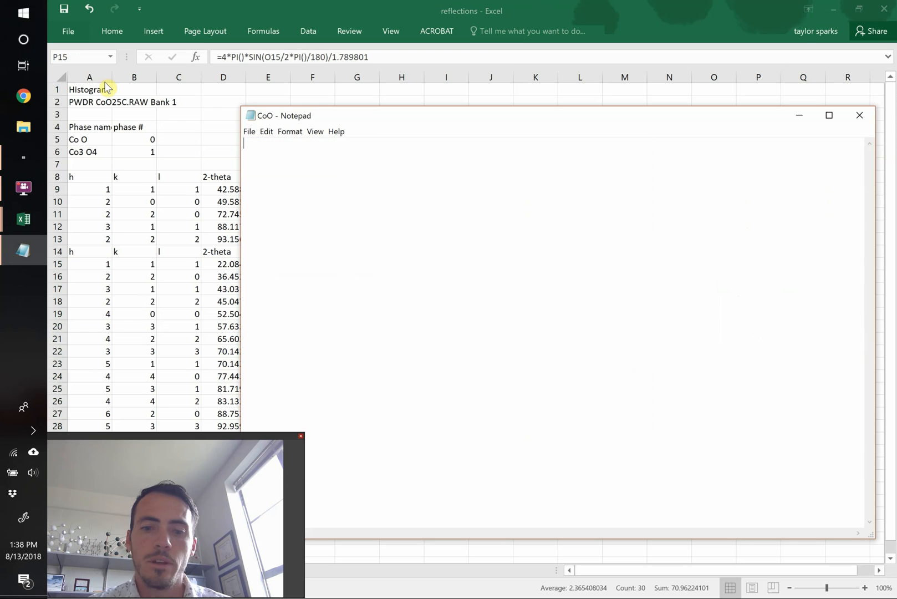
Step: Save the Co3O4 Q/intensity data under the new name Co3O4.dat
{"action": "left_click", "coordinate": [249, 131]}
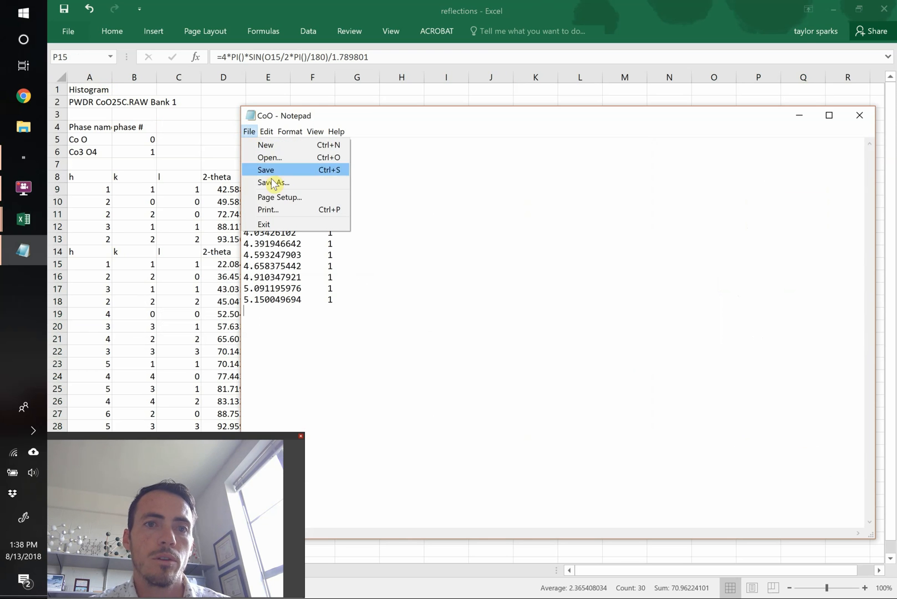
{"action": "left_click", "coordinate": [274, 182]}
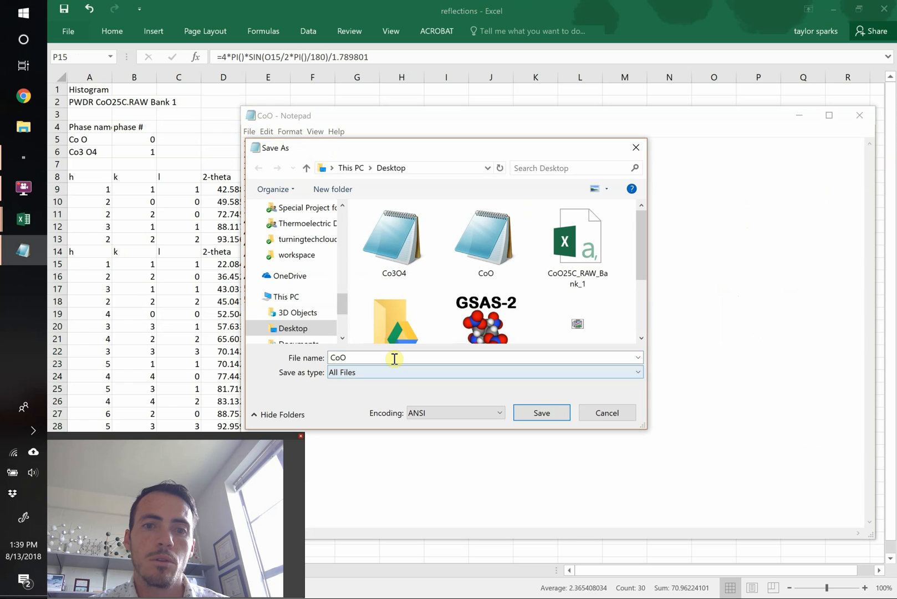
{"action": "type", "text": "Co3O4.dat"}
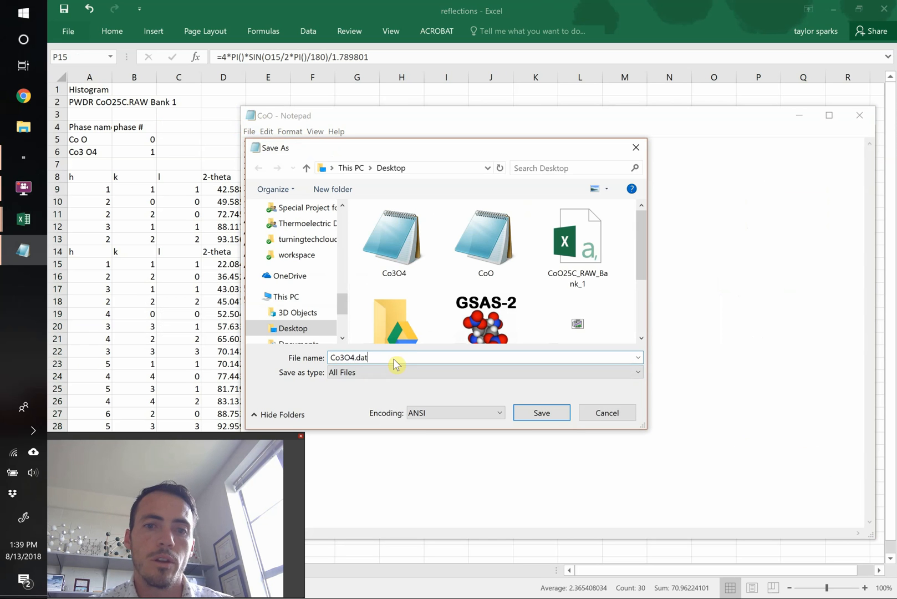
{"action": "left_click", "coordinate": [540, 412]}
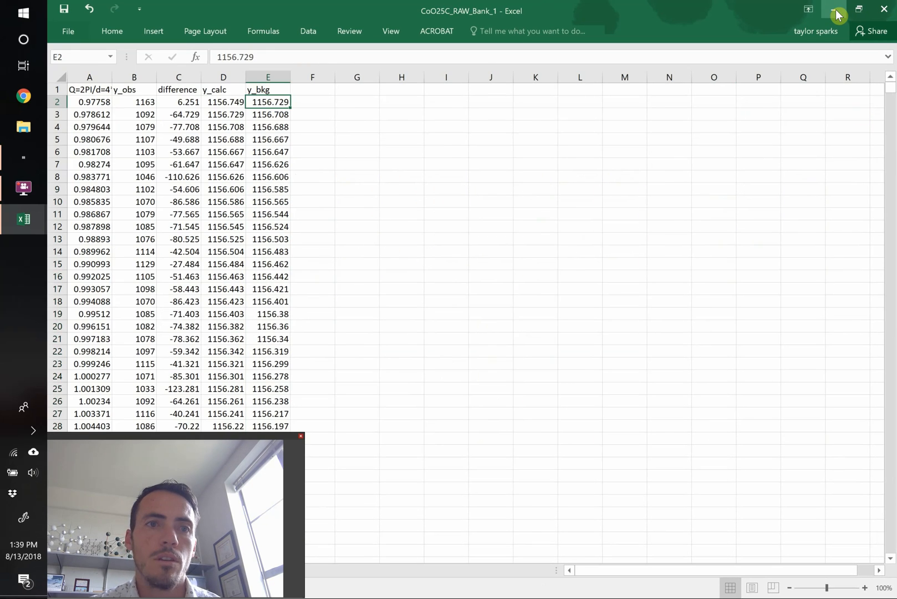
Step: Minimize Excel and open XRD_blank.agr from the QTGrace bin files folder
{"action": "left_click", "coordinate": [834, 10]}
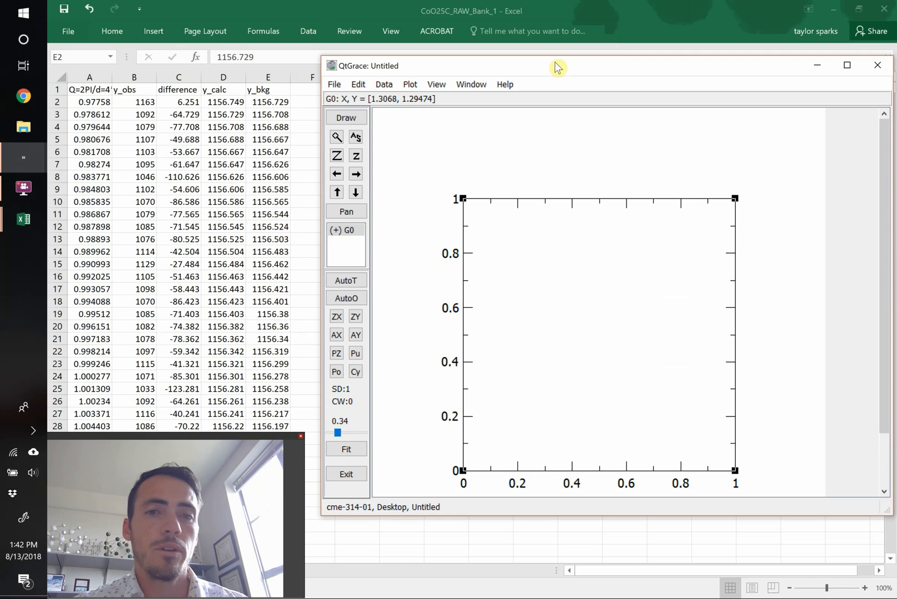
{"action": "left_click", "coordinate": [334, 84]}
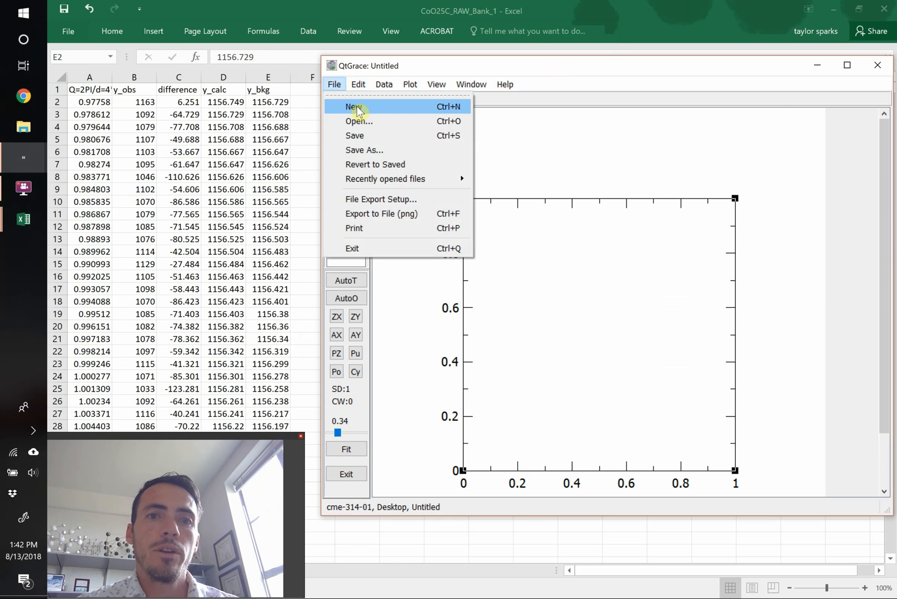
{"action": "left_click", "coordinate": [359, 121]}
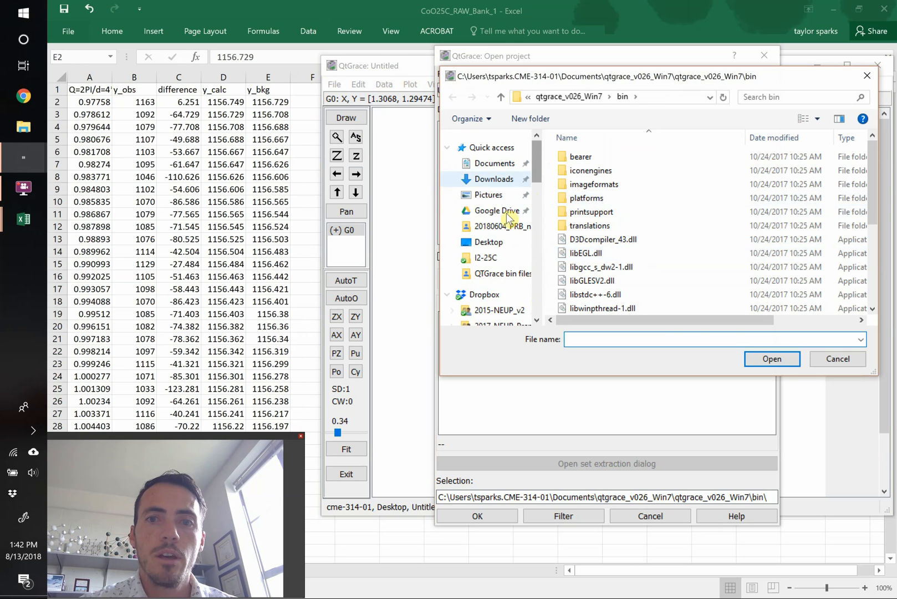
{"action": "left_click", "coordinate": [495, 211]}
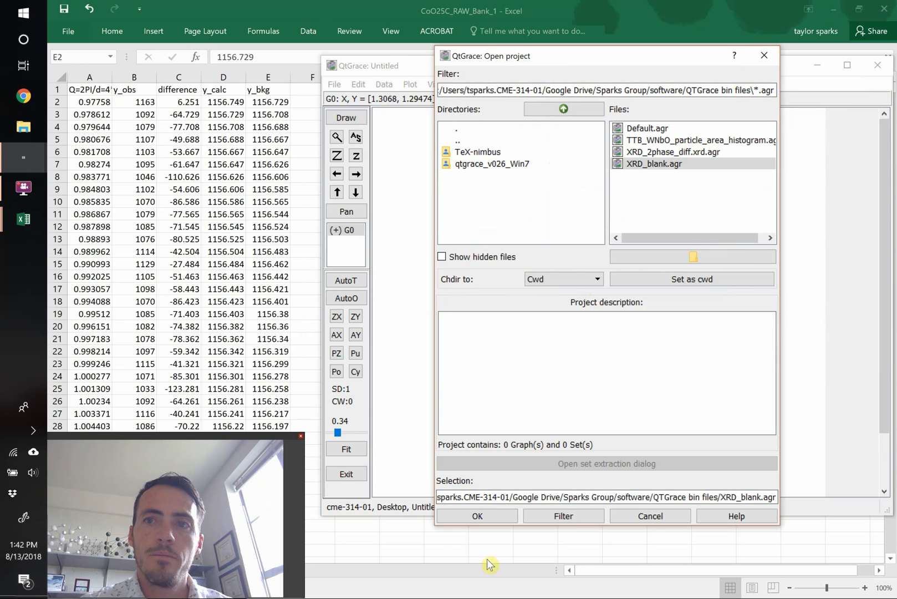
{"action": "left_click", "coordinate": [476, 515]}
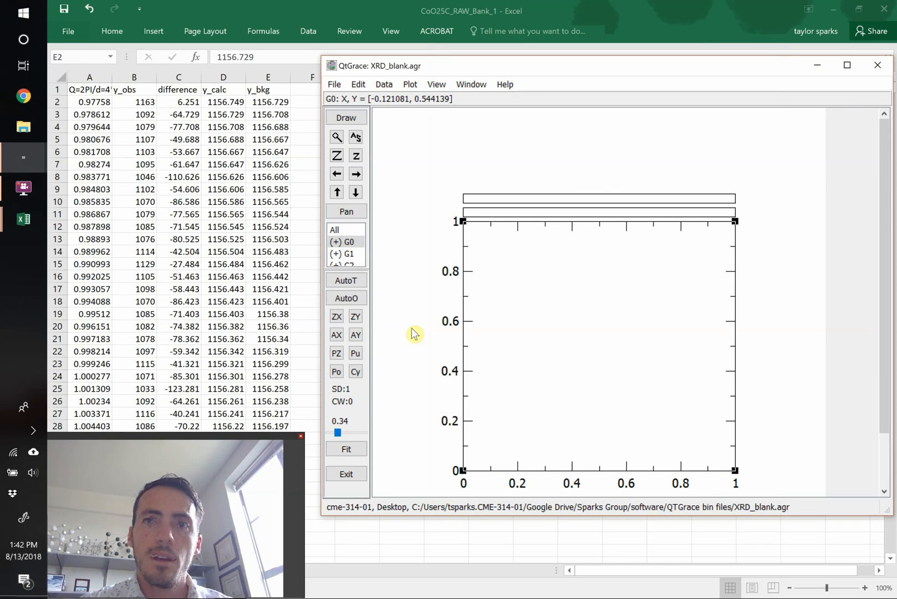
{"action": "mouse_move", "coordinate": [572, 216]}
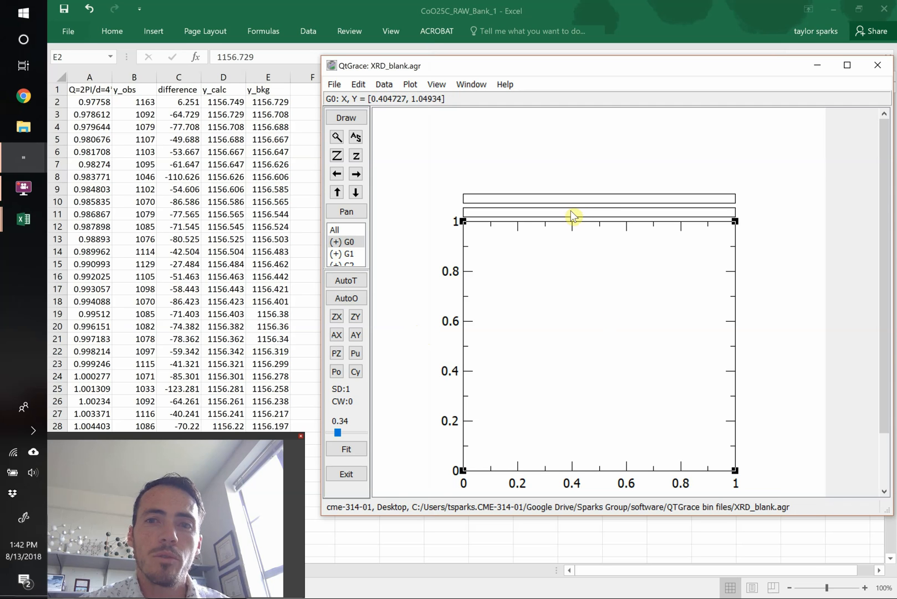
{"action": "mouse_move", "coordinate": [571, 207]}
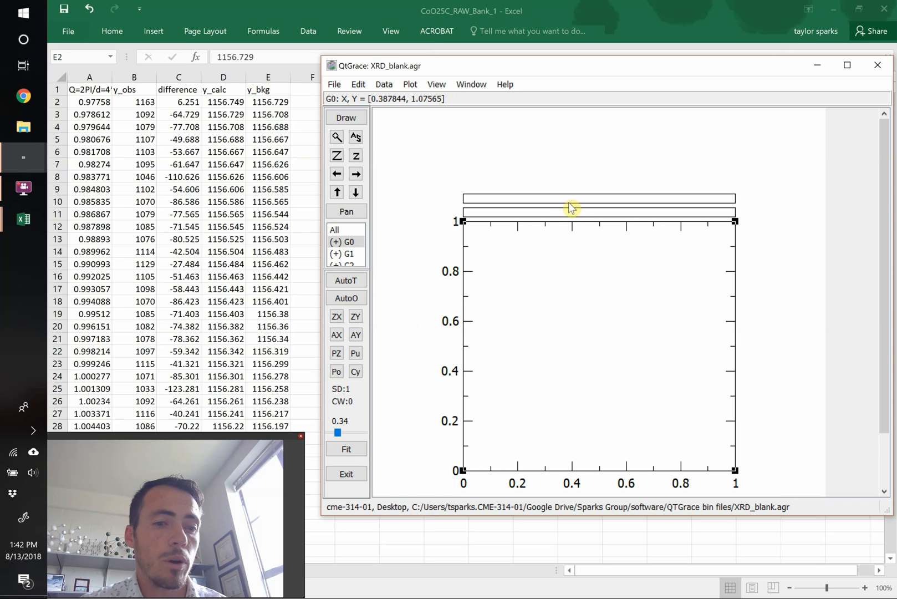
{"action": "mouse_move", "coordinate": [369, 99]}
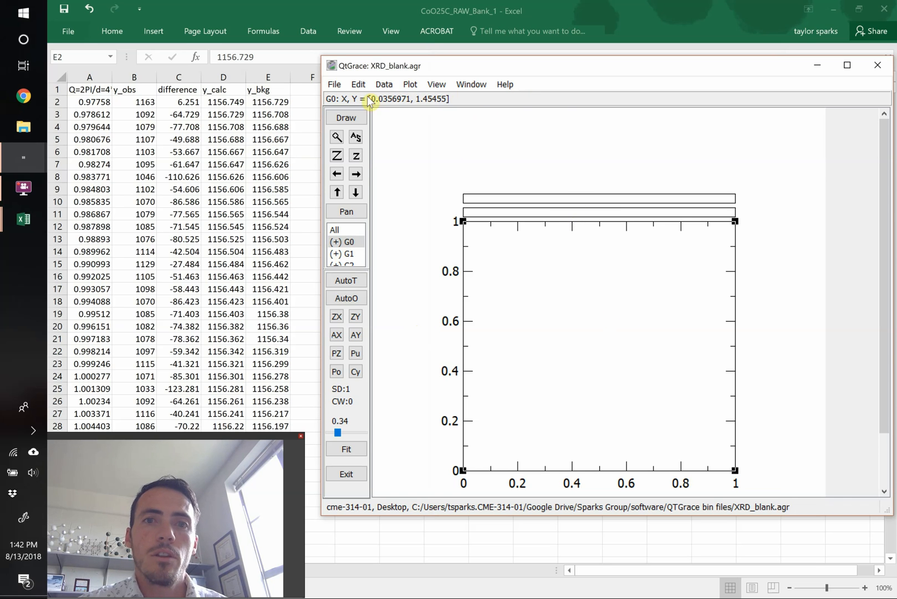
Step: Import CoO25C_RAW_Bank_1 CSV into G0 with 1 header line and comma separator
{"action": "left_click", "coordinate": [384, 84]}
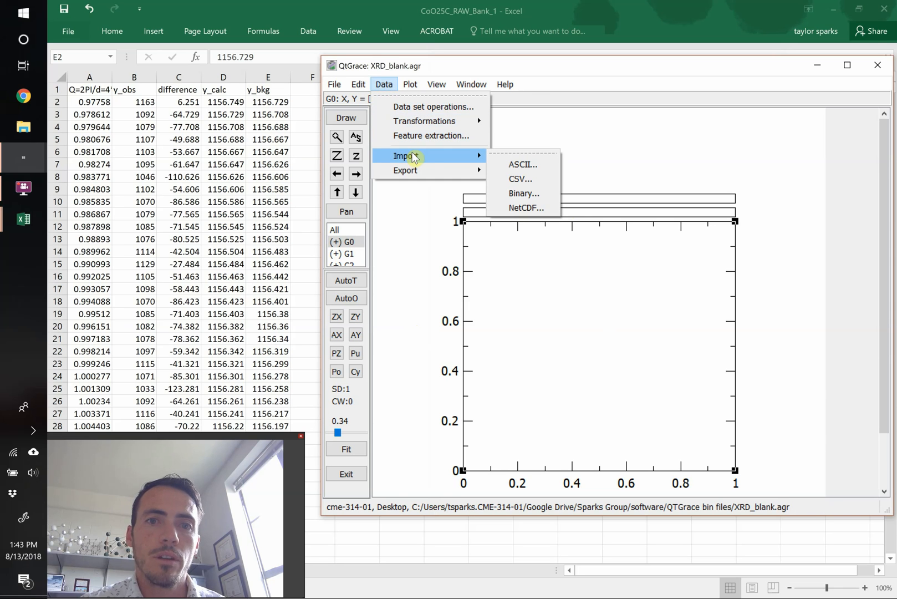
{"action": "mouse_move", "coordinate": [520, 179]}
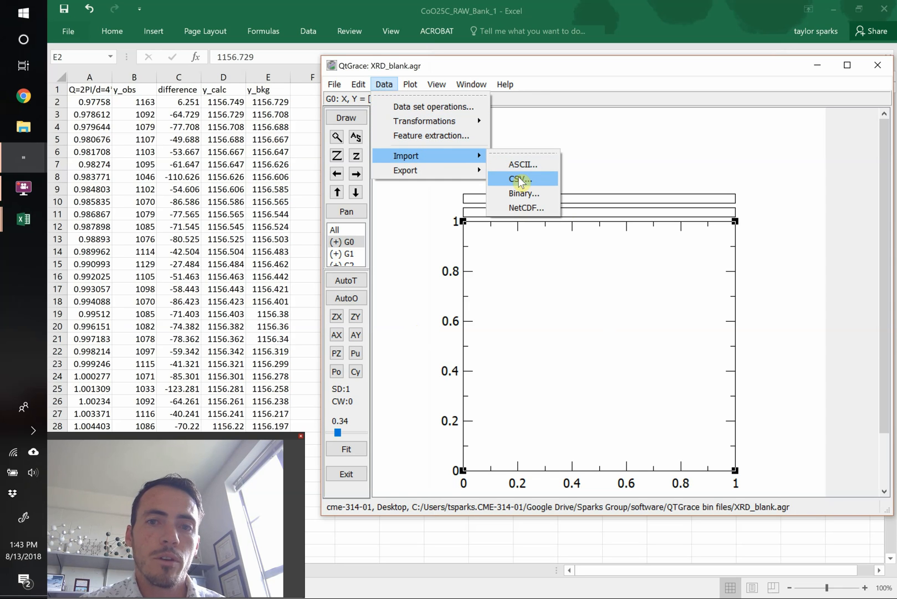
{"action": "left_click", "coordinate": [520, 179]}
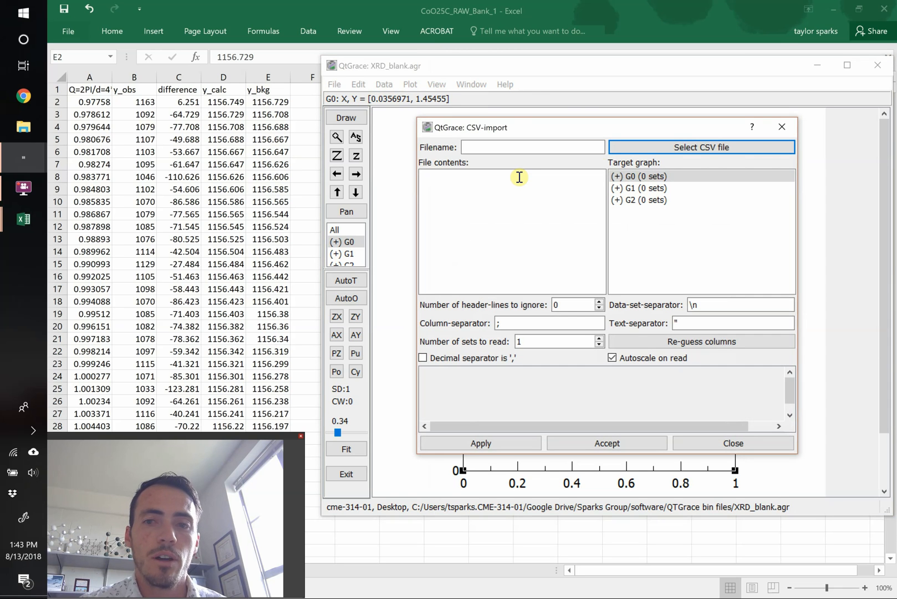
{"action": "left_click", "coordinate": [700, 147]}
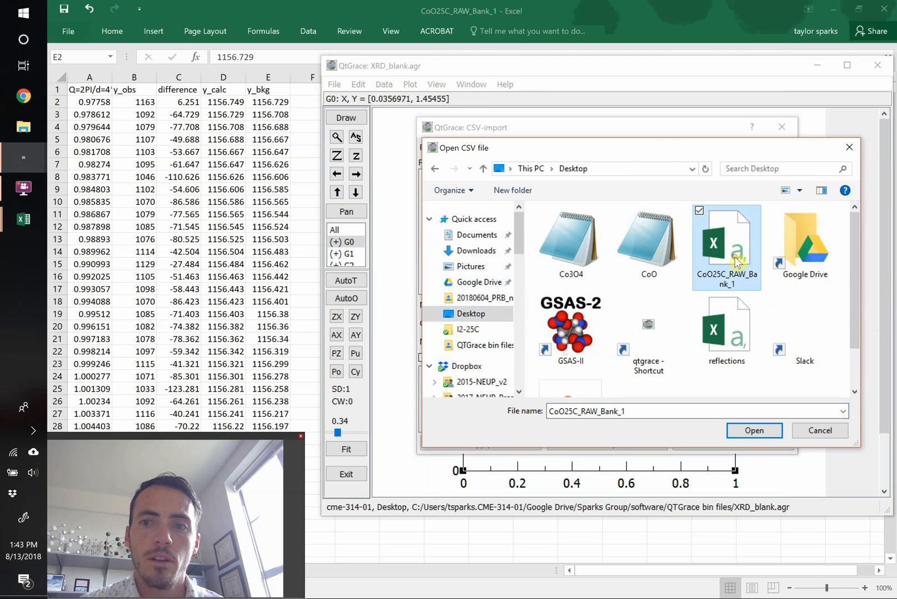
{"action": "left_click", "coordinate": [754, 430]}
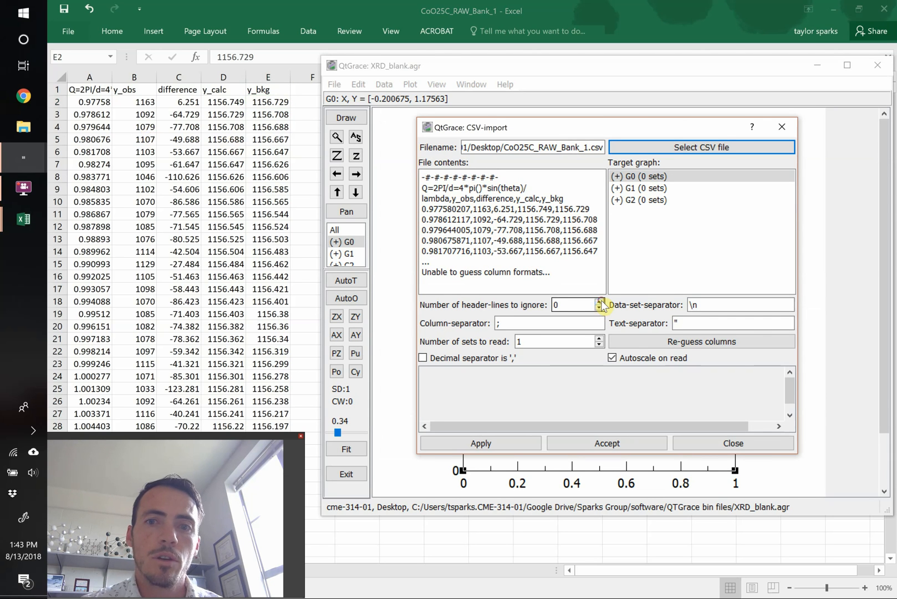
{"action": "left_click", "coordinate": [600, 302]}
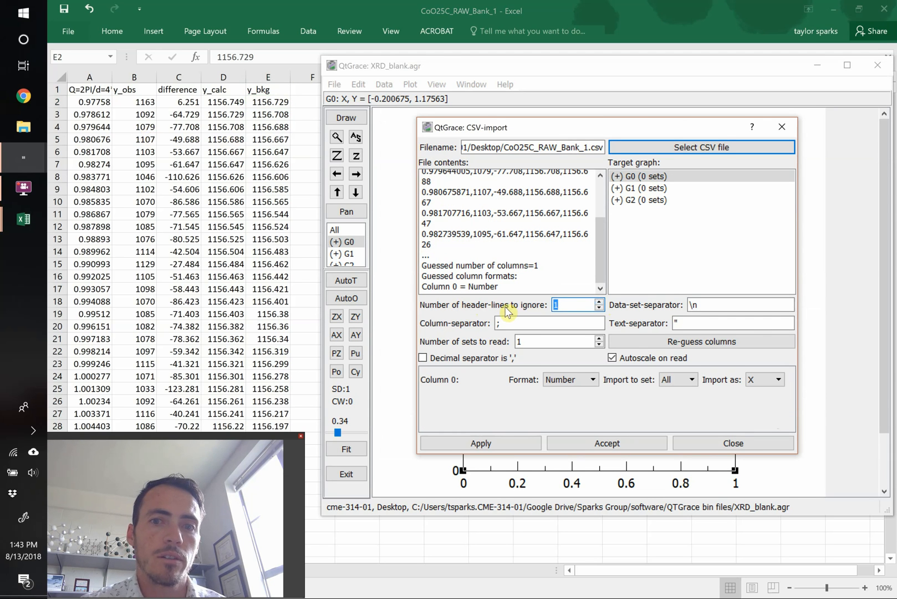
{"action": "left_click", "coordinate": [549, 323]}
{"action": "type", "text": ","}
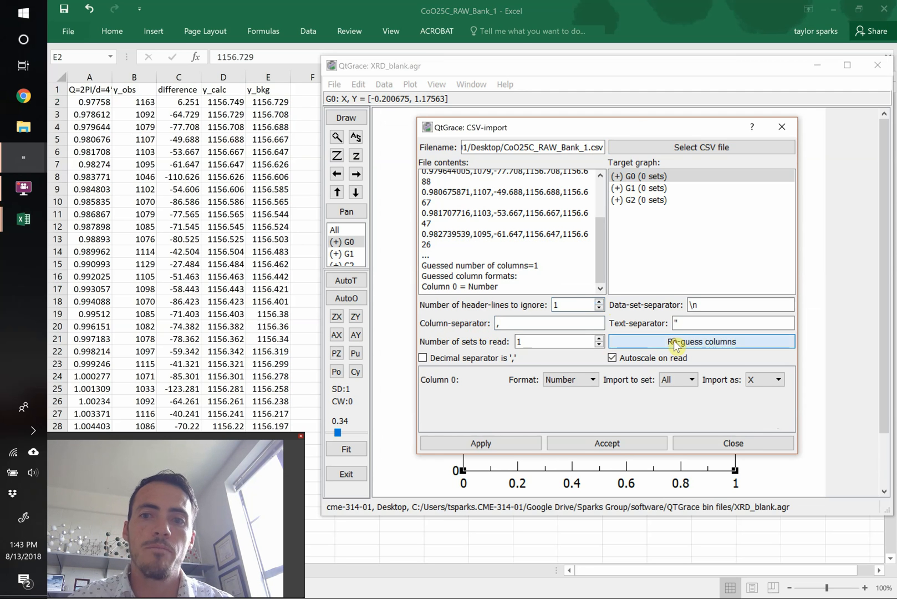
{"action": "left_click", "coordinate": [700, 341]}
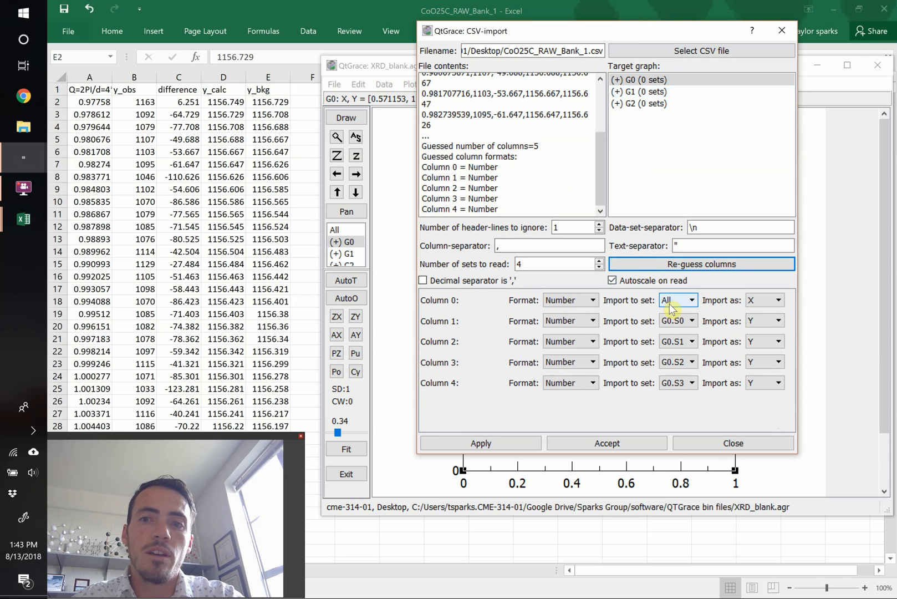
{"action": "mouse_move", "coordinate": [724, 308]}
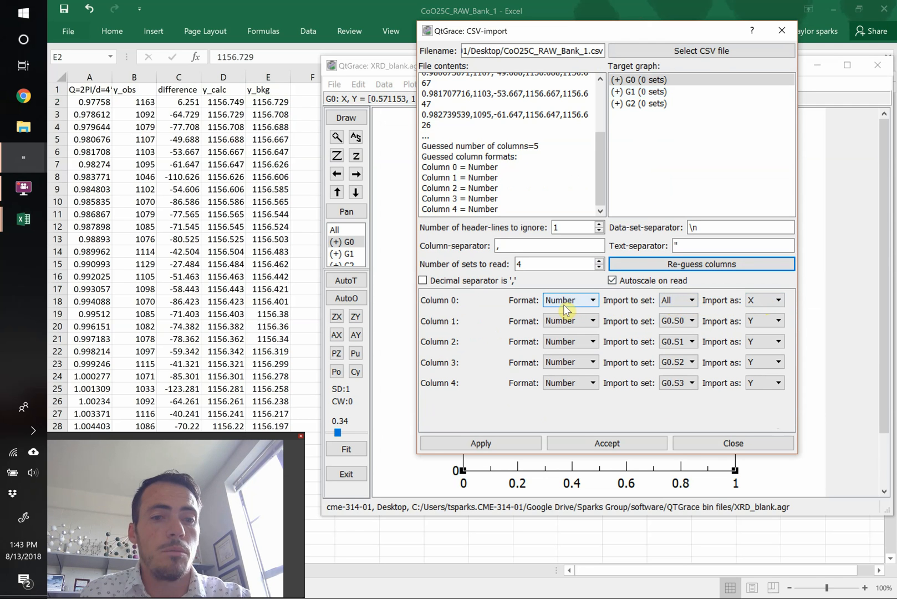
{"action": "mouse_move", "coordinate": [590, 309]}
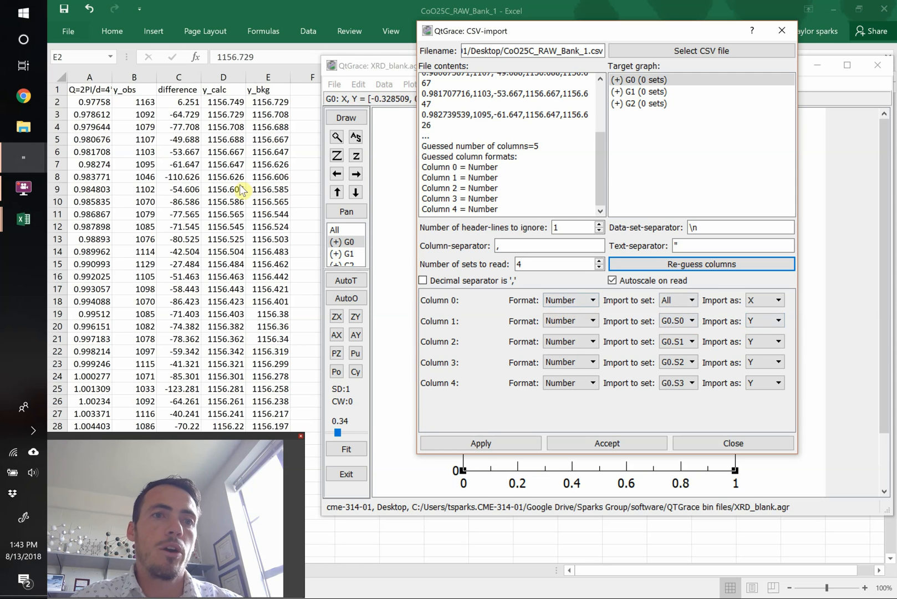
{"action": "left_click", "coordinate": [678, 320]}
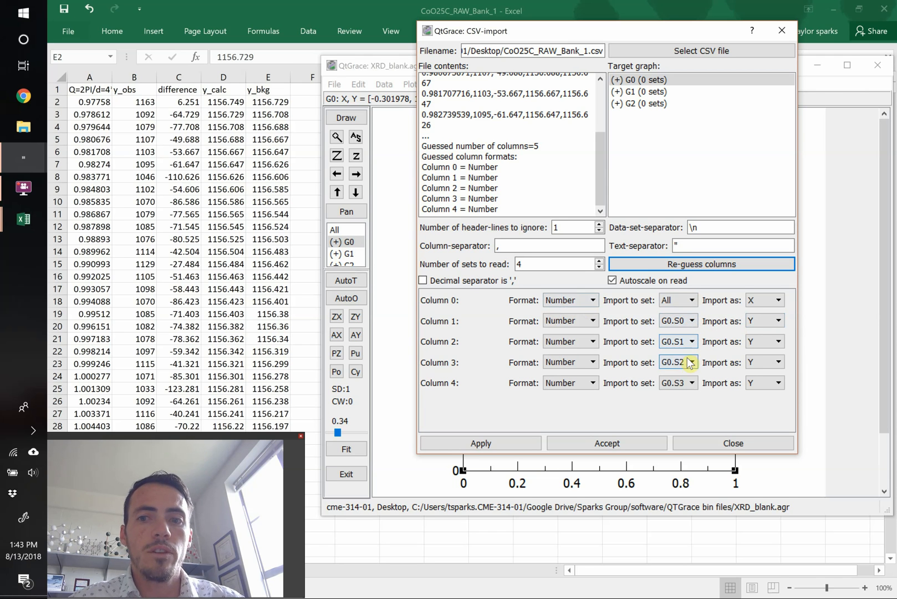
{"action": "left_click", "coordinate": [479, 443]}
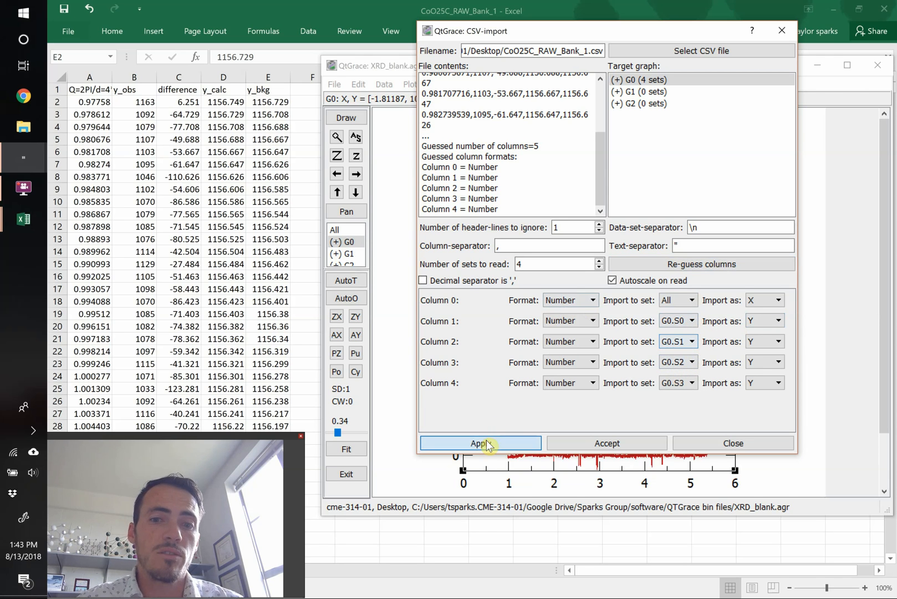
{"action": "left_click", "coordinate": [480, 443]}
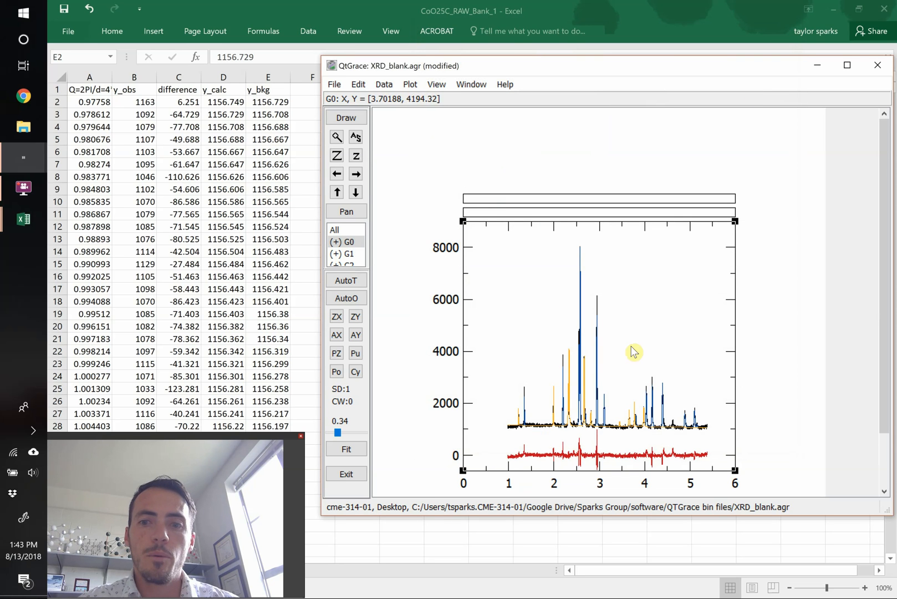
{"action": "mouse_move", "coordinate": [715, 457]}
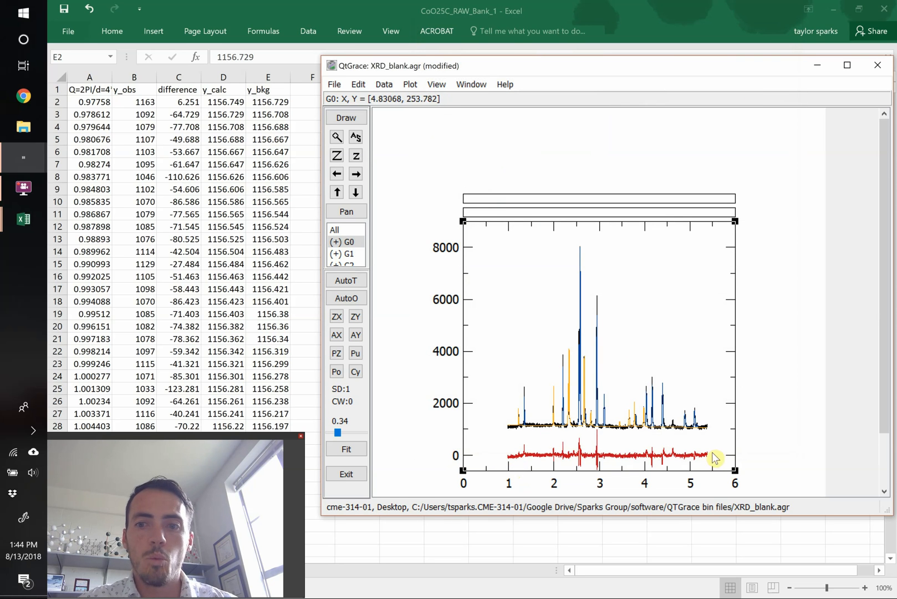
{"action": "mouse_move", "coordinate": [716, 468]}
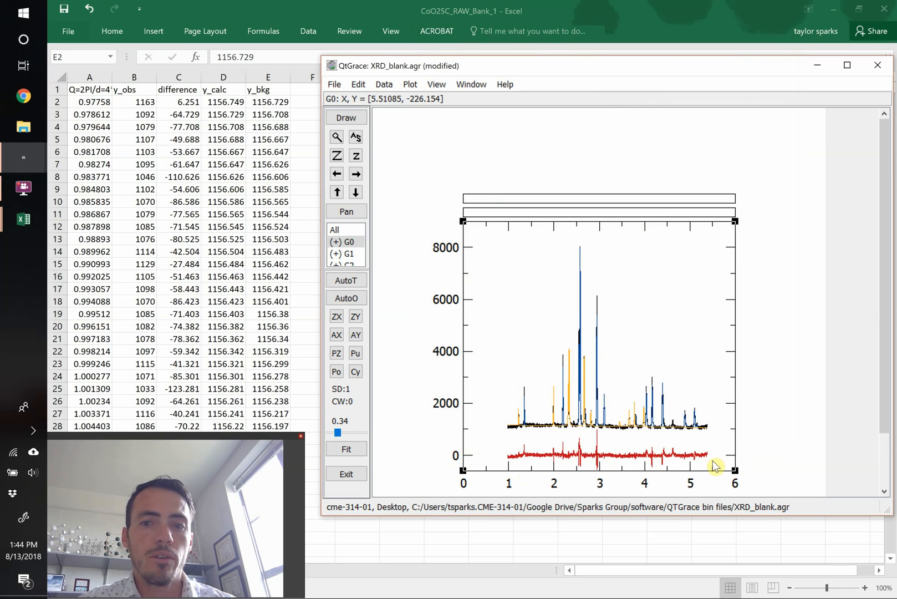
{"action": "mouse_move", "coordinate": [572, 452]}
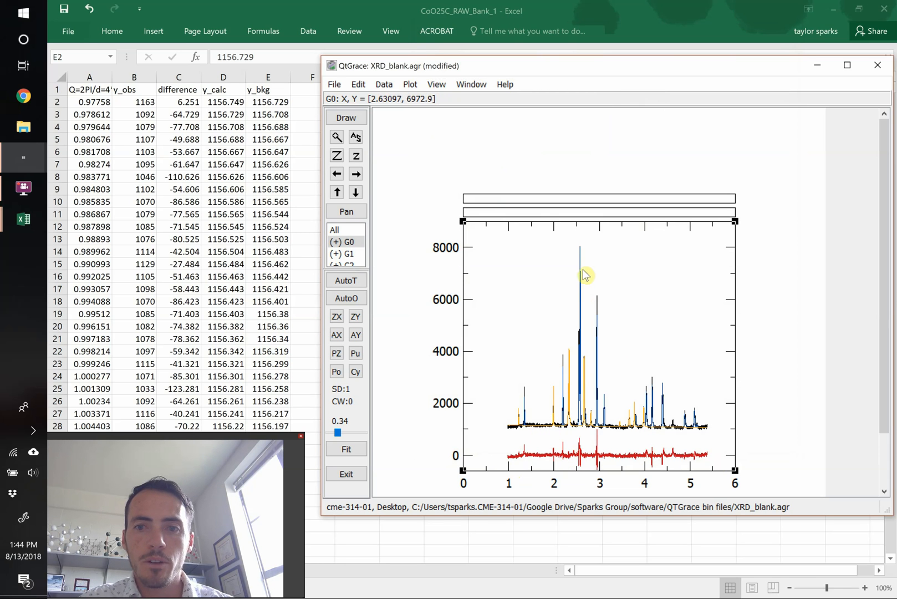
{"action": "mouse_move", "coordinate": [536, 432]}
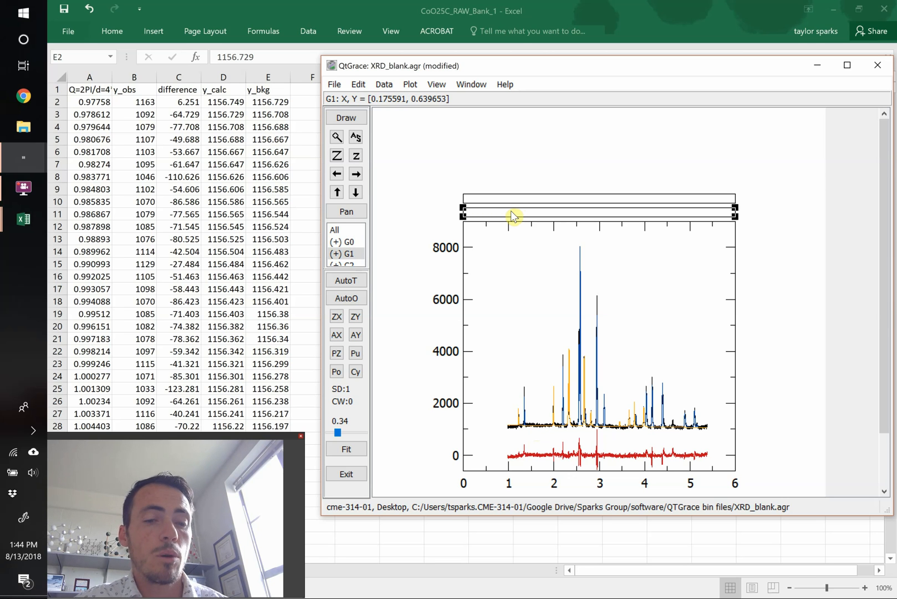
Step: Make the thin G1 strip above the diffraction pattern the current graph
{"action": "left_click", "coordinate": [383, 84]}
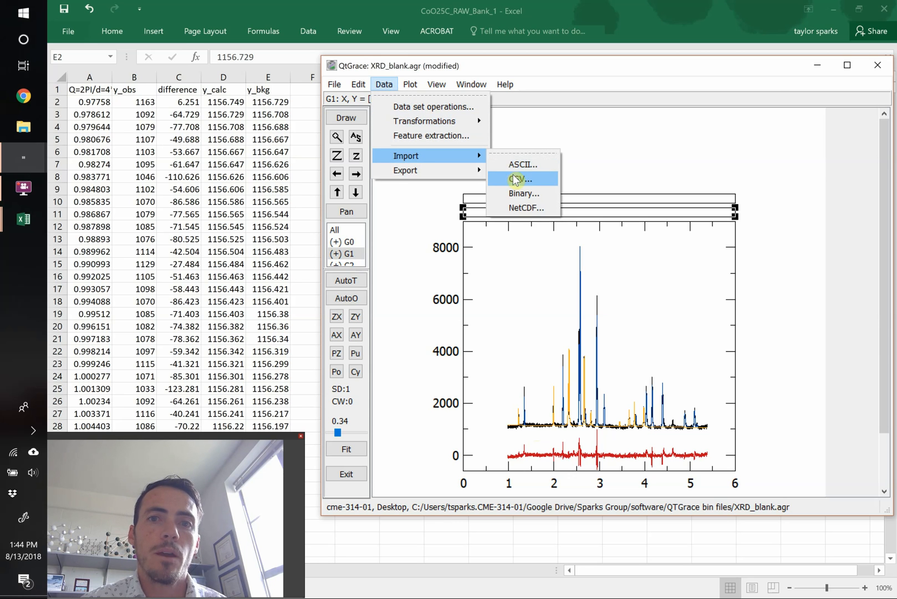
Step: Read CoO.dat into G1 and Co3O4.dat into G2 as BAR-type tick-mark sets
{"action": "left_click", "coordinate": [522, 179]}
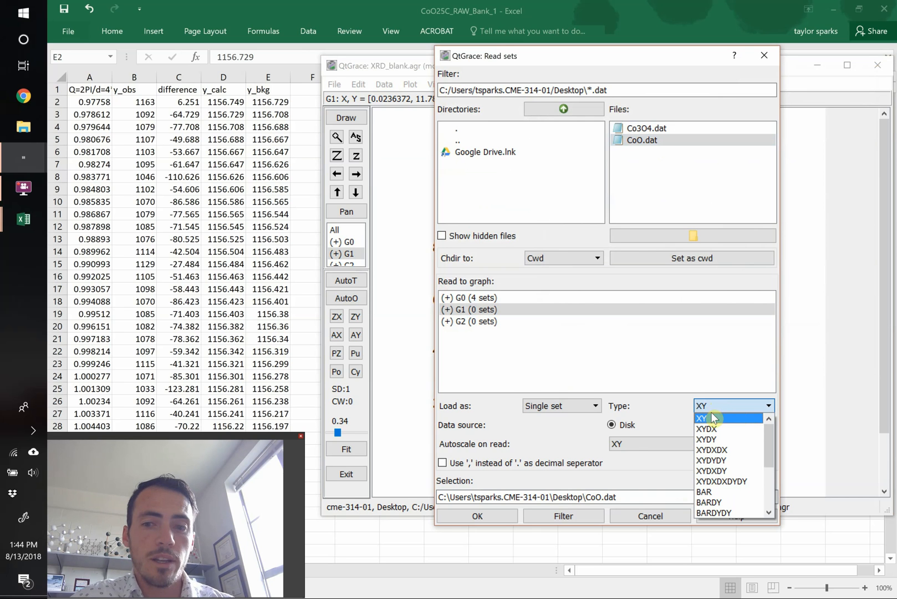
{"action": "left_click", "coordinate": [705, 492]}
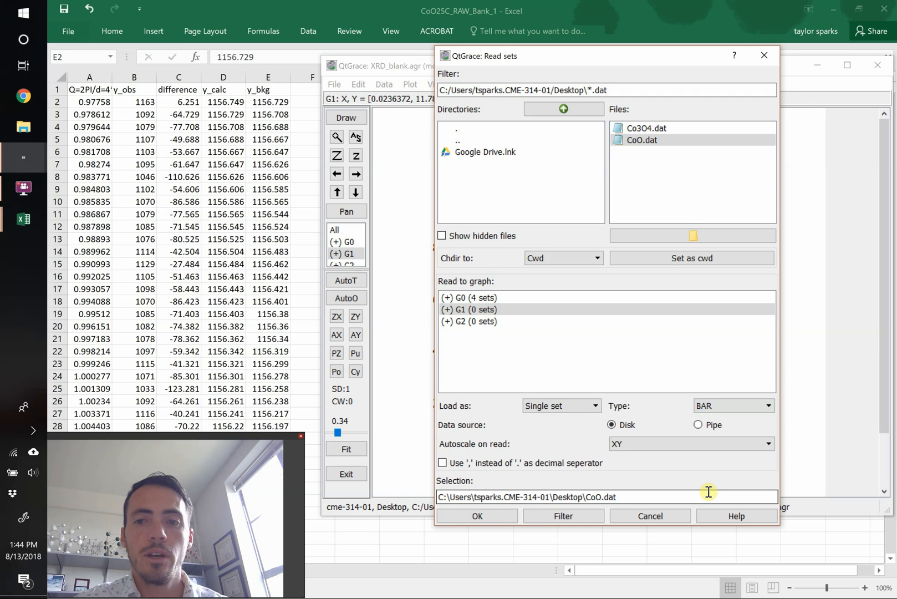
{"action": "left_click", "coordinate": [477, 516]}
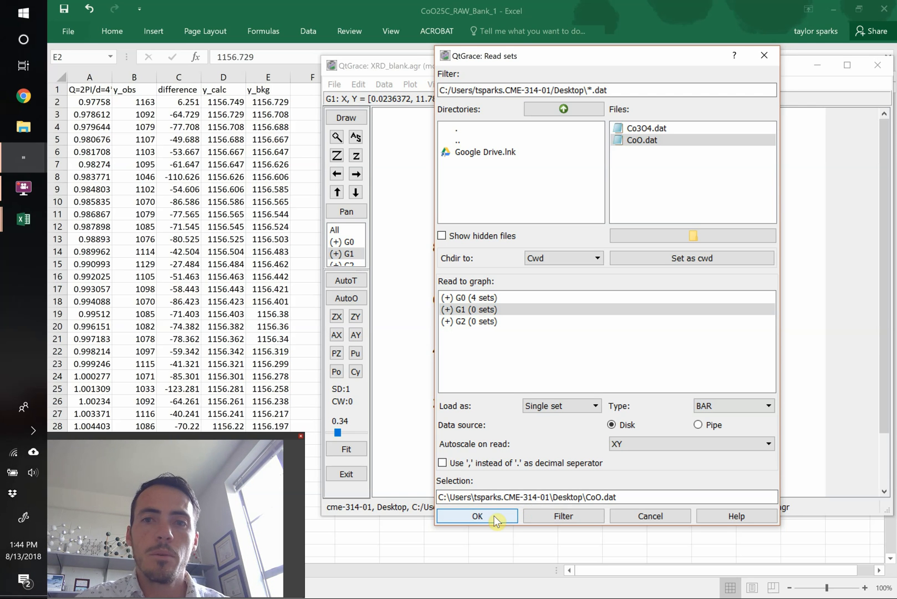
{"action": "left_click", "coordinate": [477, 515]}
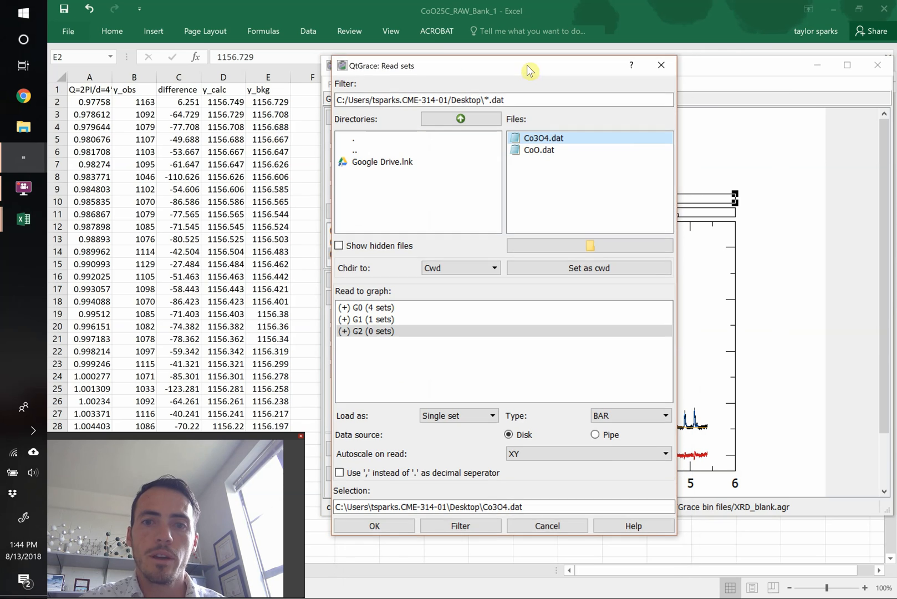
{"action": "left_click", "coordinate": [374, 524]}
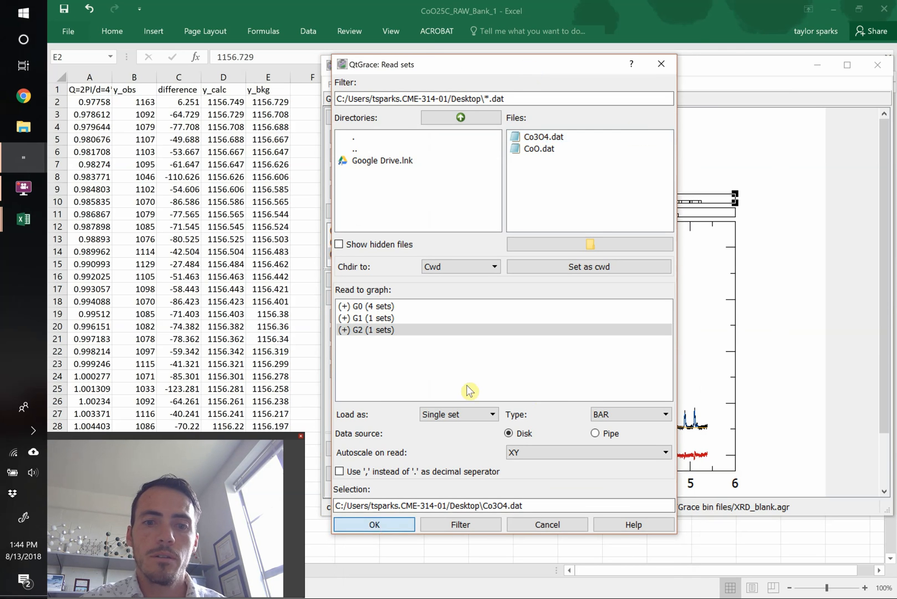
{"action": "left_click", "coordinate": [374, 524]}
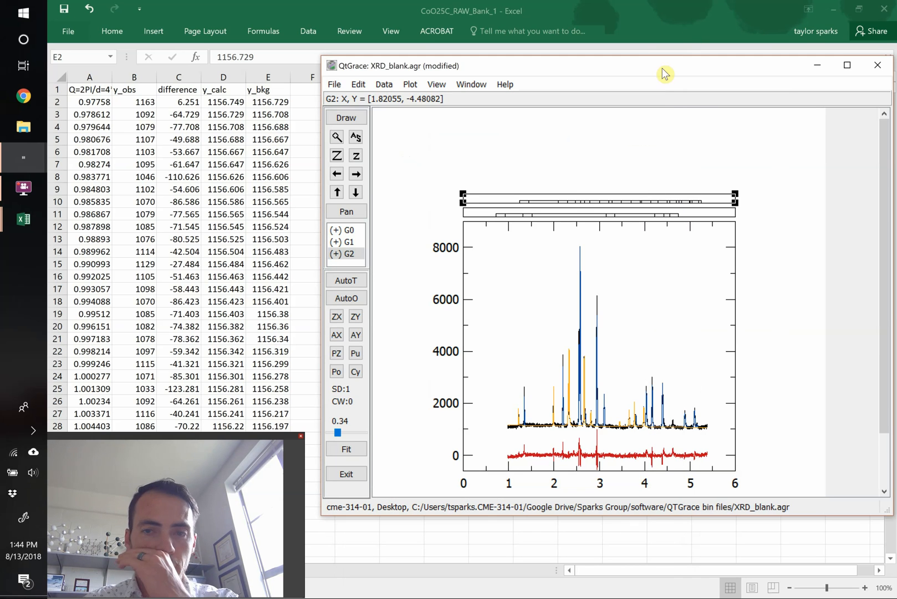
{"action": "mouse_move", "coordinate": [556, 206]}
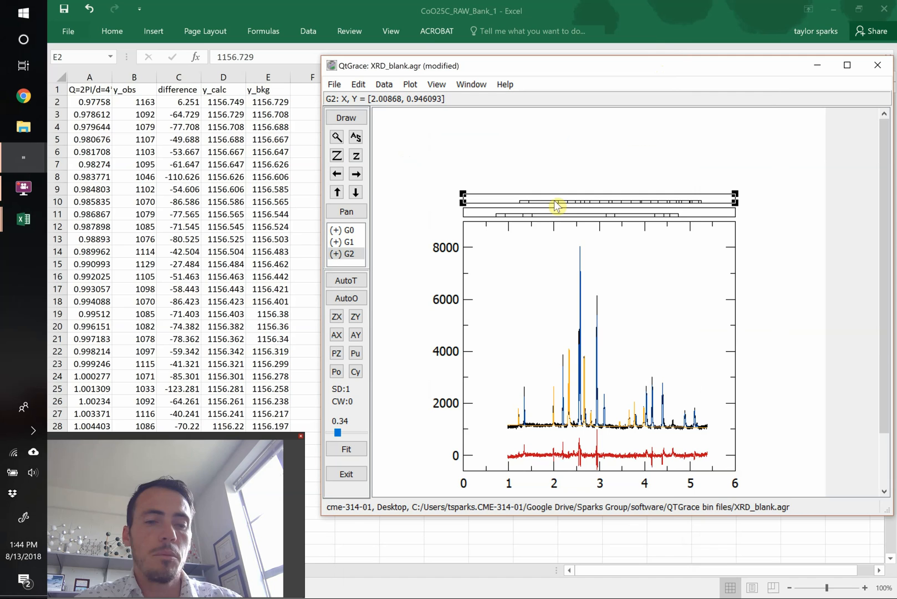
{"action": "mouse_move", "coordinate": [696, 297]}
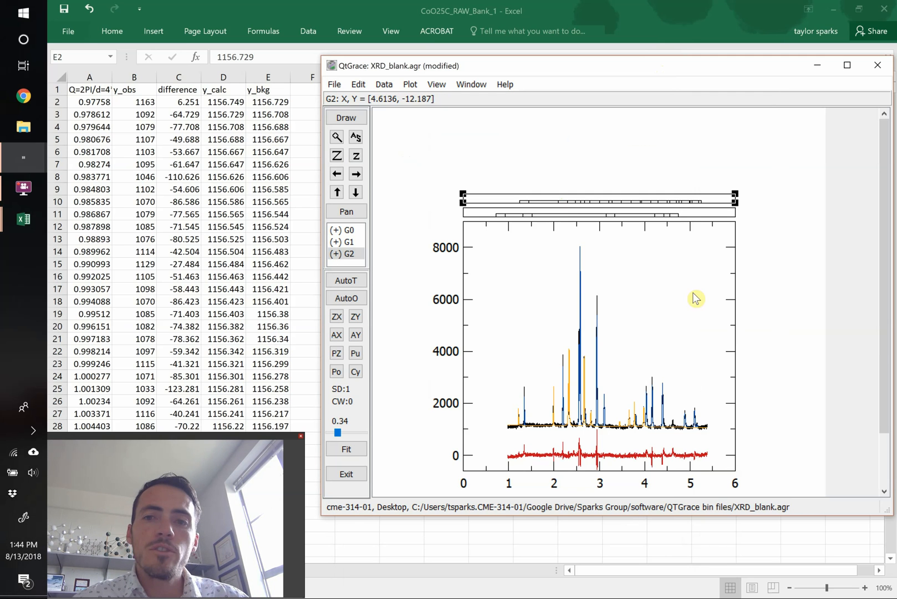
{"action": "mouse_move", "coordinate": [720, 300]}
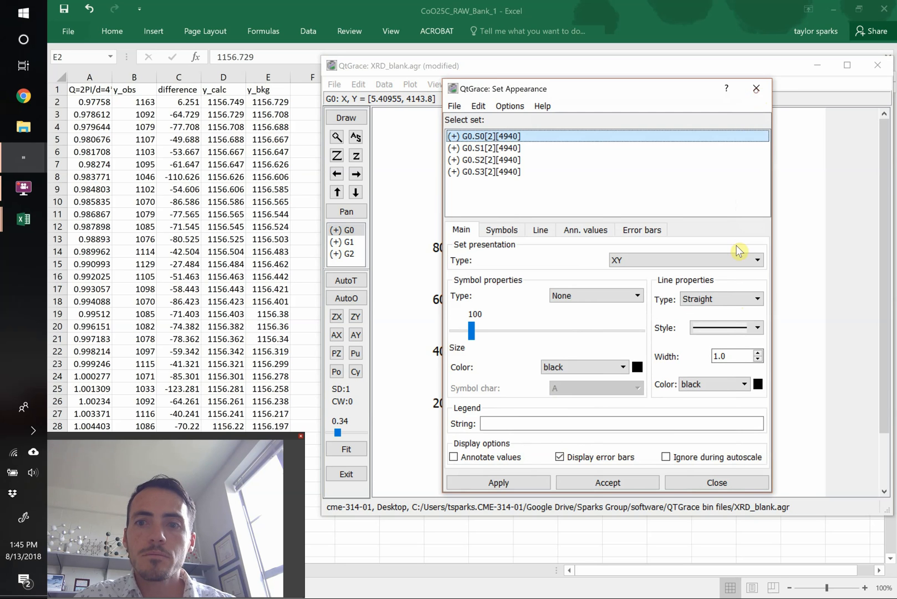
Step: Close Set Appearance and bring up Axis properties for the main graph G0
{"action": "left_click", "coordinate": [716, 482]}
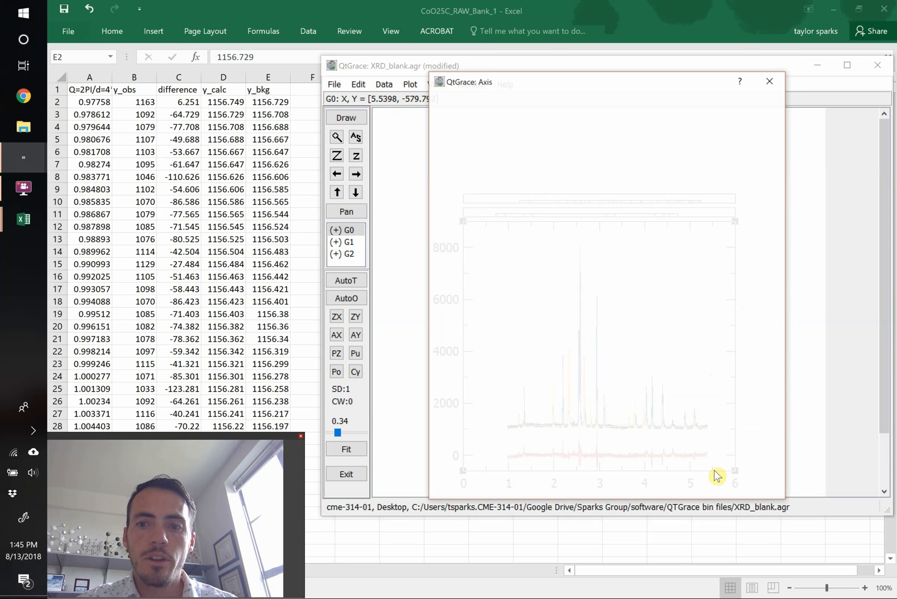
{"action": "left_click", "coordinate": [770, 81]}
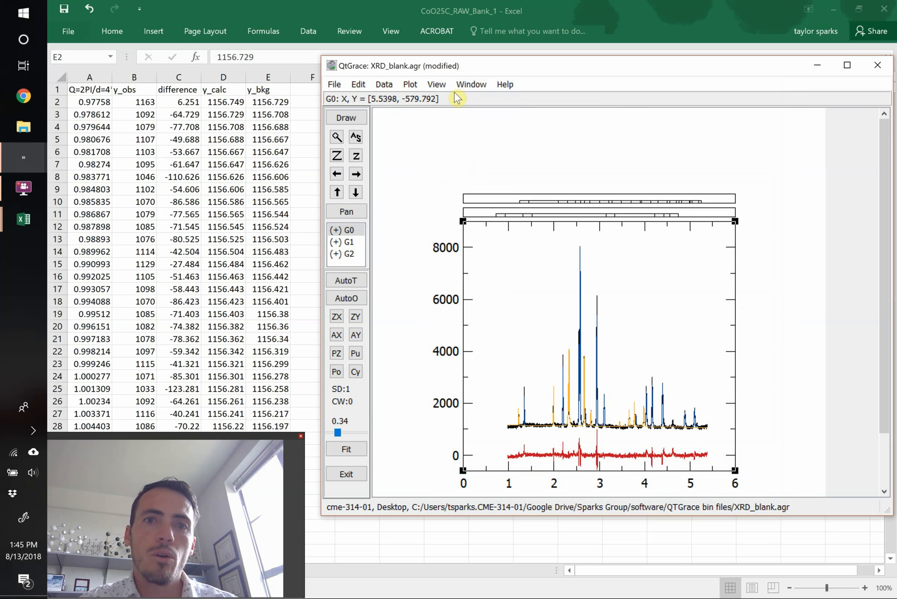
{"action": "left_click", "coordinate": [410, 84]}
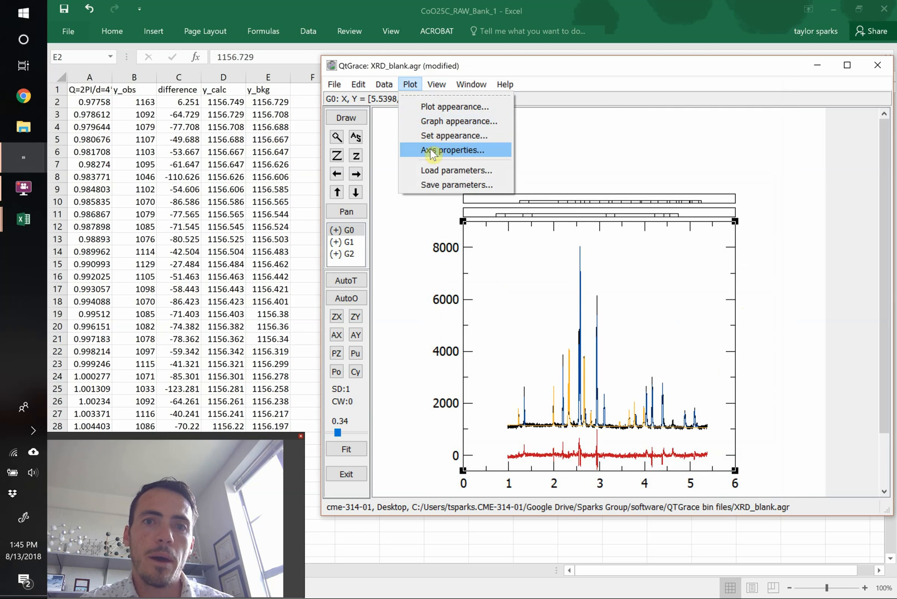
{"action": "left_click", "coordinate": [453, 149]}
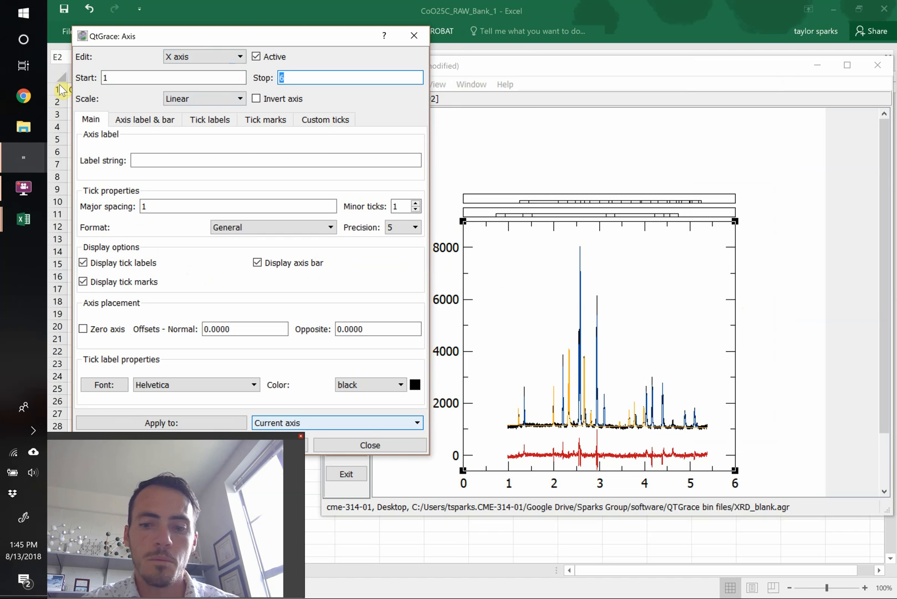
Step: Set the tick-mark graph's X axis range to start 1 and stop 5.5
{"action": "type", "text": "5.5"}
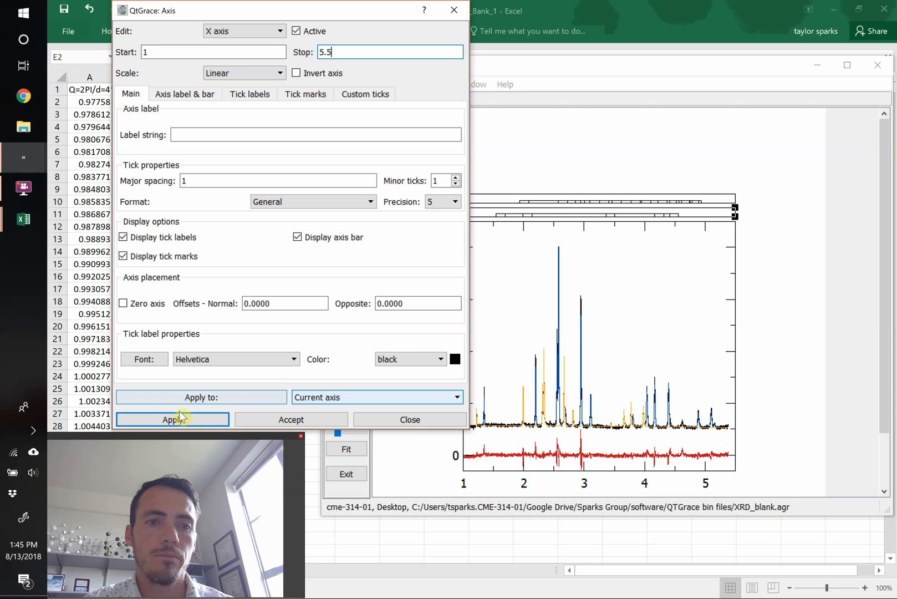
{"action": "left_click", "coordinate": [173, 419]}
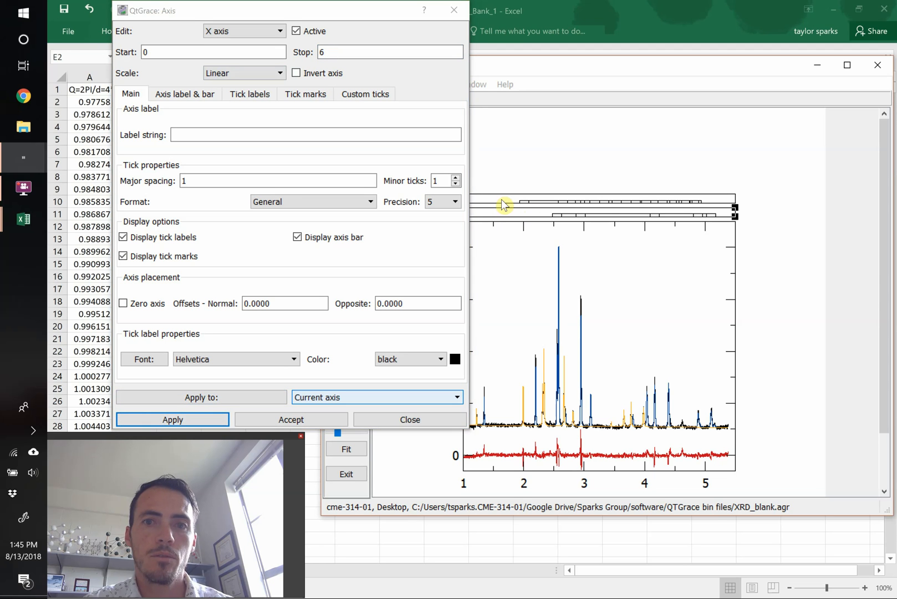
{"action": "type", "text": "1"}
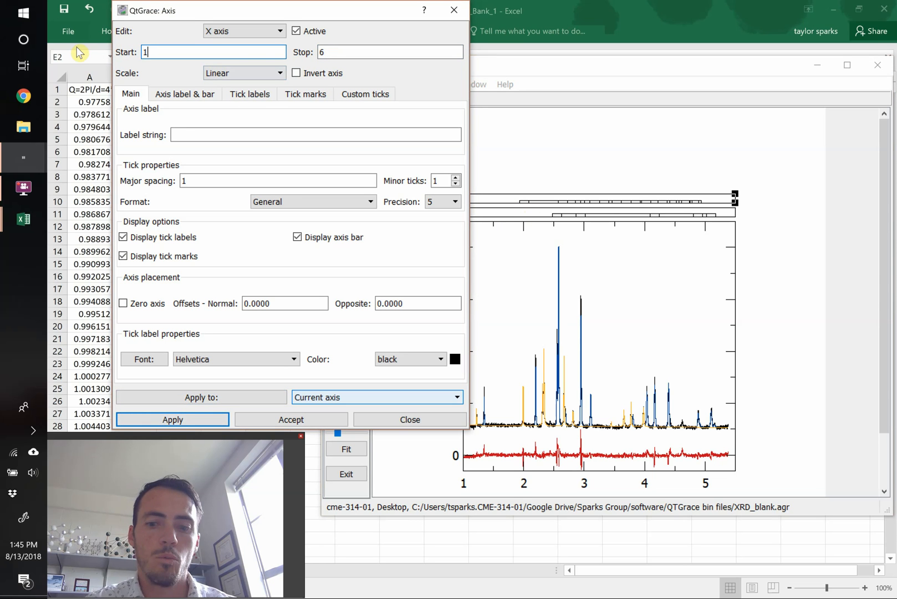
{"action": "type", "text": "`"}
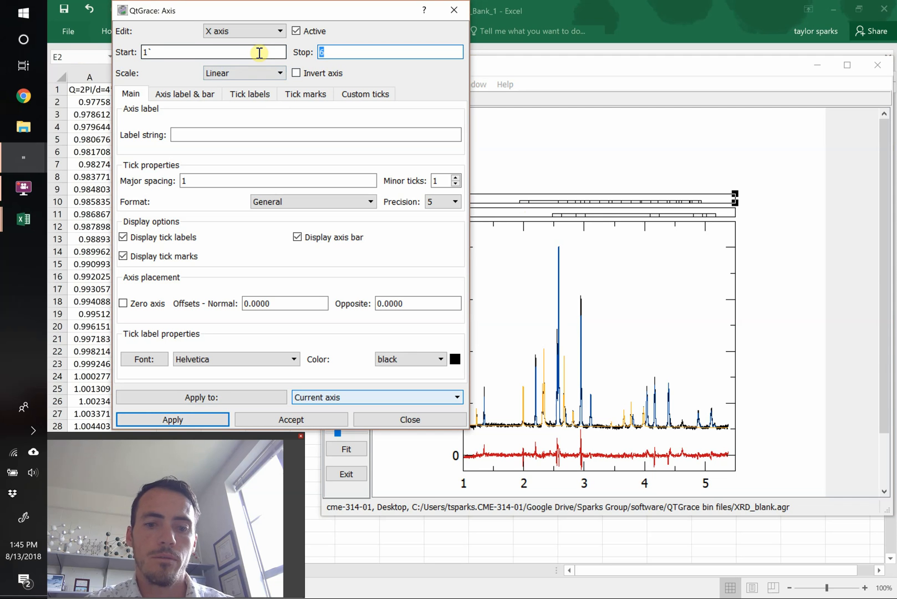
{"action": "type", "text": "5.5"}
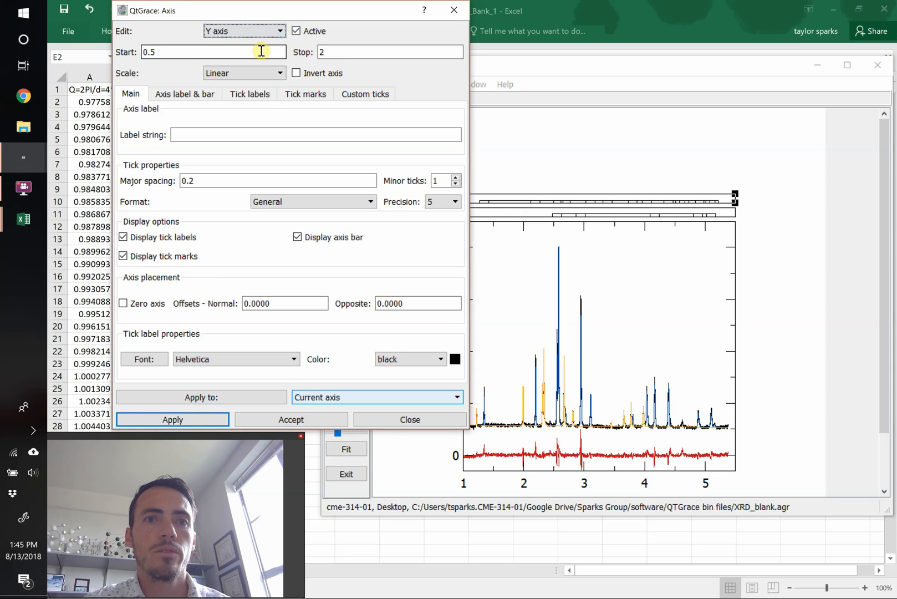
Step: Apply a Y range of 0–1 to both tick-mark graphs, then close axis settings
{"action": "triple_click", "coordinate": [213, 53]}
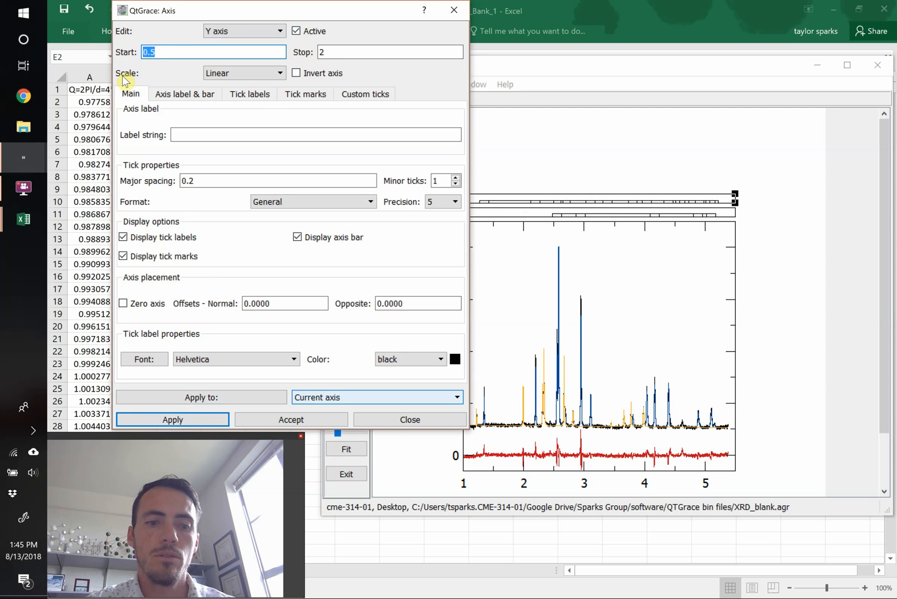
{"action": "type", "text": "0`"}
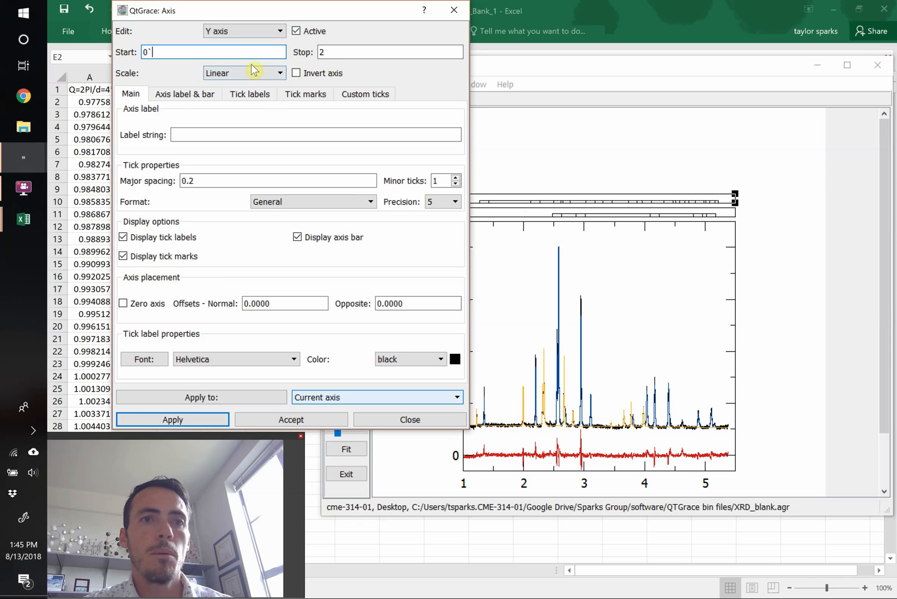
{"action": "type", "text": "1"}
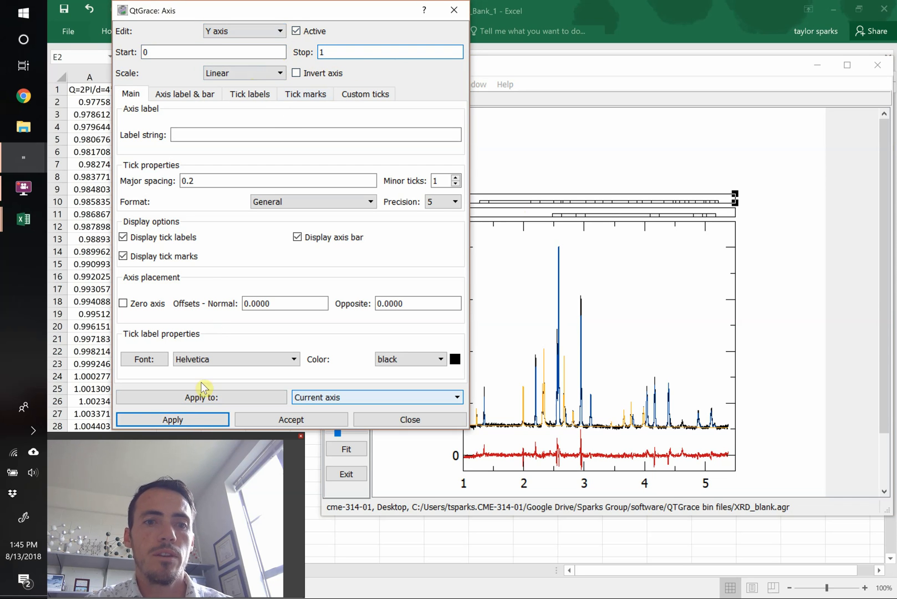
{"action": "left_click", "coordinate": [173, 419]}
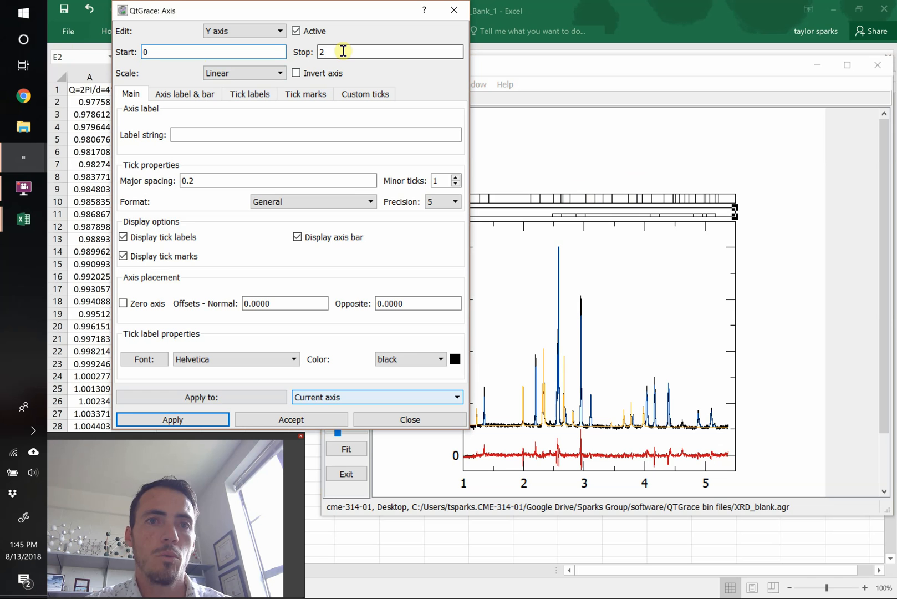
{"action": "left_click", "coordinate": [172, 420]}
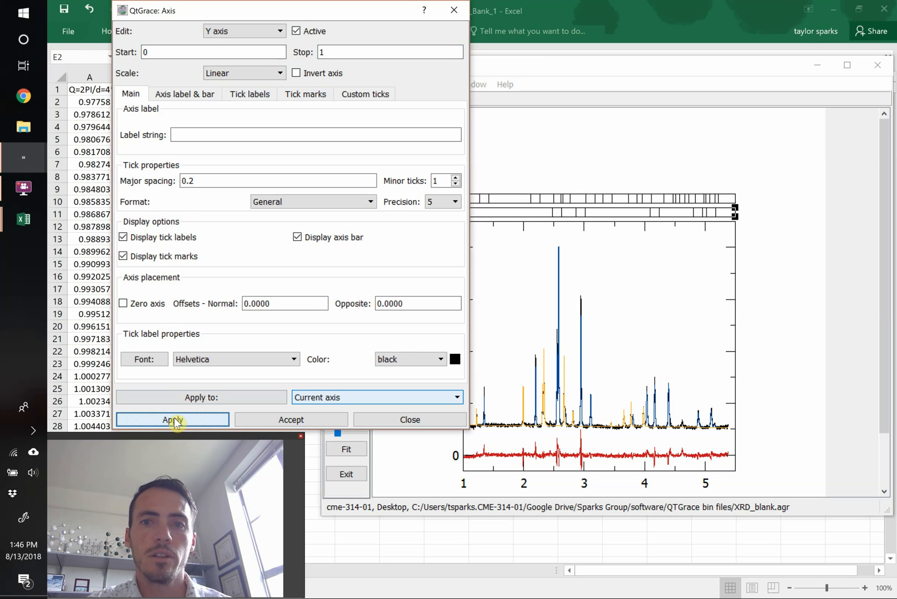
{"action": "mouse_move", "coordinate": [338, 29]}
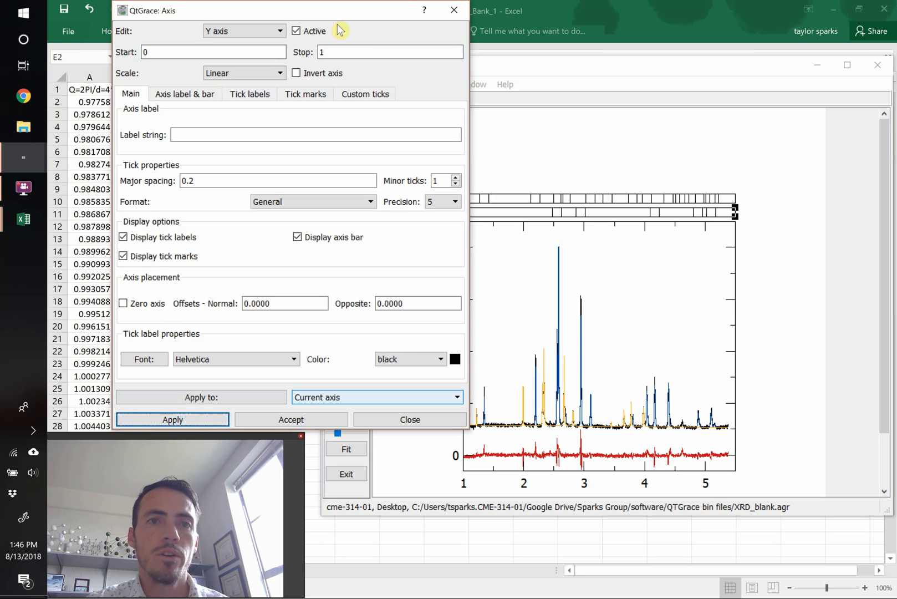
{"action": "left_click", "coordinate": [243, 31]}
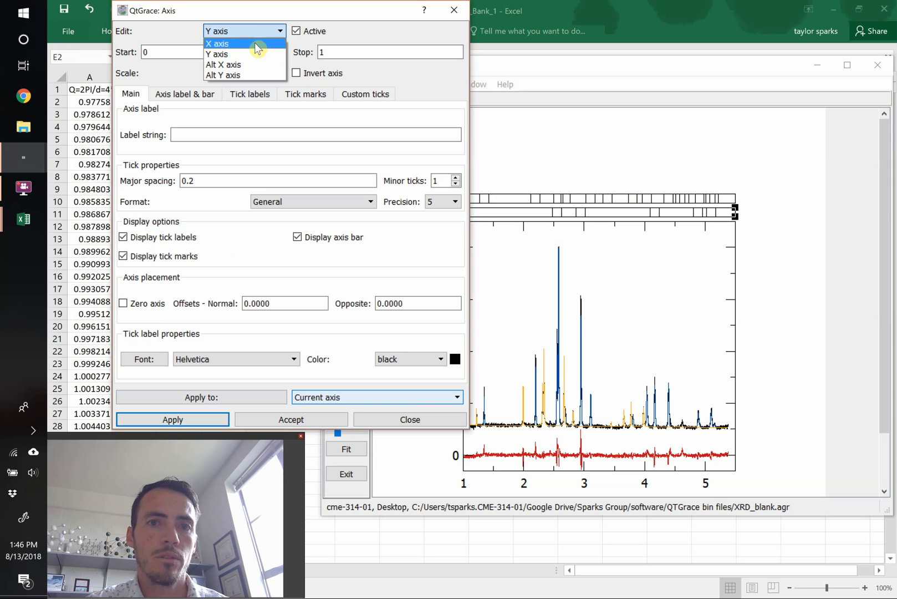
{"action": "left_click", "coordinate": [217, 43]}
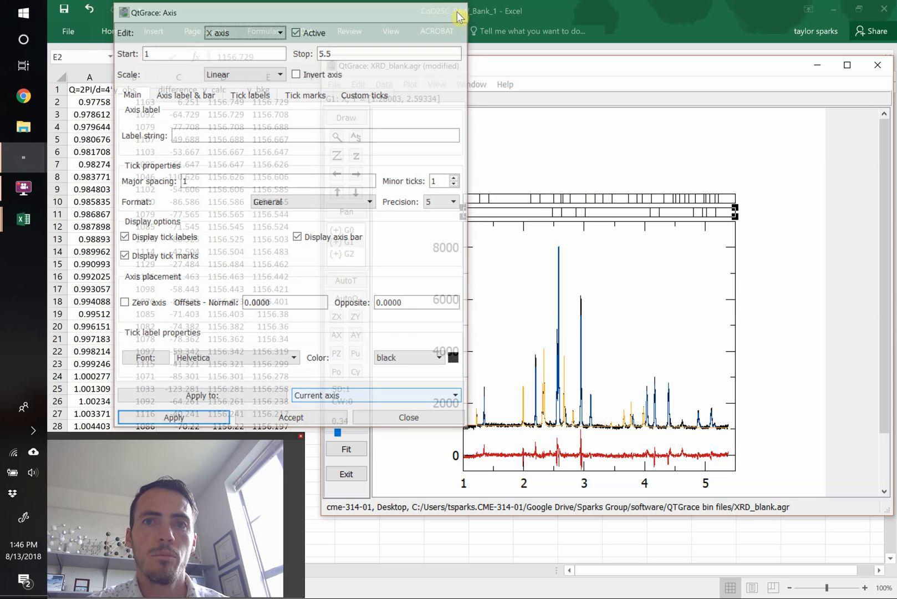
{"action": "left_click", "coordinate": [408, 417]}
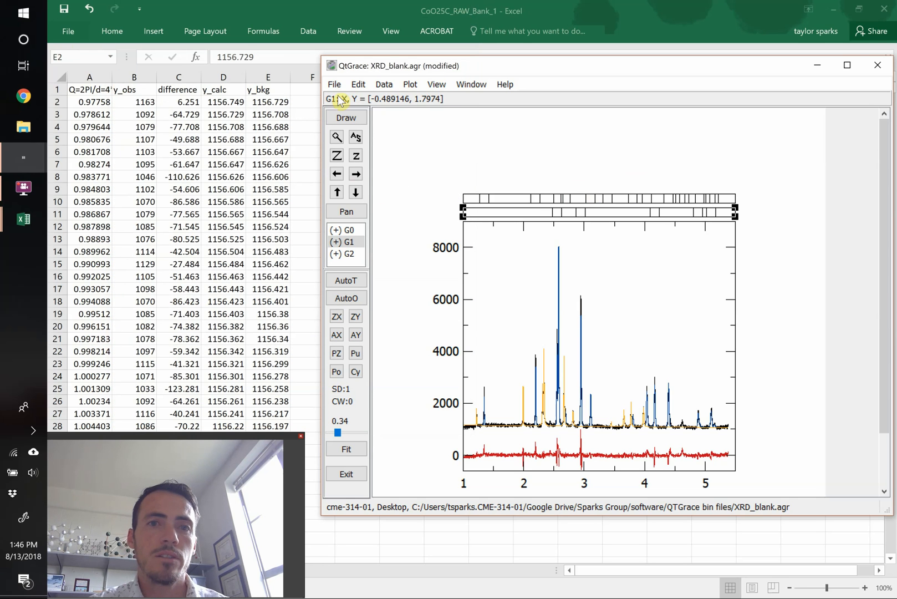
Step: Save the project as demo.agr without overwriting XRD_blank.agr
{"action": "left_click", "coordinate": [334, 85]}
{"action": "type", "text": "d"}
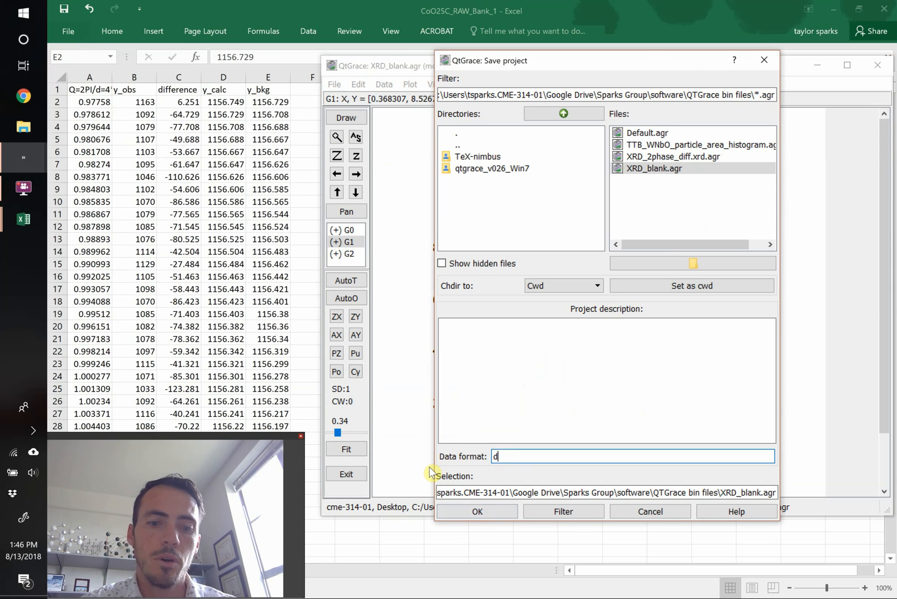
{"action": "type", "text": "emo.agr"}
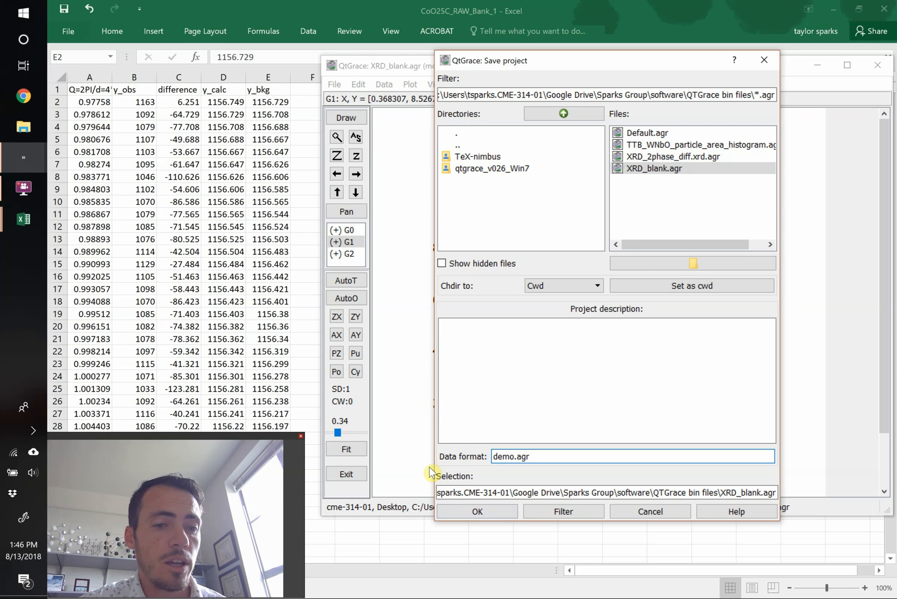
{"action": "left_click", "coordinate": [477, 511]}
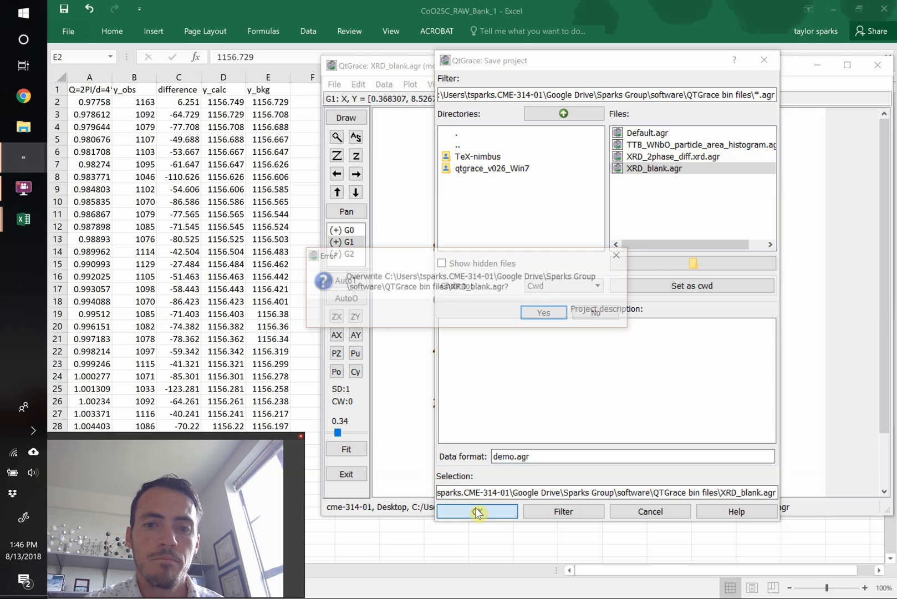
{"action": "left_click", "coordinate": [477, 511]}
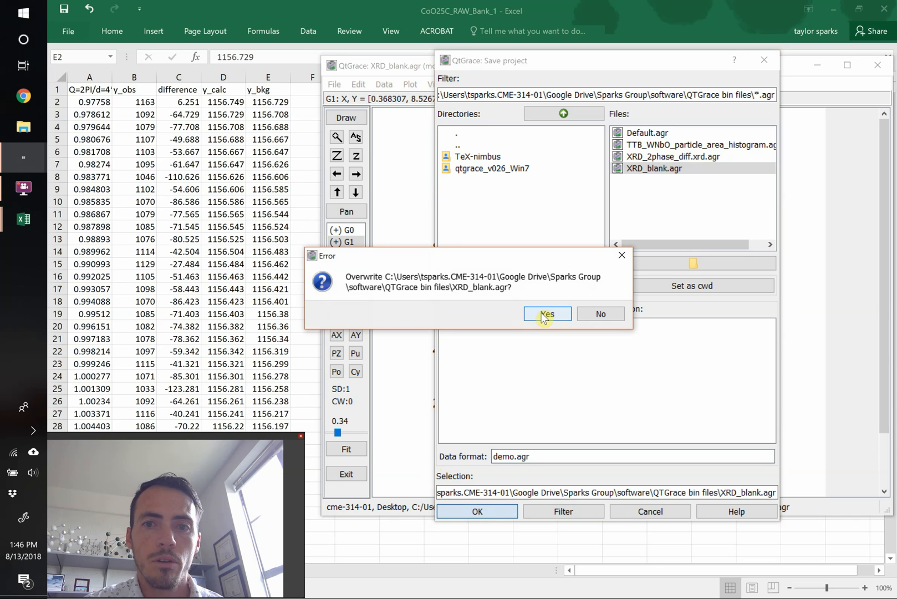
{"action": "left_click", "coordinate": [546, 313]}
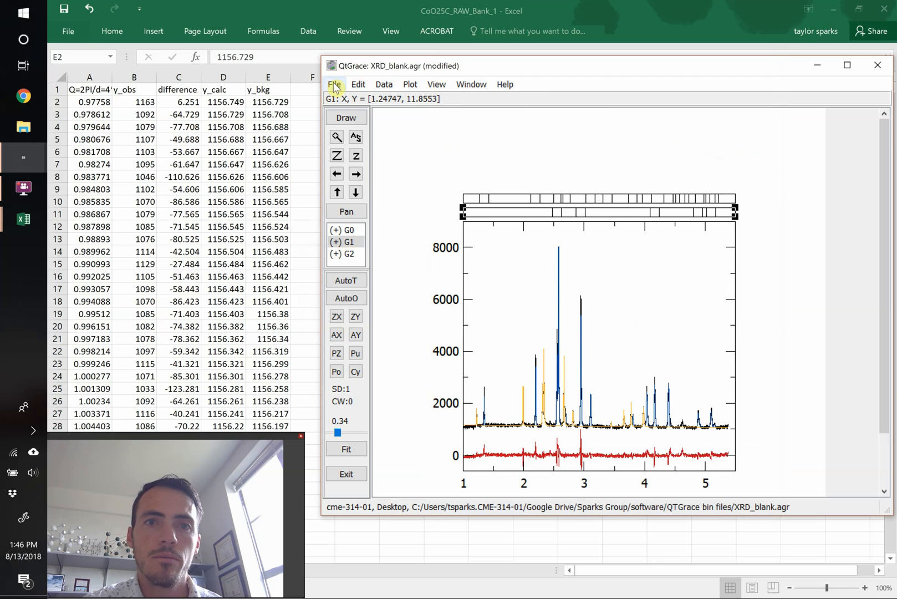
{"action": "left_click", "coordinate": [335, 85]}
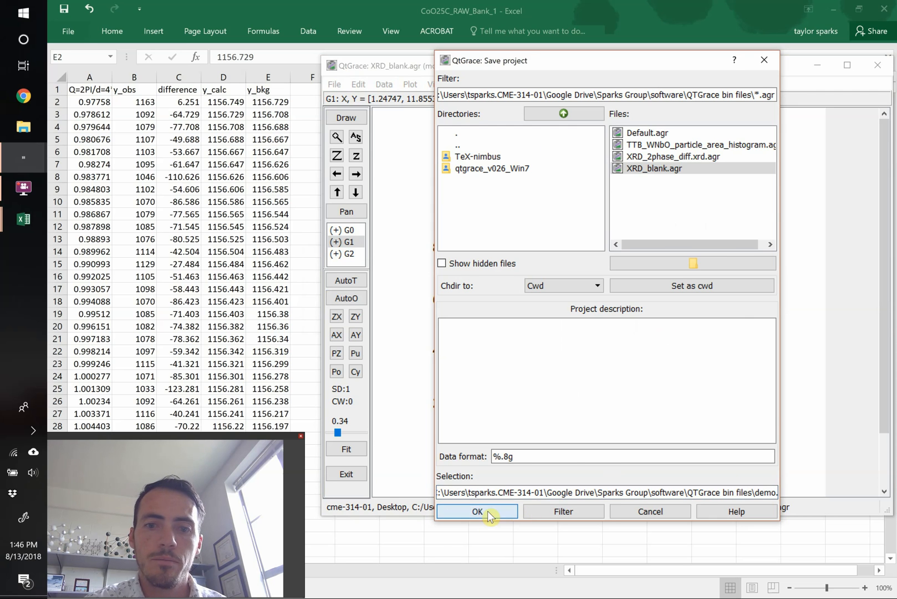
{"action": "left_click", "coordinate": [477, 511]}
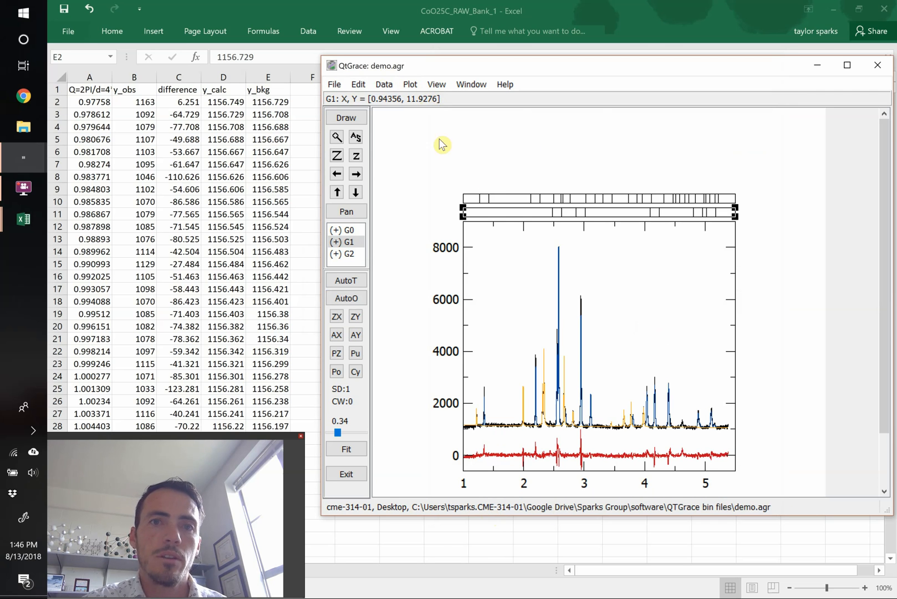
{"action": "mouse_move", "coordinate": [618, 276]}
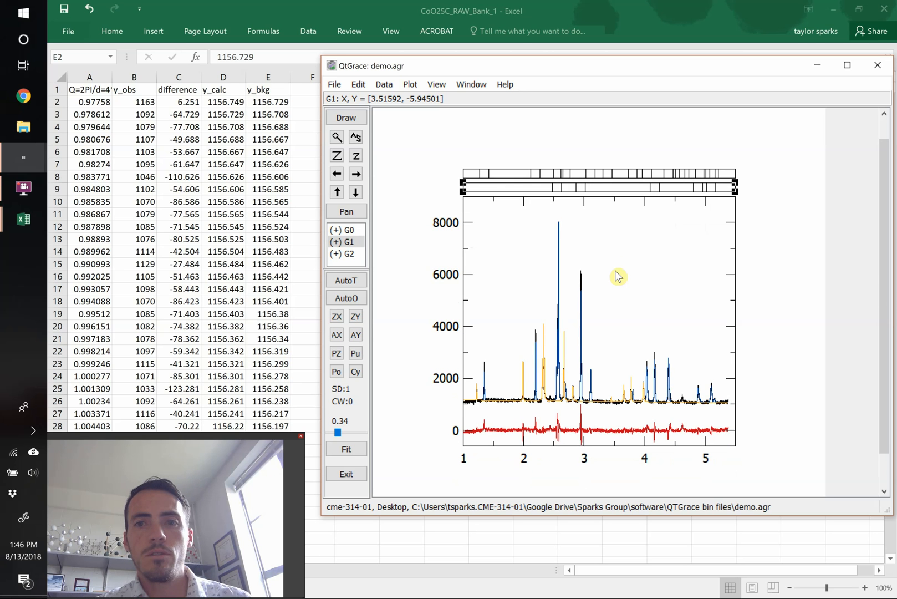
{"action": "mouse_move", "coordinate": [500, 280]}
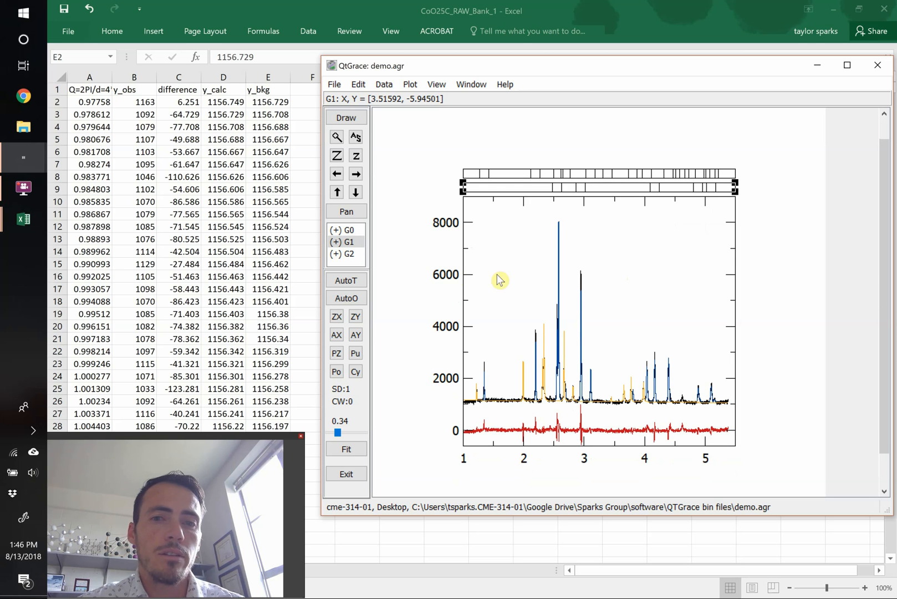
{"action": "mouse_move", "coordinate": [438, 238]}
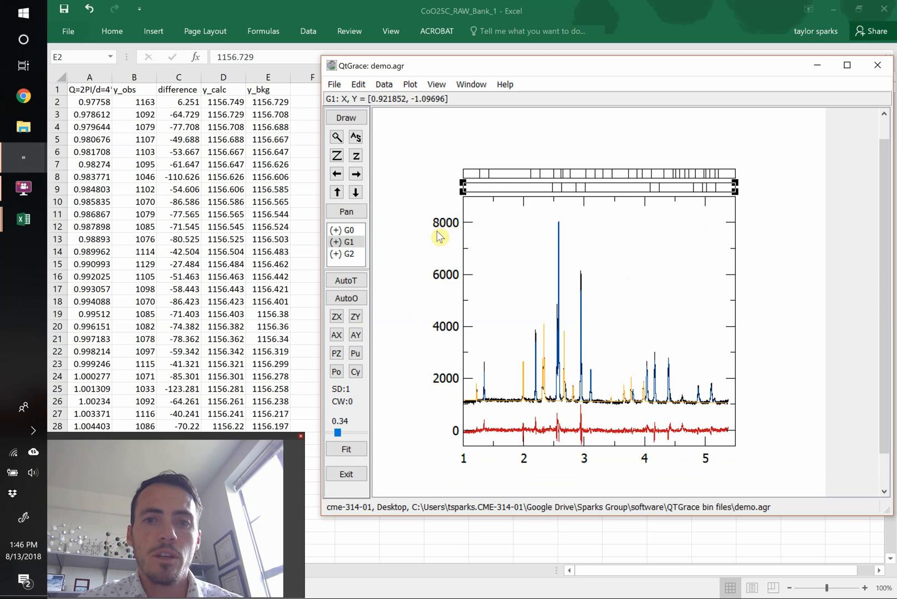
{"action": "mouse_move", "coordinate": [541, 397]}
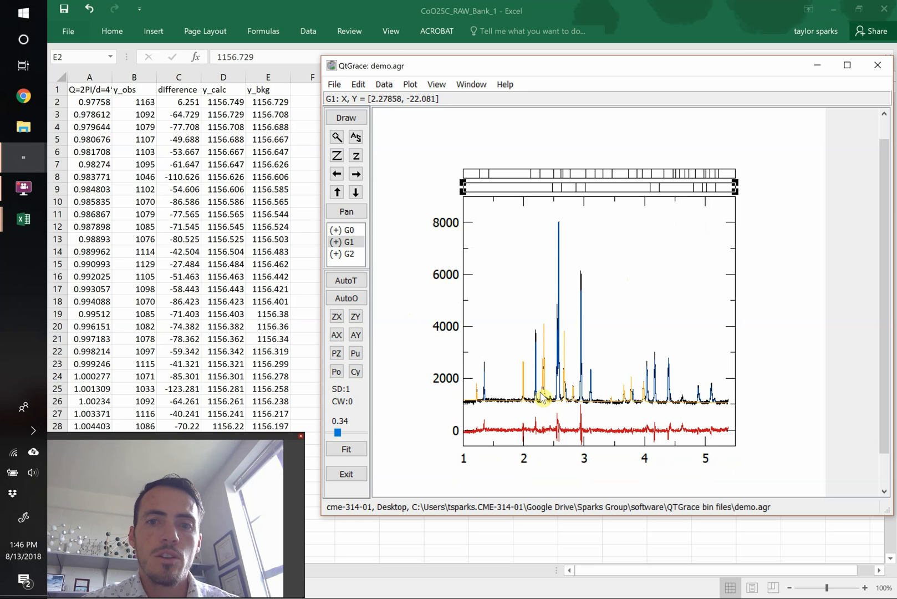
{"action": "mouse_move", "coordinate": [670, 261]}
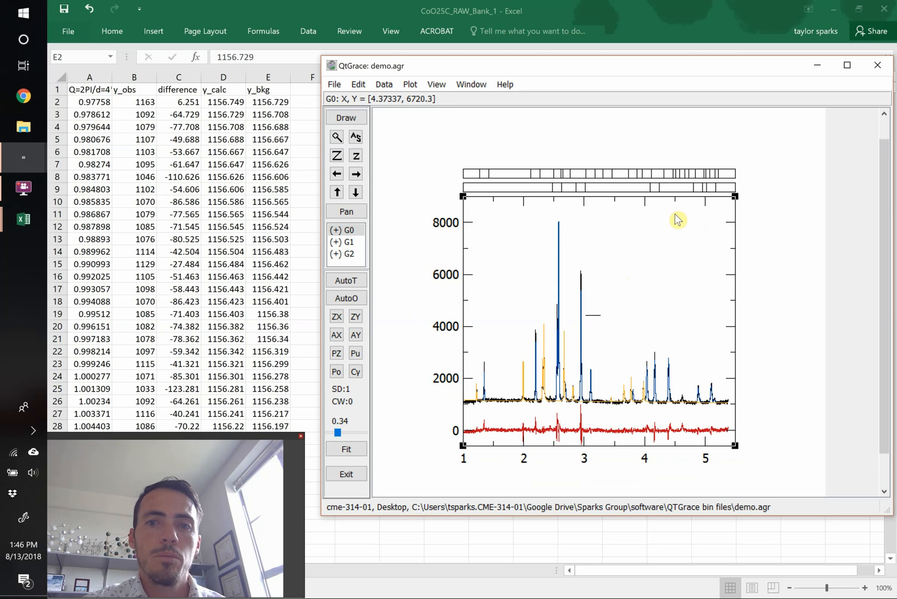
{"action": "mouse_move", "coordinate": [657, 251]}
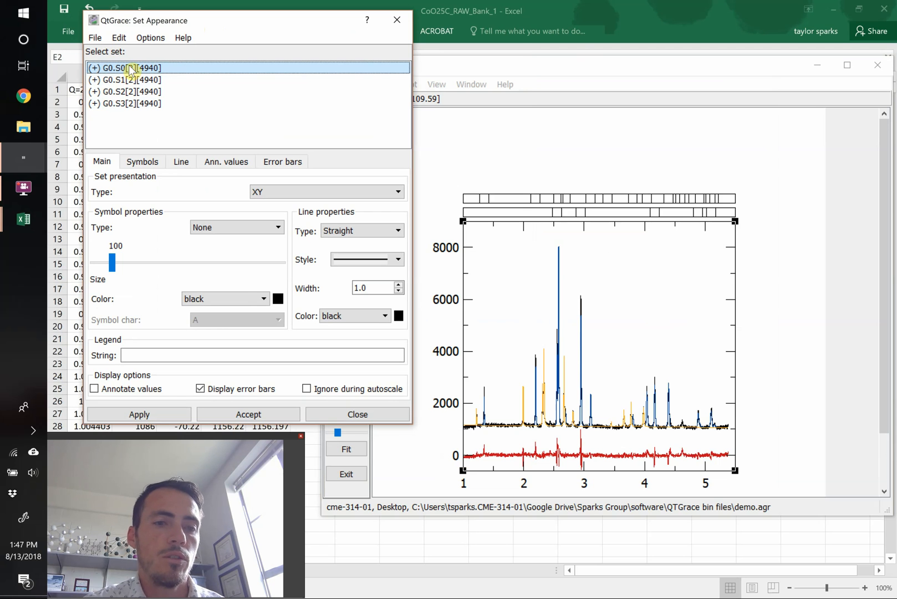
Step: Style set S0 as small filled neptune-blue circles with line type None, applied
{"action": "key", "text": "alt+tab"}
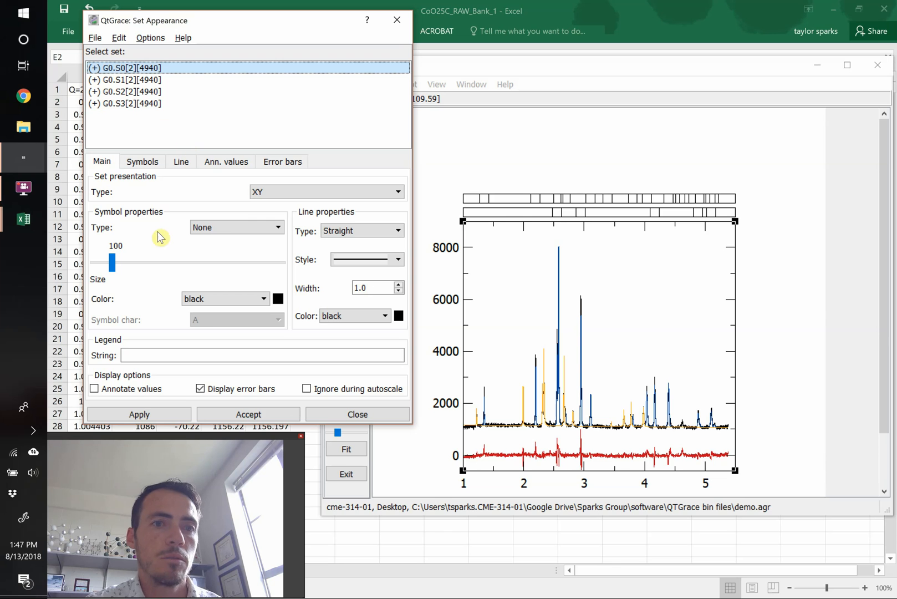
{"action": "left_click", "coordinate": [236, 227]}
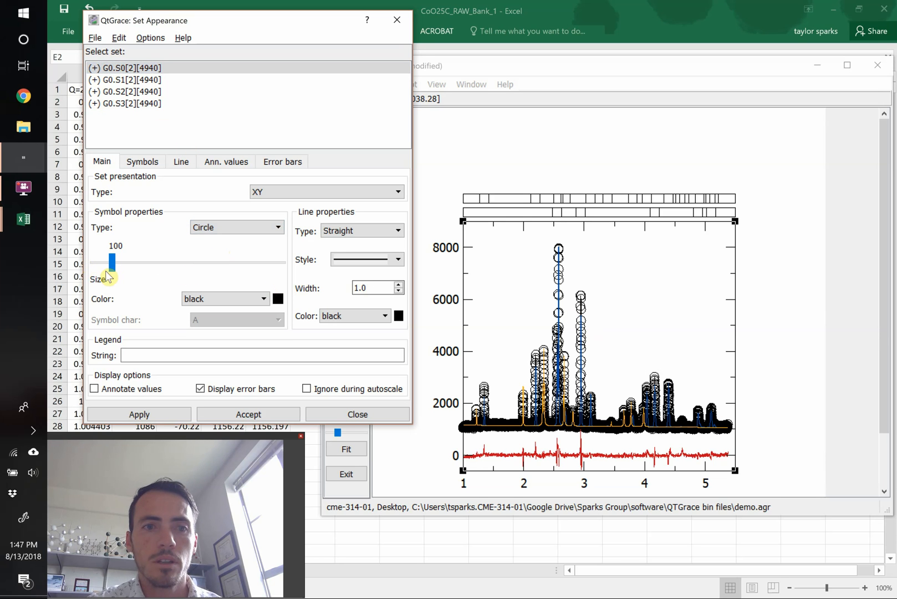
{"action": "left_click_drag", "start_coordinate": [112, 261], "coordinate": [102, 256]}
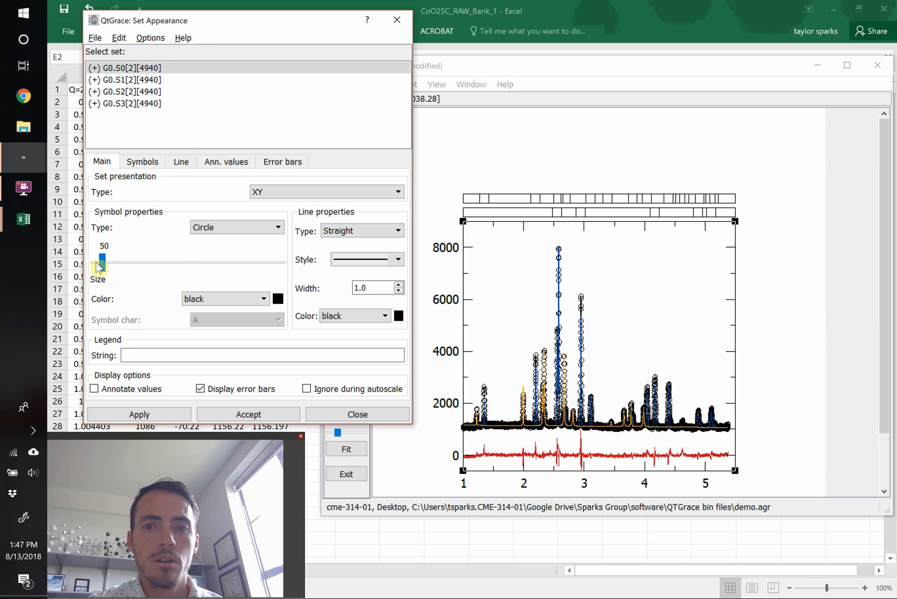
{"action": "left_click_drag", "start_coordinate": [102, 258], "coordinate": [100, 263]}
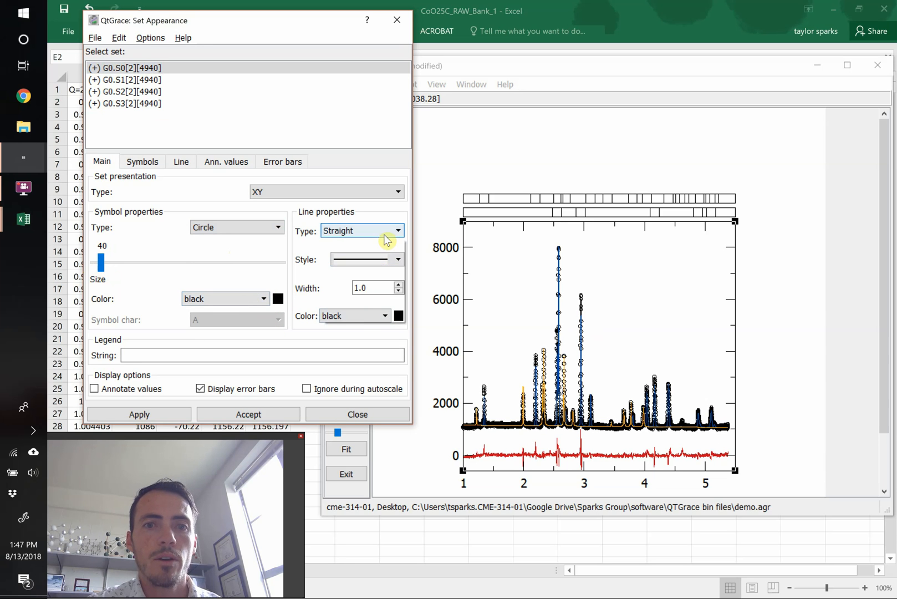
{"action": "left_click", "coordinate": [361, 230]}
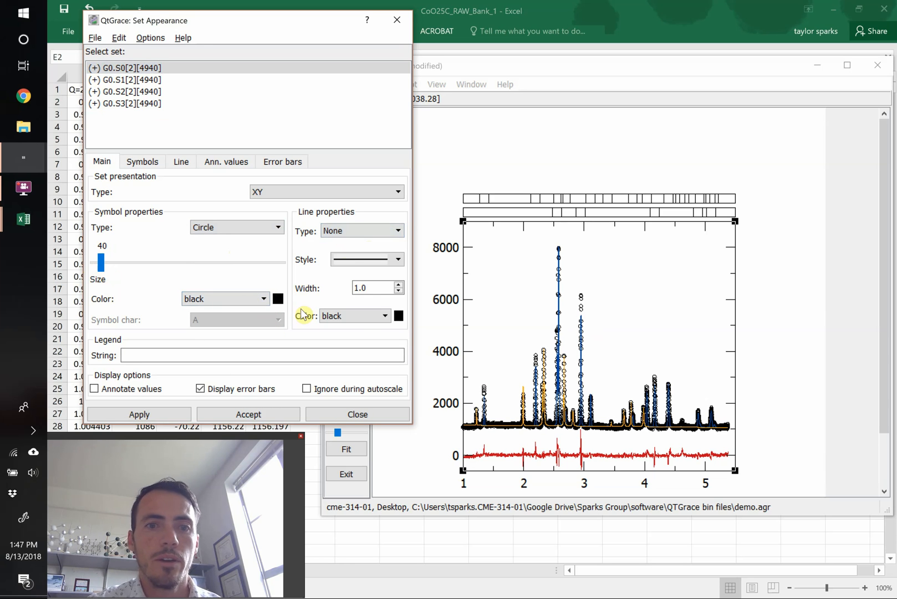
{"action": "left_click", "coordinate": [264, 299]}
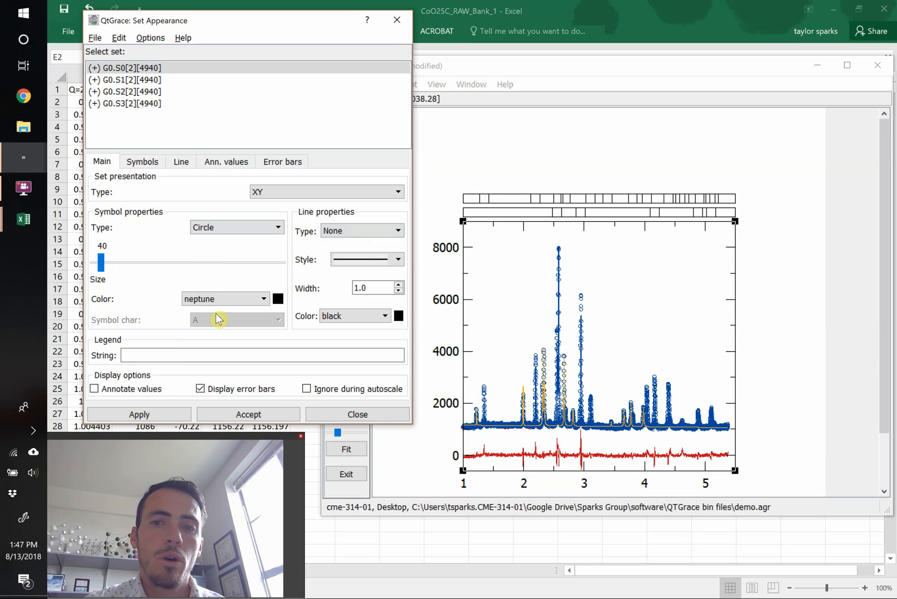
{"action": "mouse_move", "coordinate": [587, 311]}
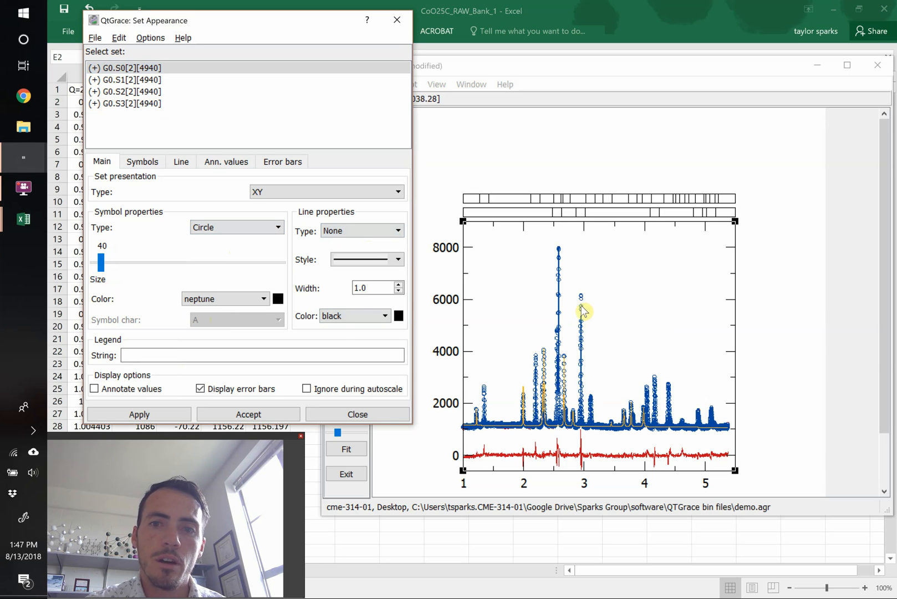
{"action": "mouse_move", "coordinate": [183, 171]}
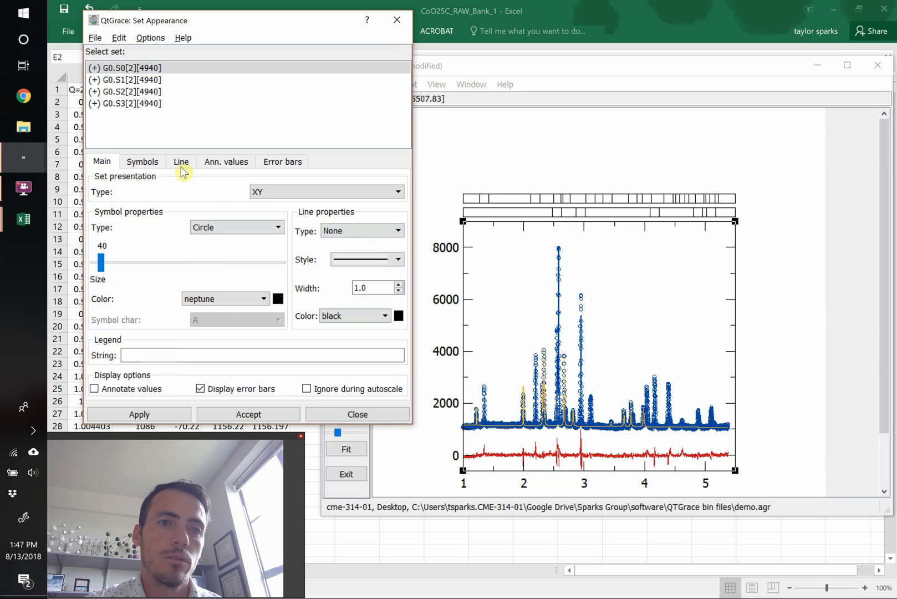
{"action": "left_click", "coordinate": [142, 161]}
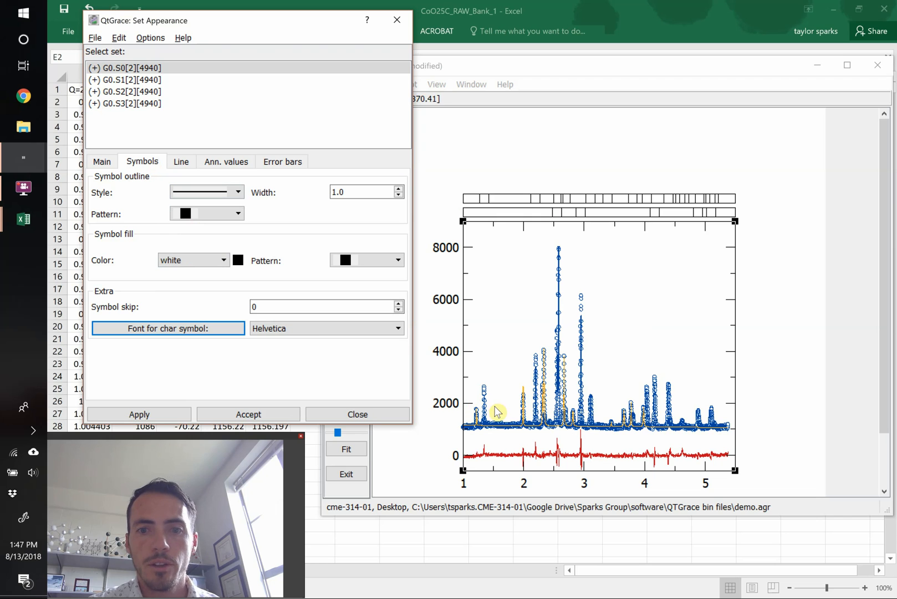
{"action": "left_click", "coordinate": [139, 414]}
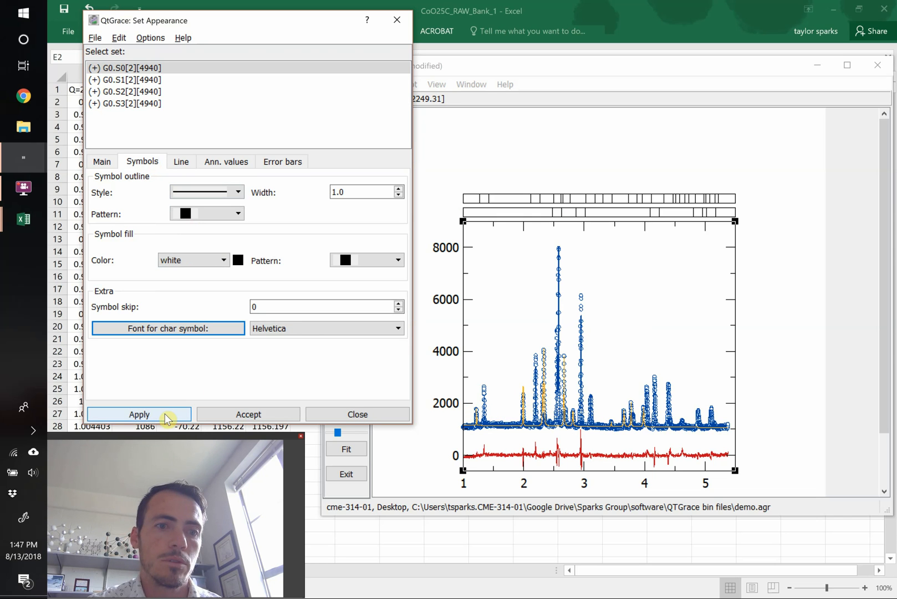
{"action": "left_click", "coordinate": [125, 80]}
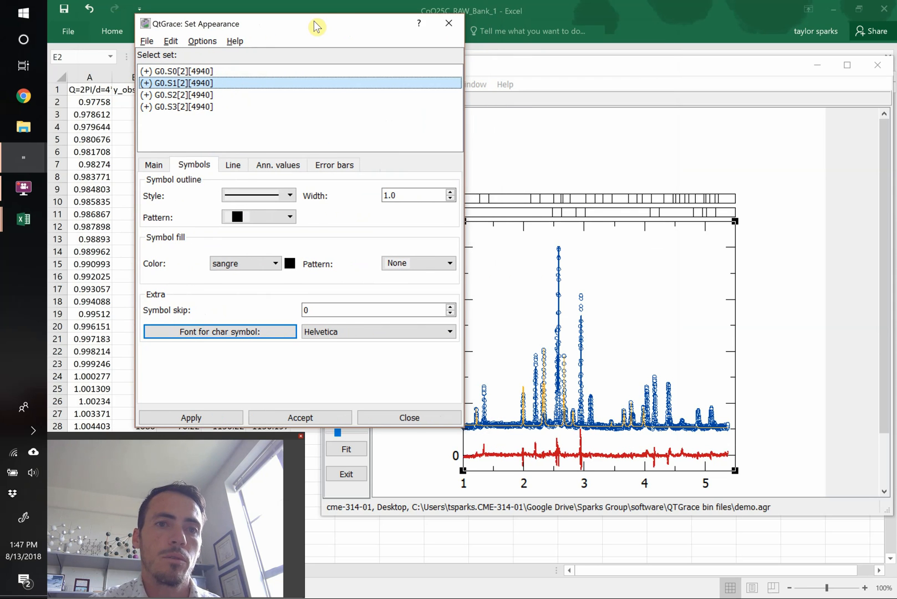
Step: Color difference set S1 grey (g5) and background S3 sangre red, keeping S2 neptune
{"action": "left_click", "coordinate": [153, 163]}
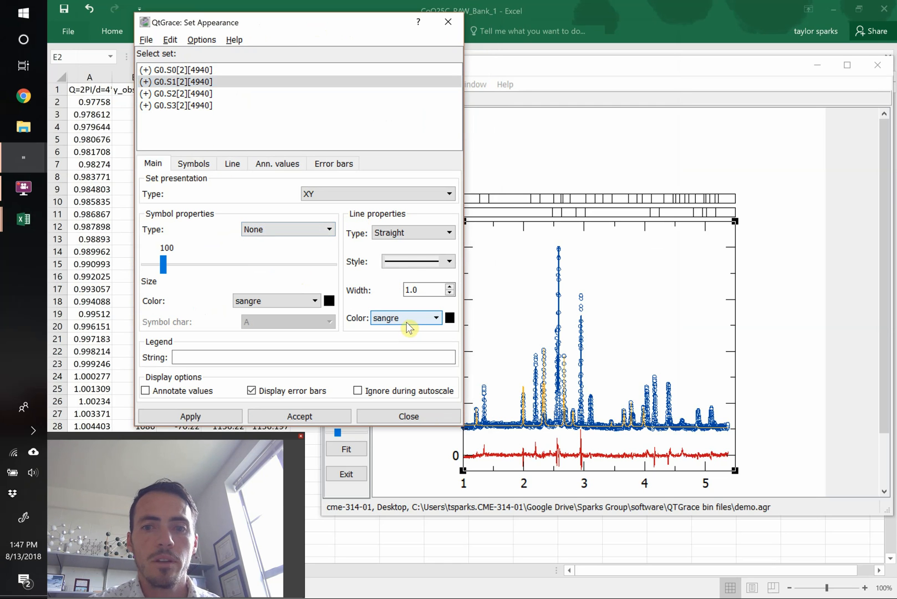
{"action": "left_click", "coordinate": [443, 319]}
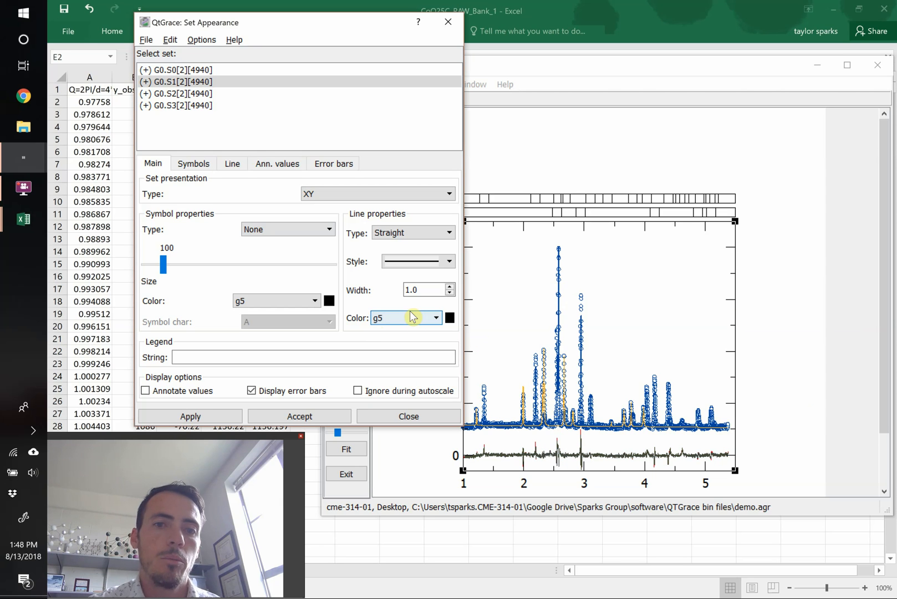
{"action": "left_click", "coordinate": [183, 93]}
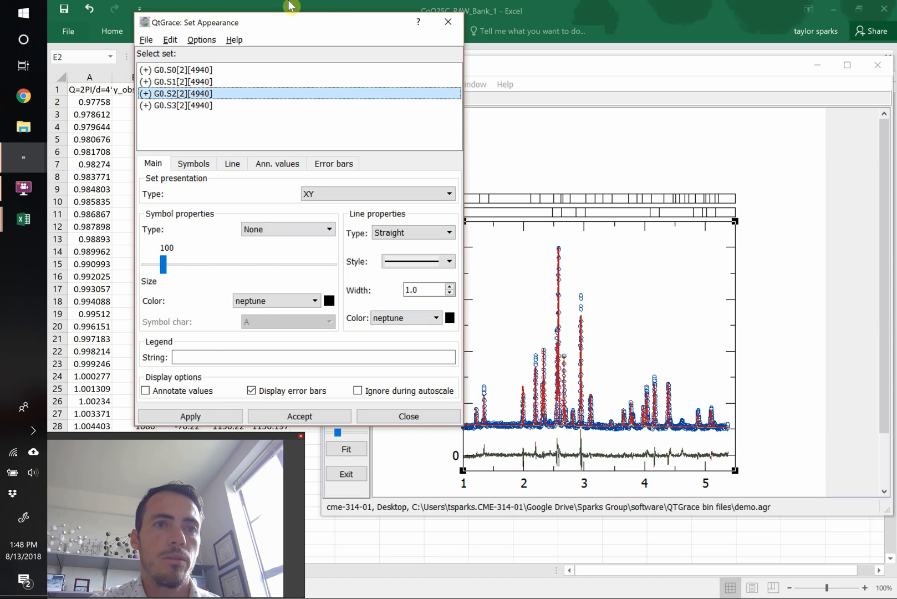
{"action": "left_click", "coordinate": [408, 416]}
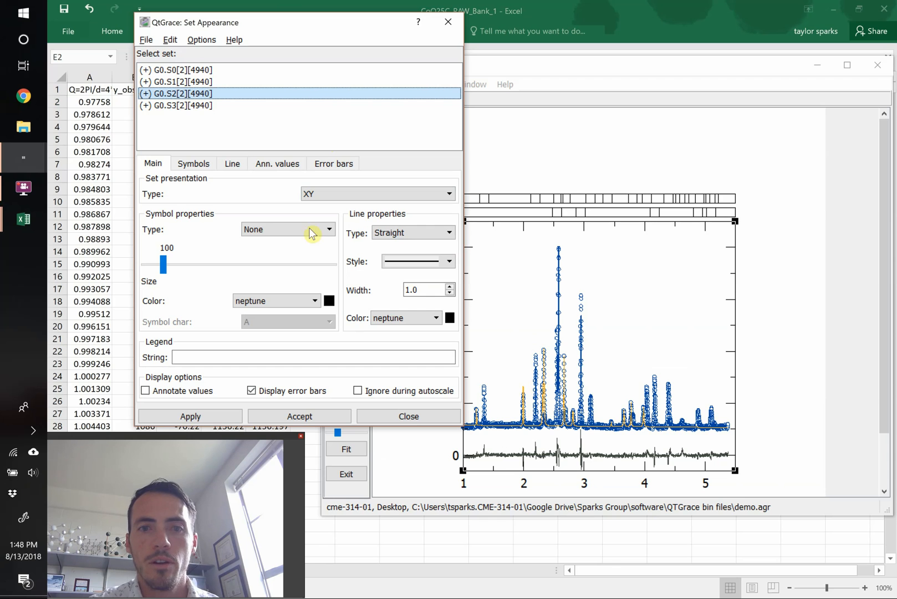
{"action": "left_click", "coordinate": [400, 318]}
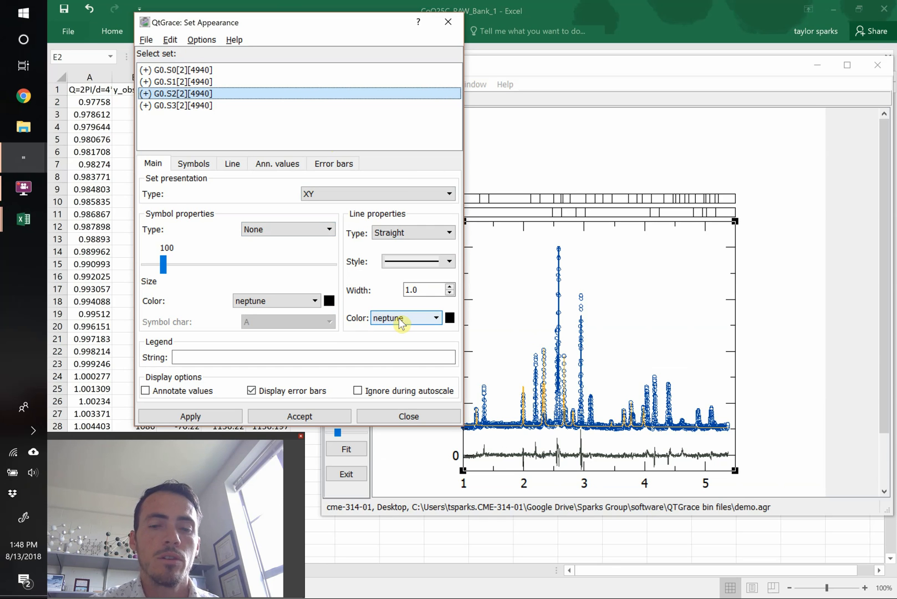
{"action": "mouse_move", "coordinate": [354, 302]}
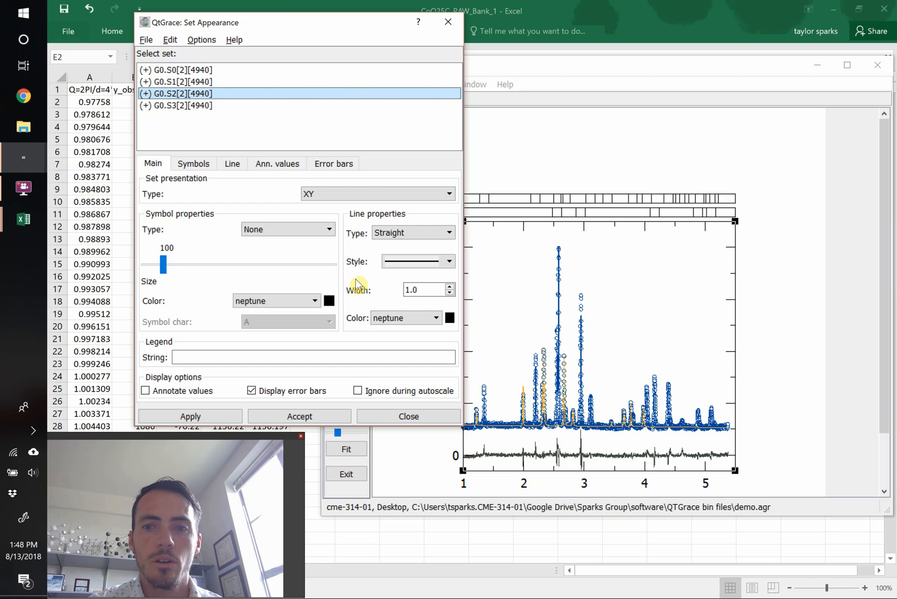
{"action": "mouse_move", "coordinate": [218, 114]}
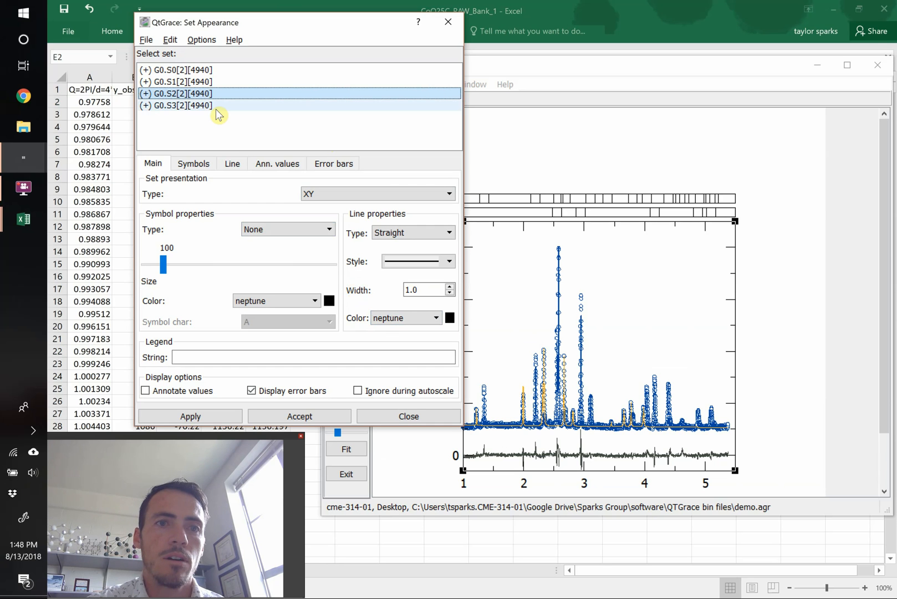
{"action": "left_click", "coordinate": [180, 105]}
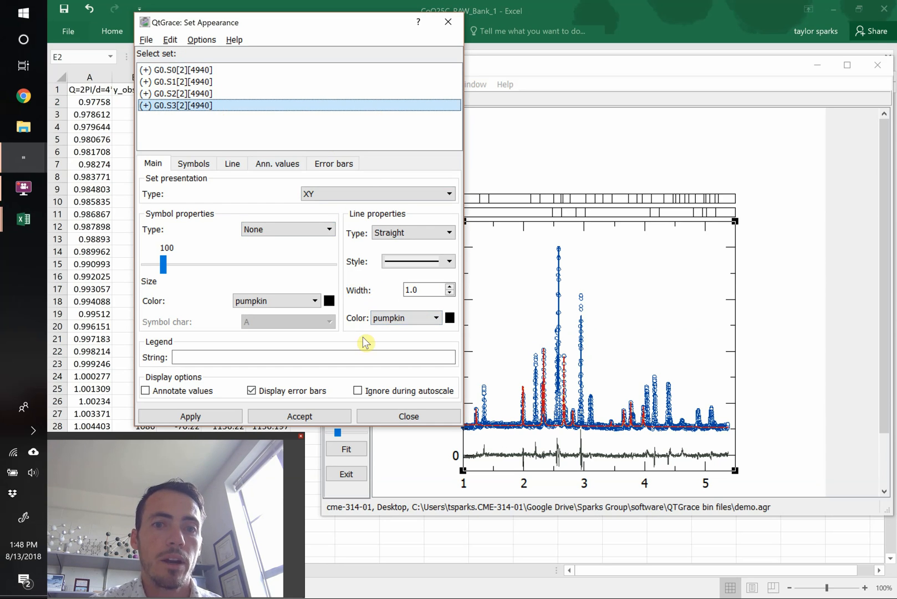
{"action": "left_click", "coordinate": [406, 317]}
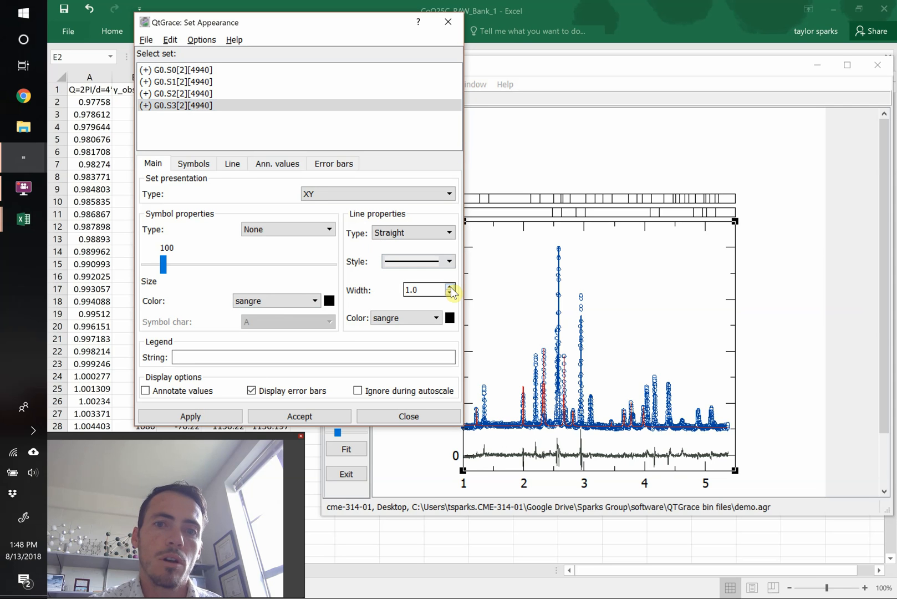
{"action": "left_click", "coordinate": [450, 287]}
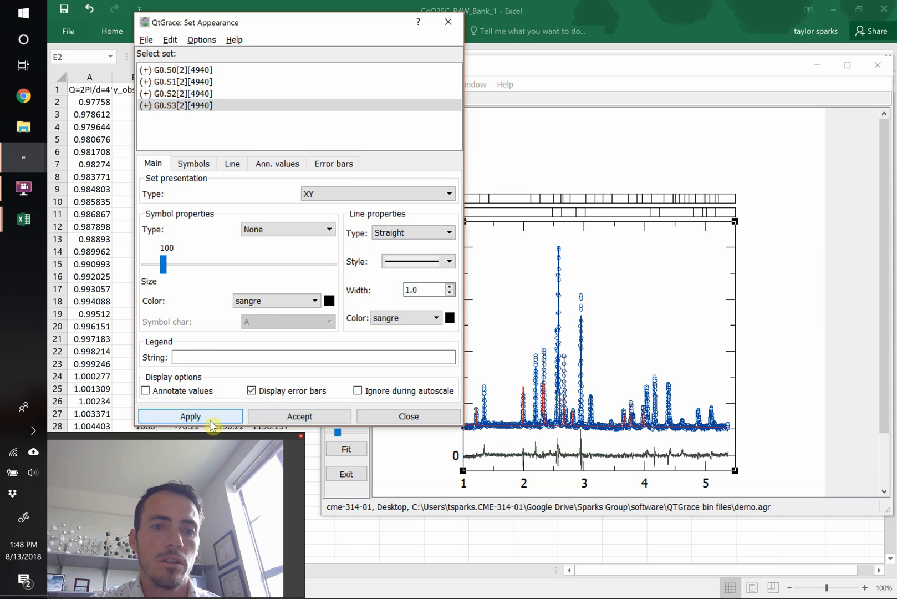
Step: Give the sets legend strings background, calculated, difference and experimental, then accept
{"action": "left_click", "coordinate": [313, 357]}
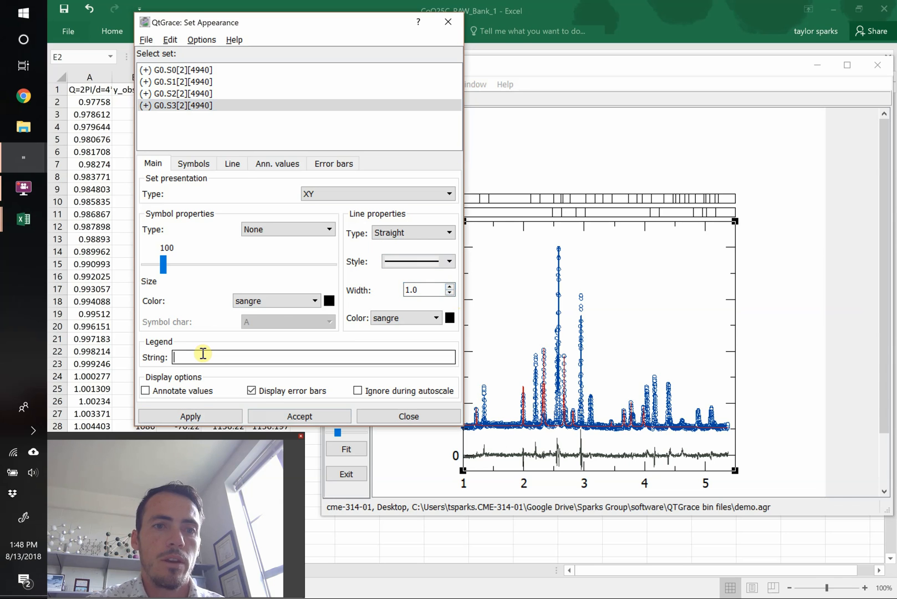
{"action": "type", "text": "background"}
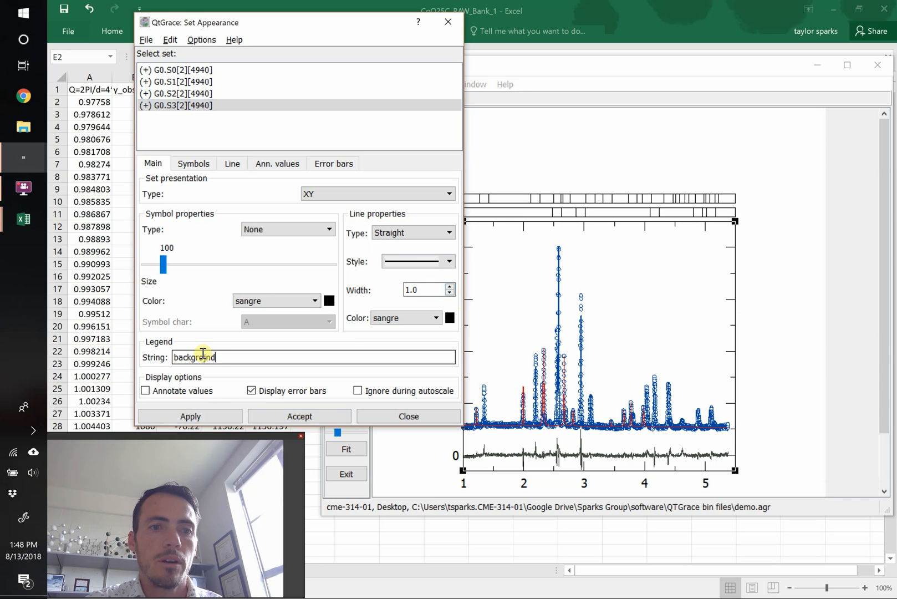
{"action": "left_click", "coordinate": [190, 416]}
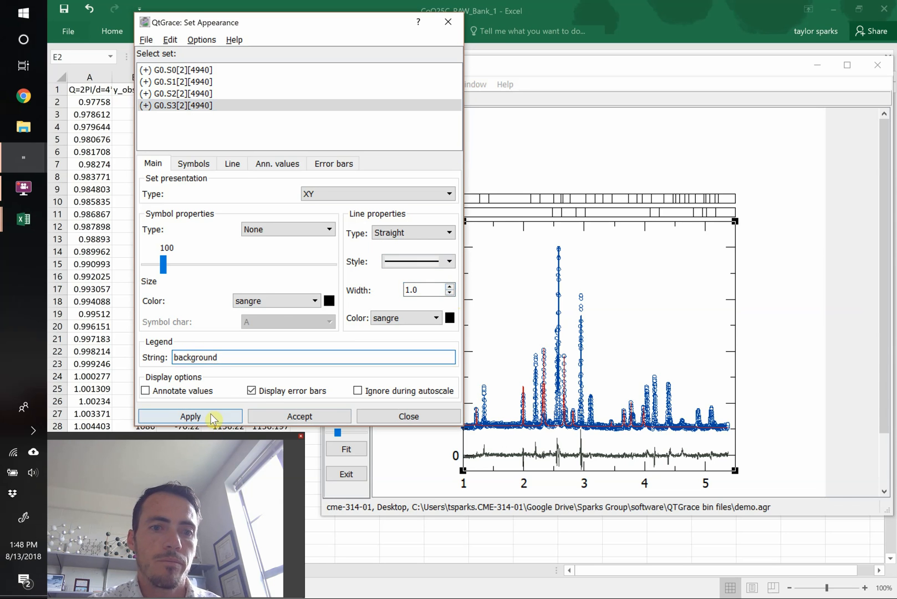
{"action": "left_click", "coordinate": [191, 416]}
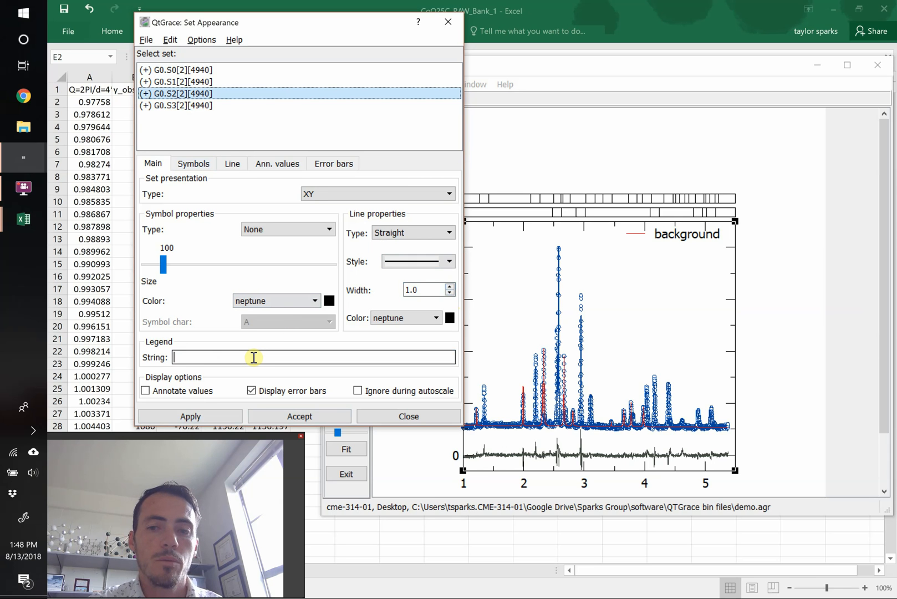
{"action": "type", "text": "calculate"}
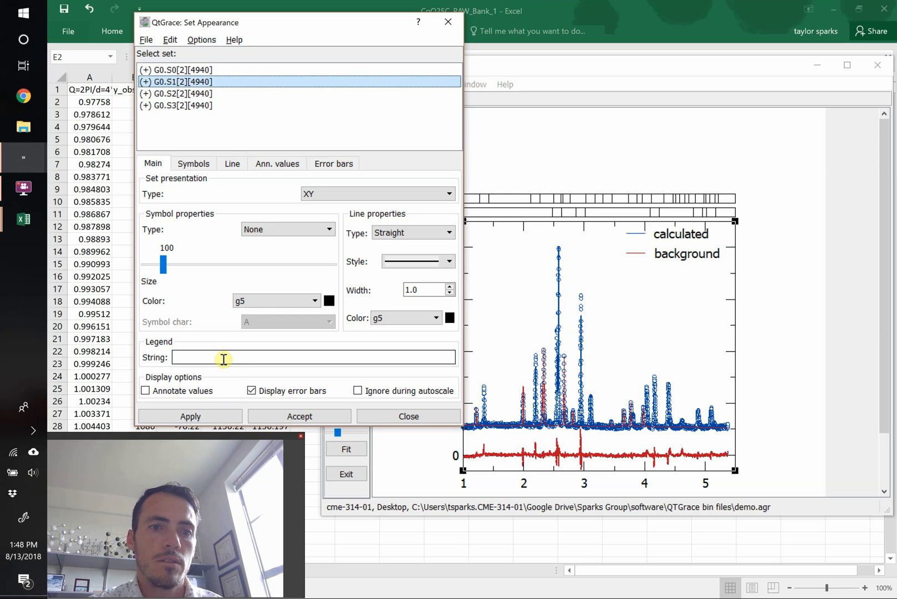
{"action": "type", "text": "difference"}
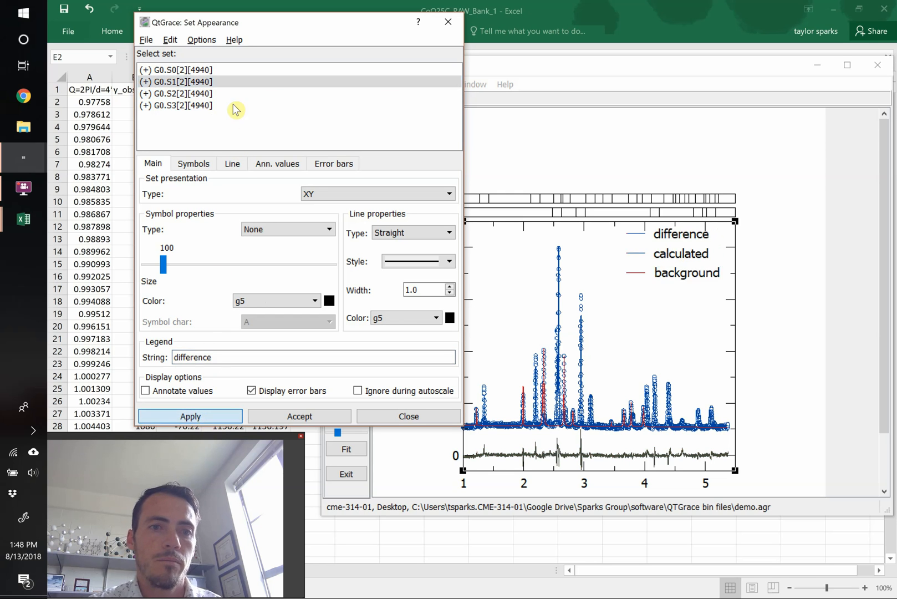
{"action": "left_click", "coordinate": [186, 69]}
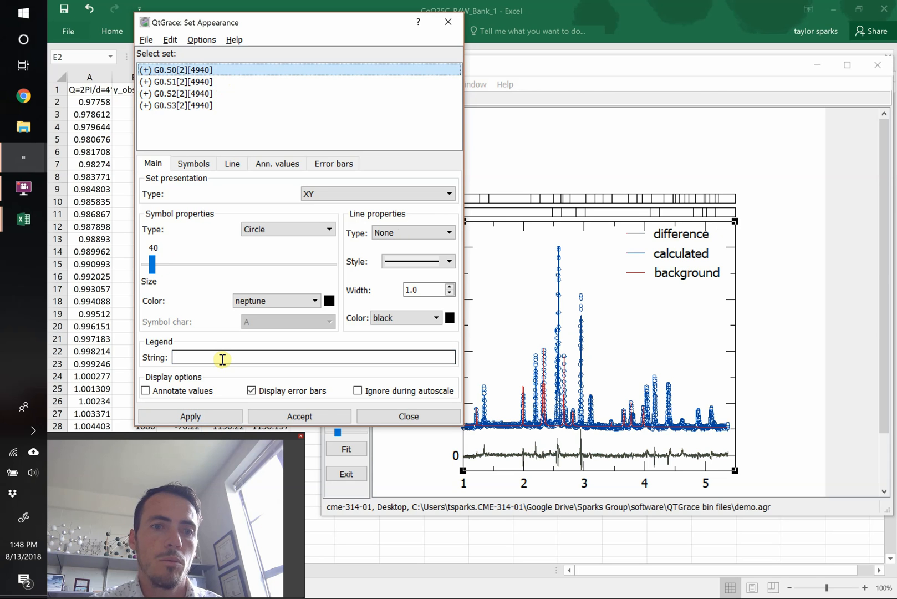
{"action": "type", "text": "data"}
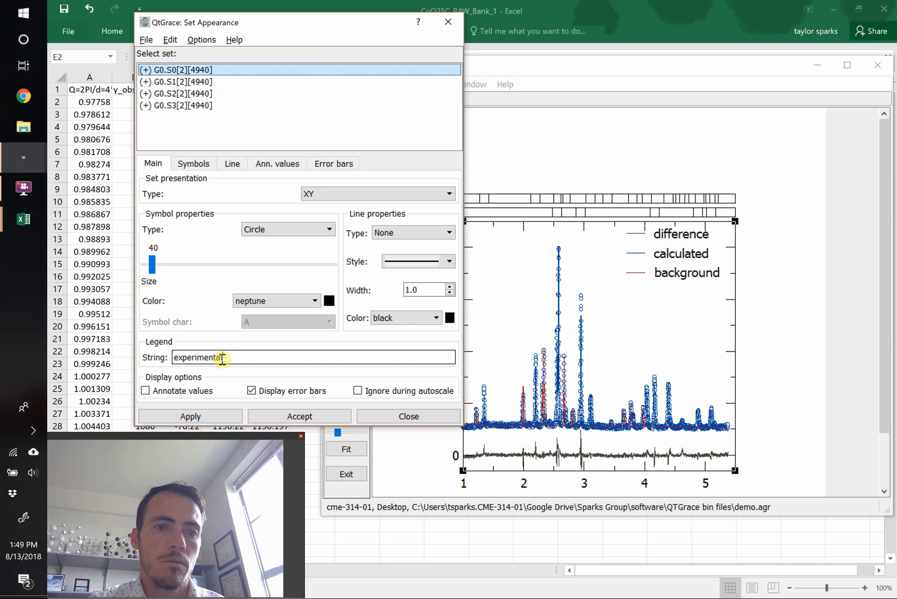
{"action": "left_click", "coordinate": [190, 416]}
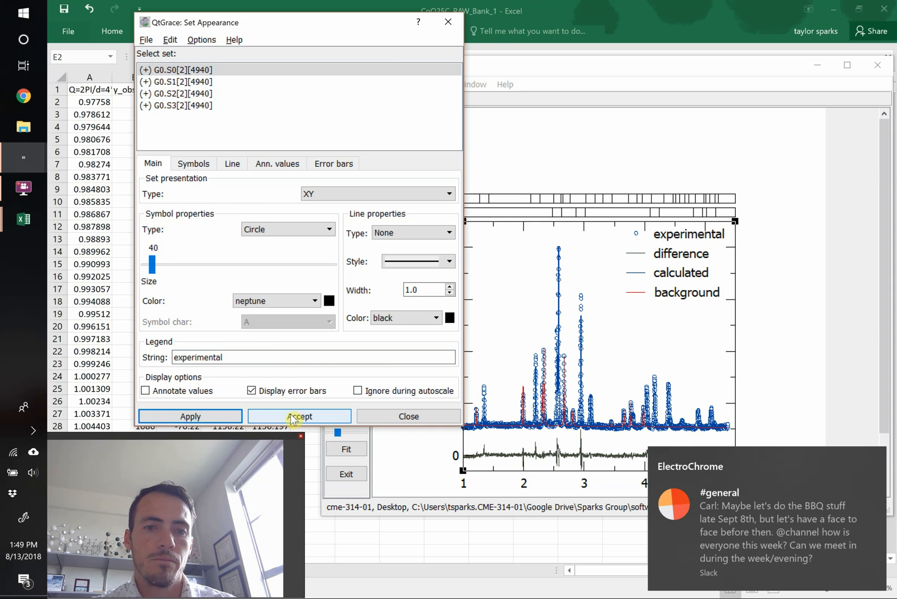
{"action": "left_click", "coordinate": [298, 416]}
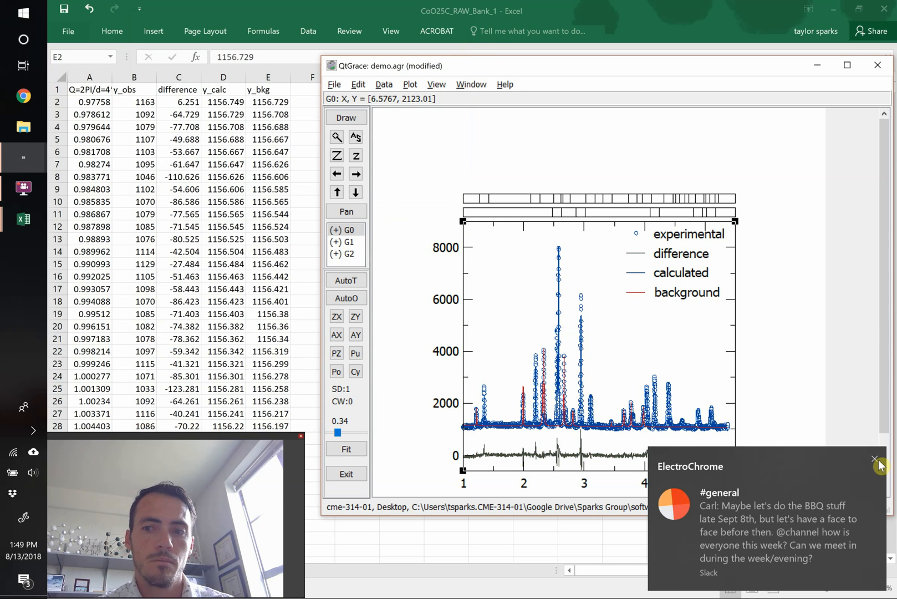
{"action": "left_click", "coordinate": [874, 458]}
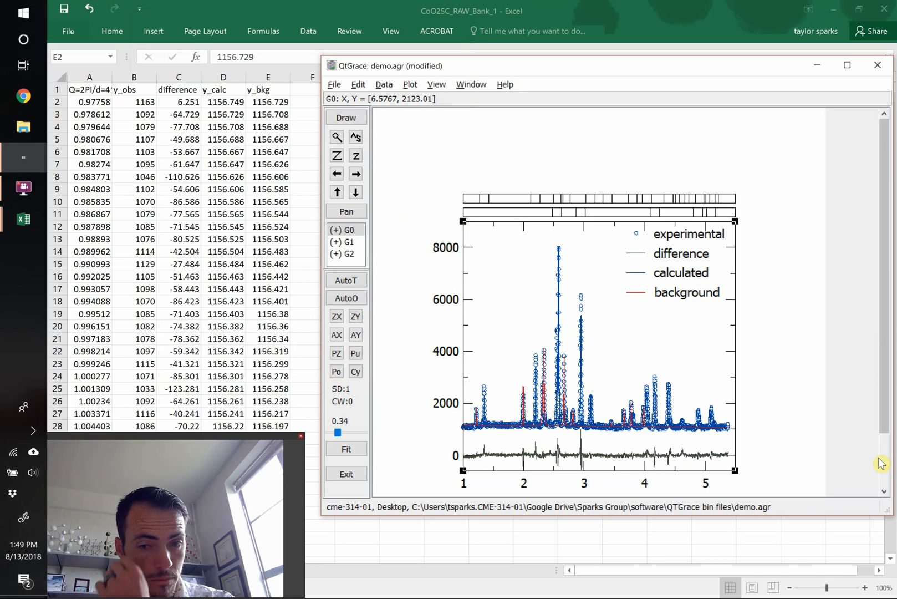
{"action": "mouse_move", "coordinate": [556, 345]}
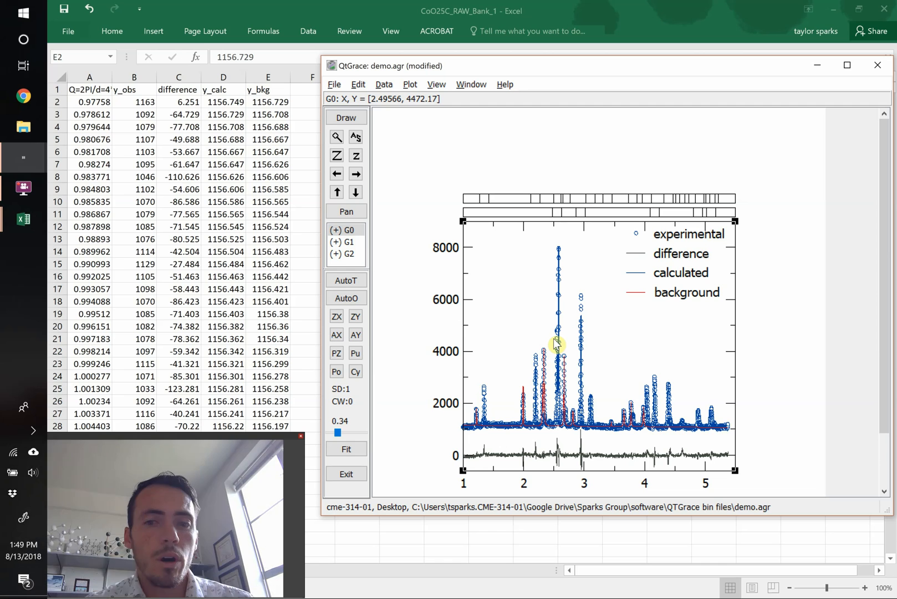
{"action": "mouse_move", "coordinate": [552, 460]}
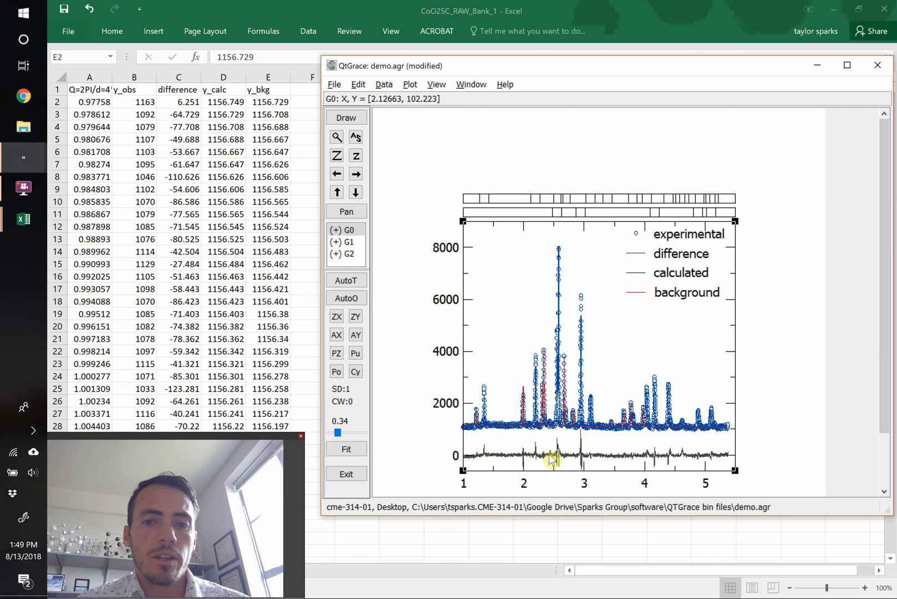
{"action": "mouse_move", "coordinate": [517, 223]}
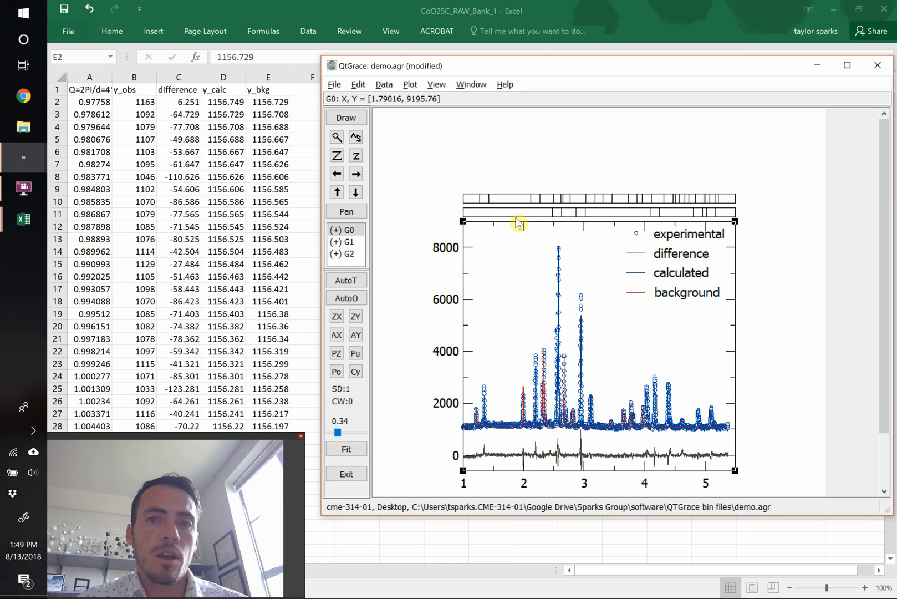
{"action": "mouse_move", "coordinate": [507, 441]}
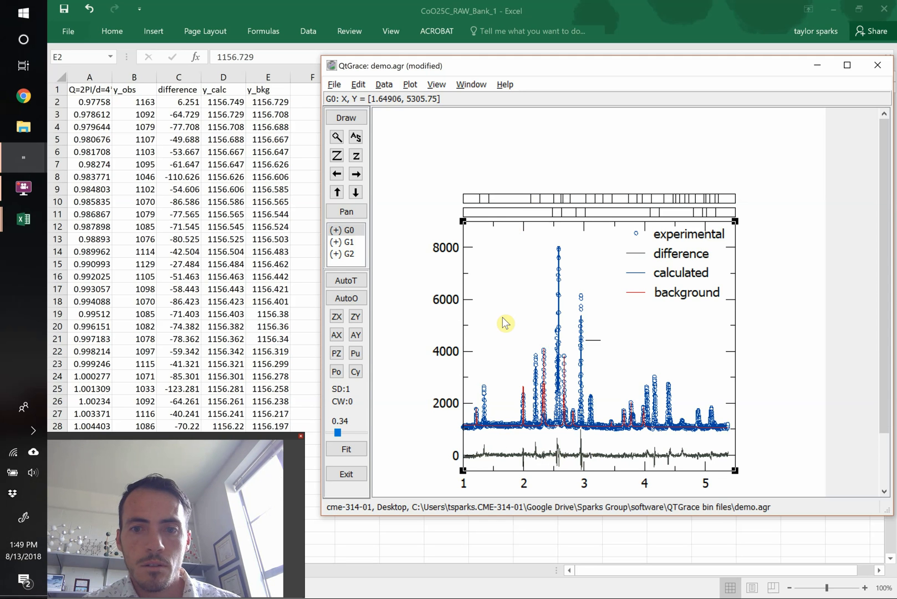
{"action": "mouse_move", "coordinate": [478, 262]}
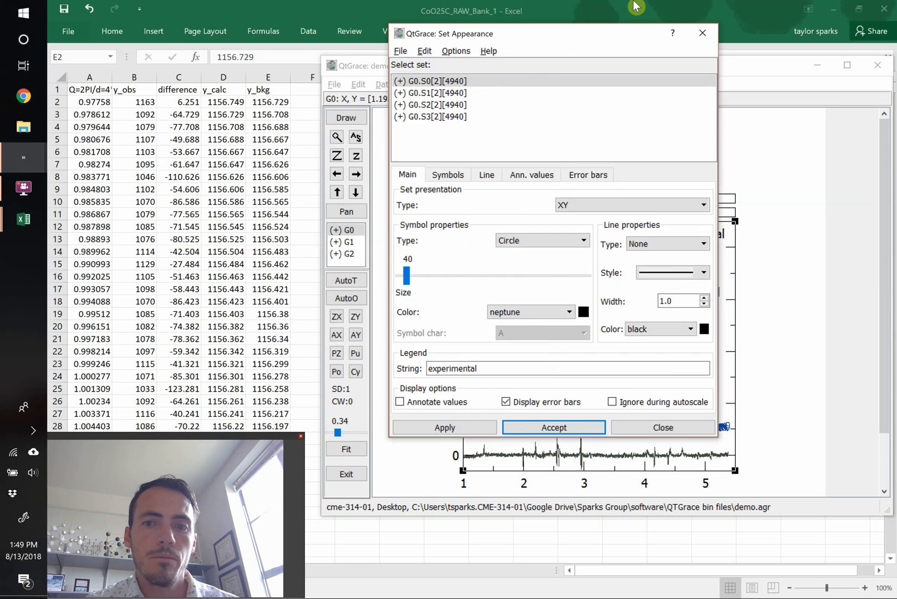
Step: Switch the line color of calculated set G0.S2 to yellow
{"action": "left_click", "coordinate": [548, 70]}
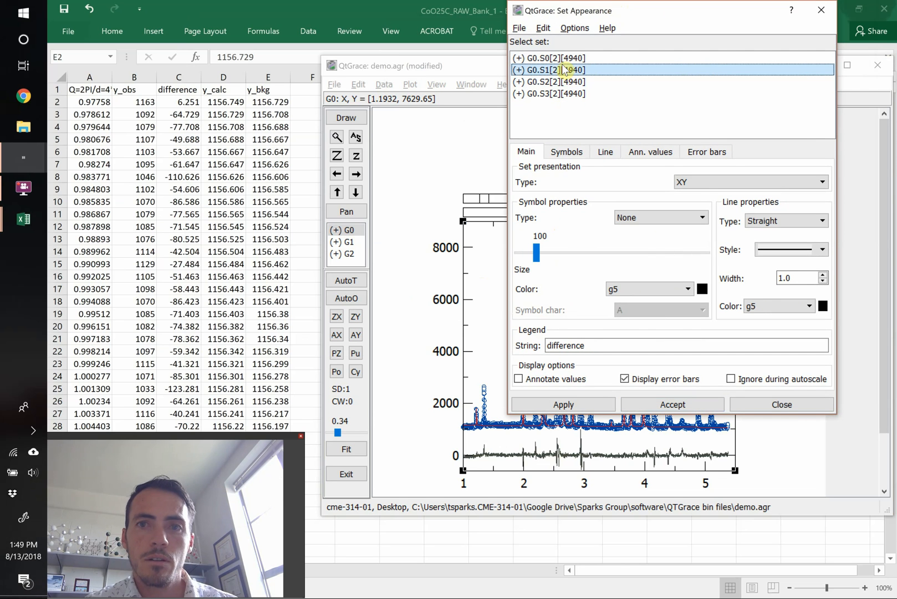
{"action": "left_click", "coordinate": [562, 404]}
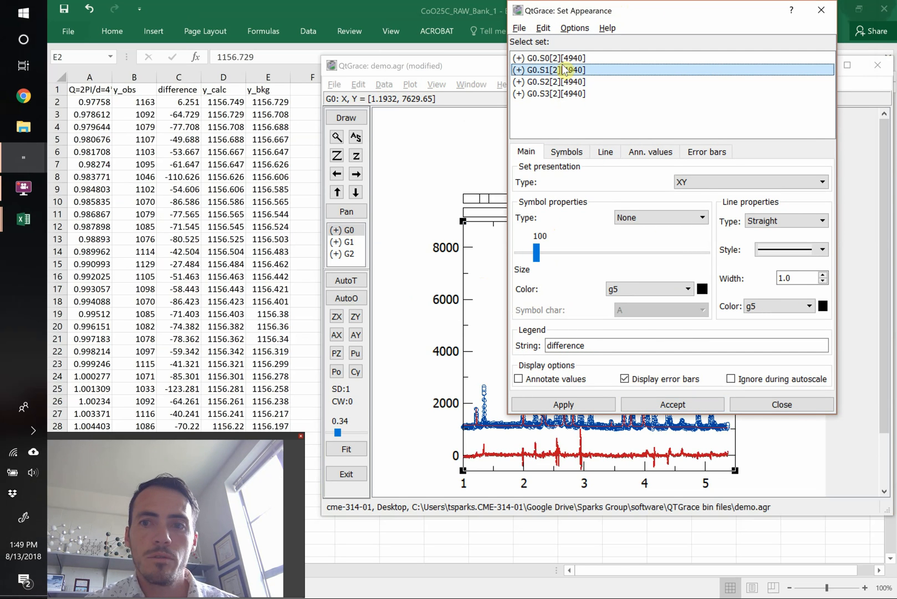
{"action": "left_click", "coordinate": [548, 58]}
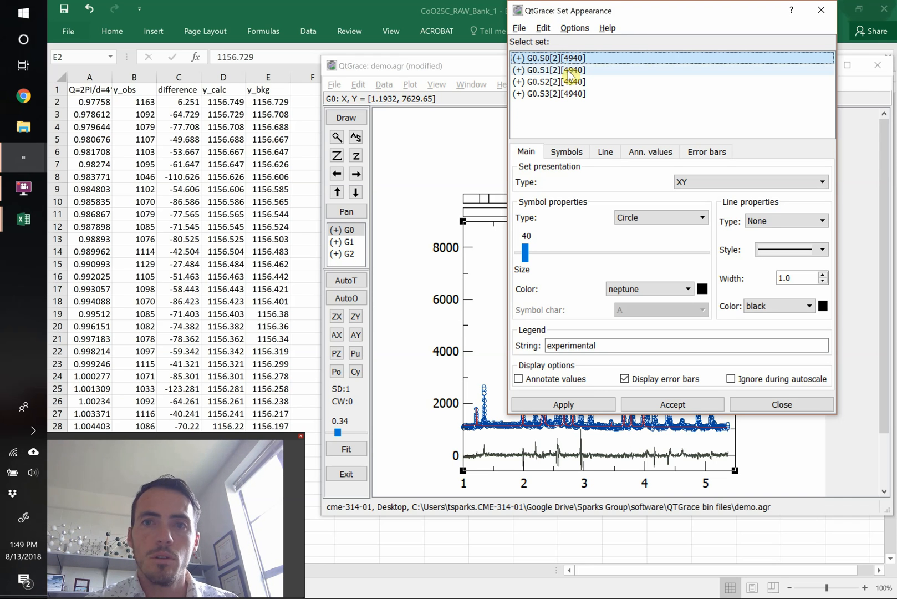
{"action": "left_click", "coordinate": [549, 70]}
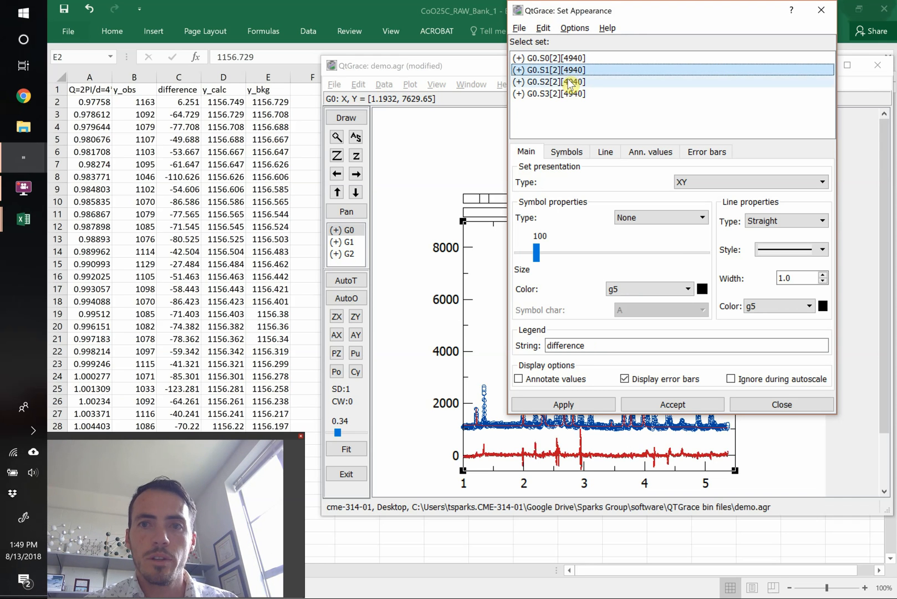
{"action": "left_click", "coordinate": [548, 82]}
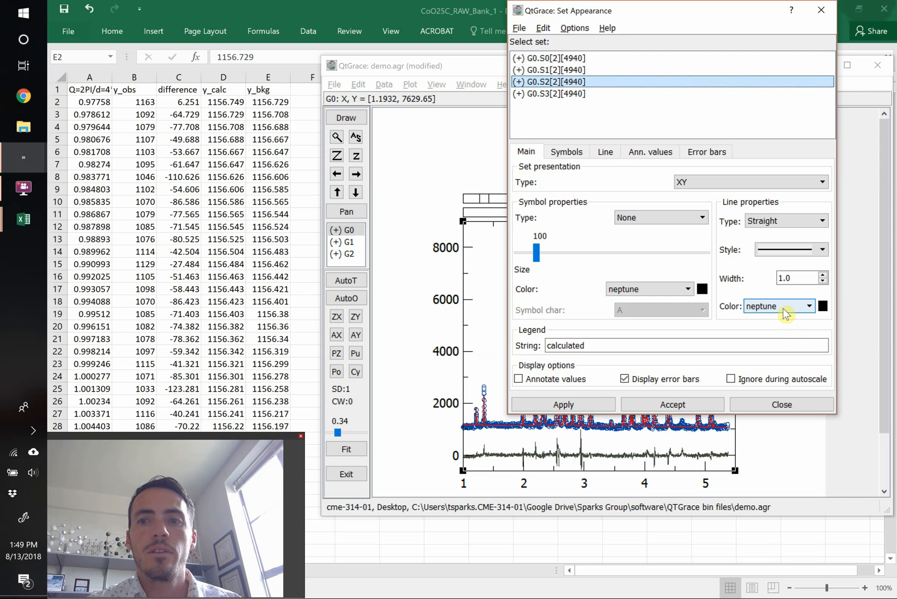
{"action": "left_click", "coordinate": [808, 306]}
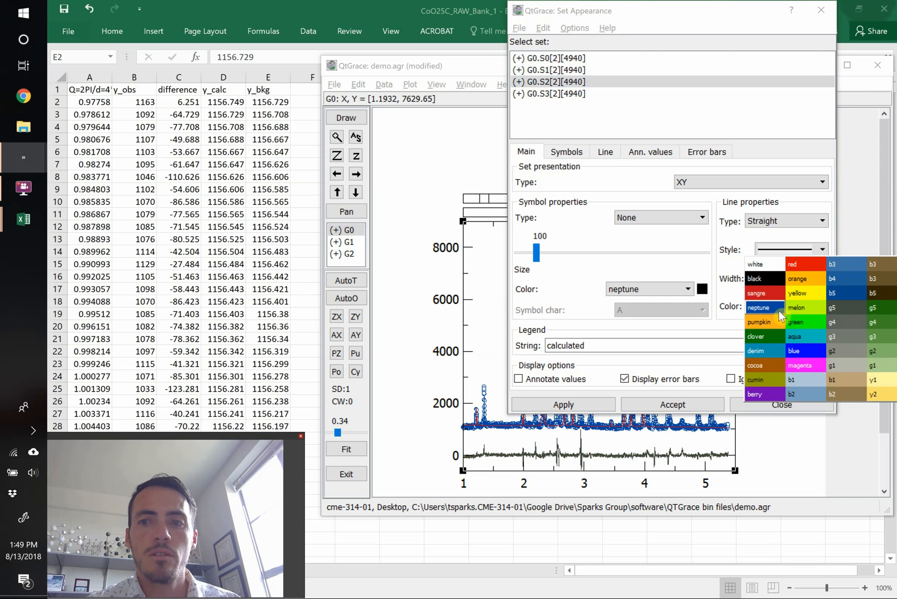
{"action": "left_click", "coordinate": [758, 321]}
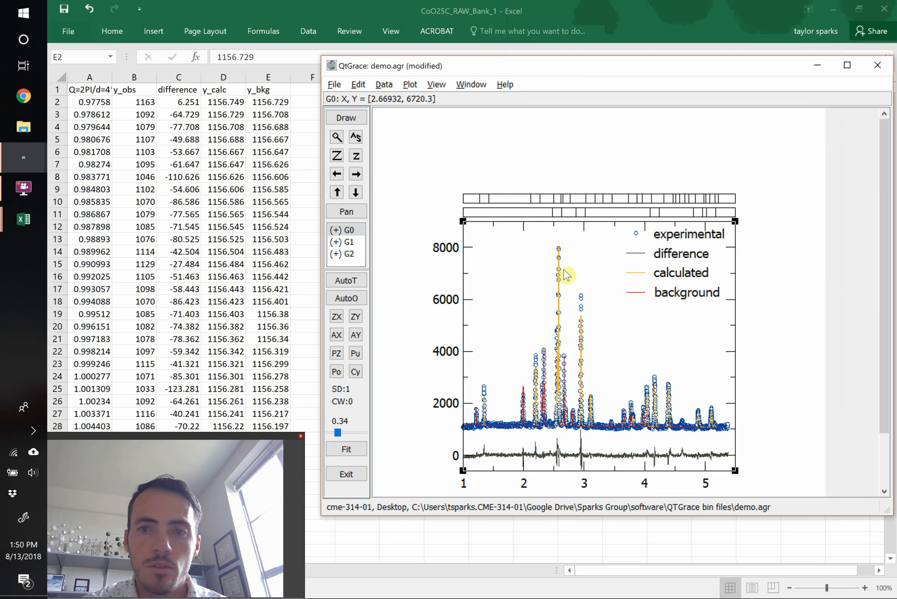
{"action": "mouse_move", "coordinate": [558, 383]}
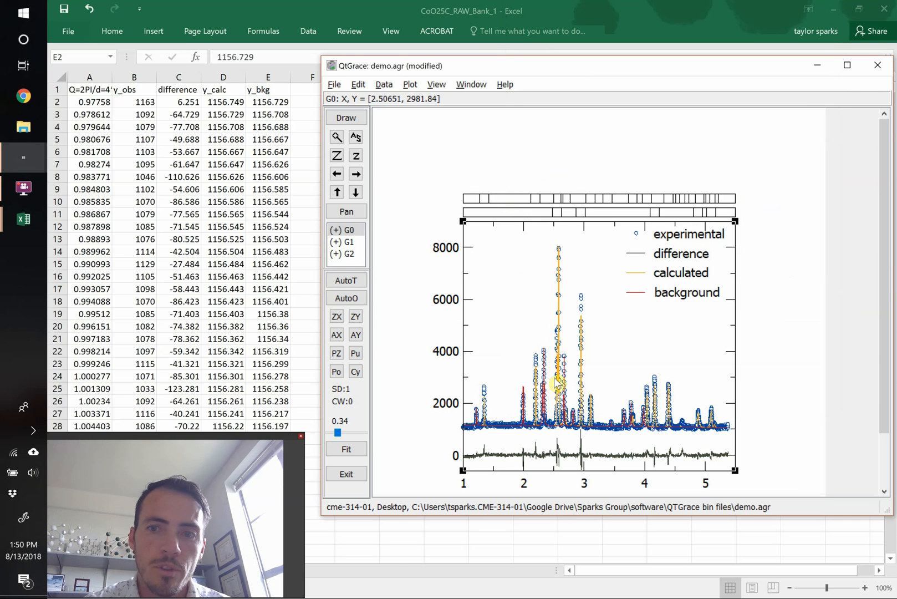
{"action": "mouse_move", "coordinate": [553, 382]}
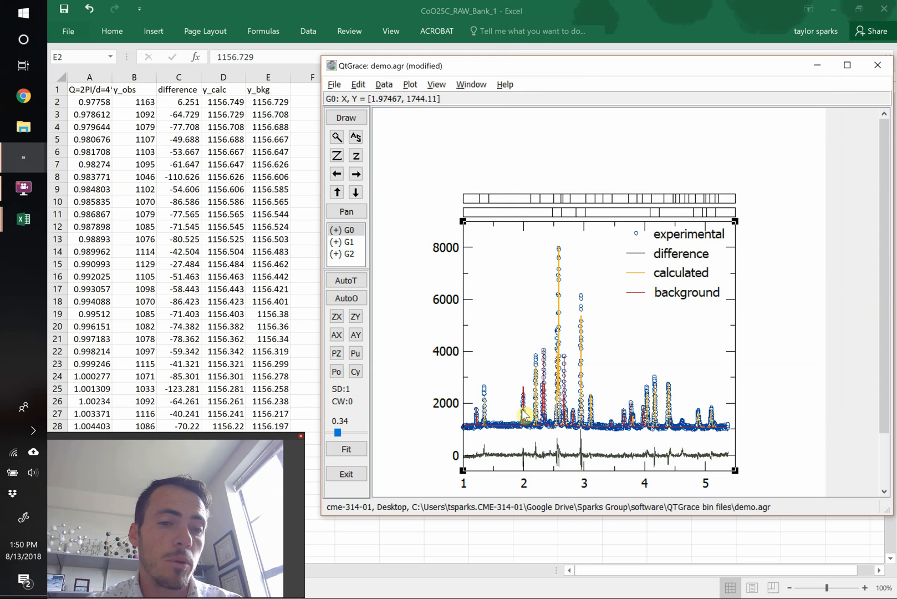
{"action": "mouse_move", "coordinate": [595, 414]}
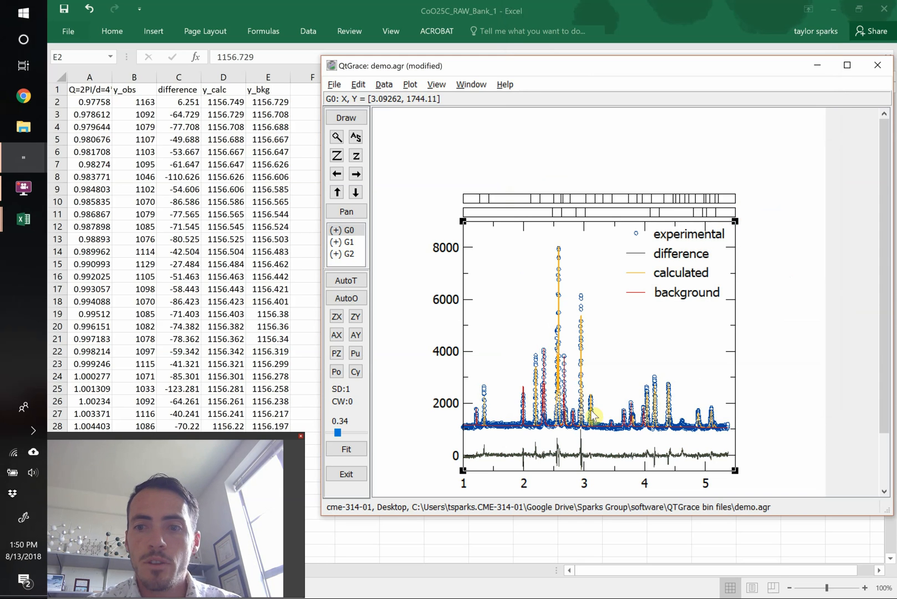
{"action": "mouse_move", "coordinate": [653, 216]}
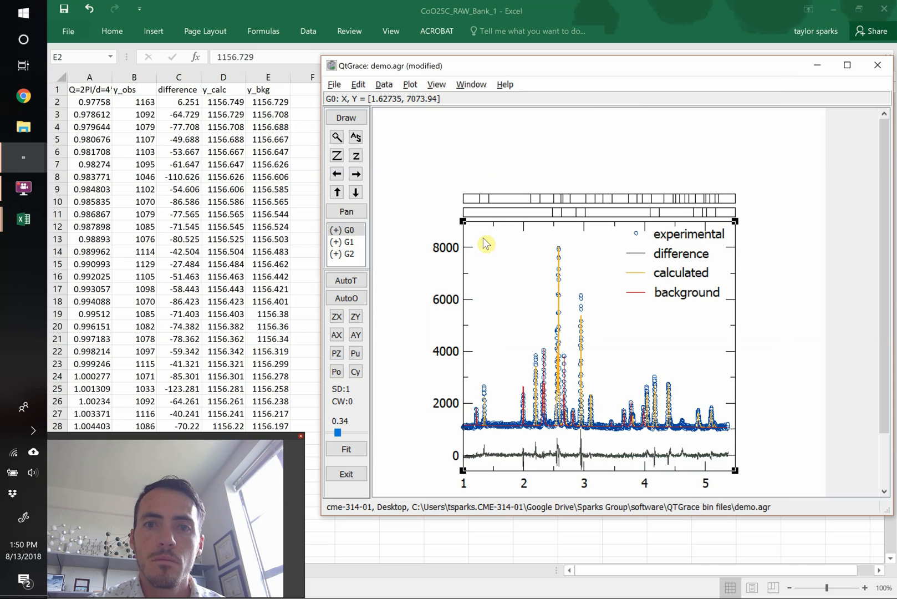
{"action": "mouse_move", "coordinate": [489, 343]}
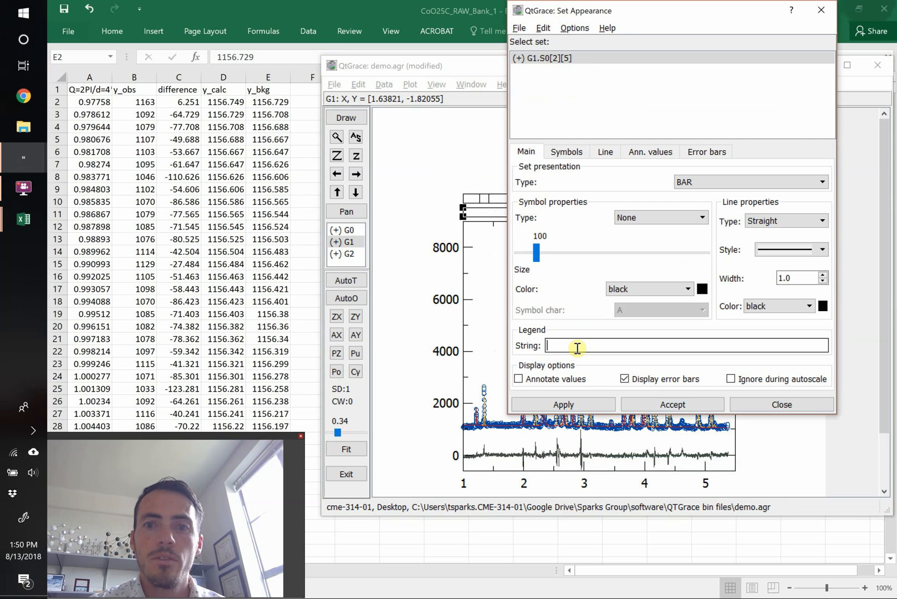
Step: Enter legend strings CoO for G1.S0 and Co3O4 for G2.S0, applying each
{"action": "type", "text": "CoO"}
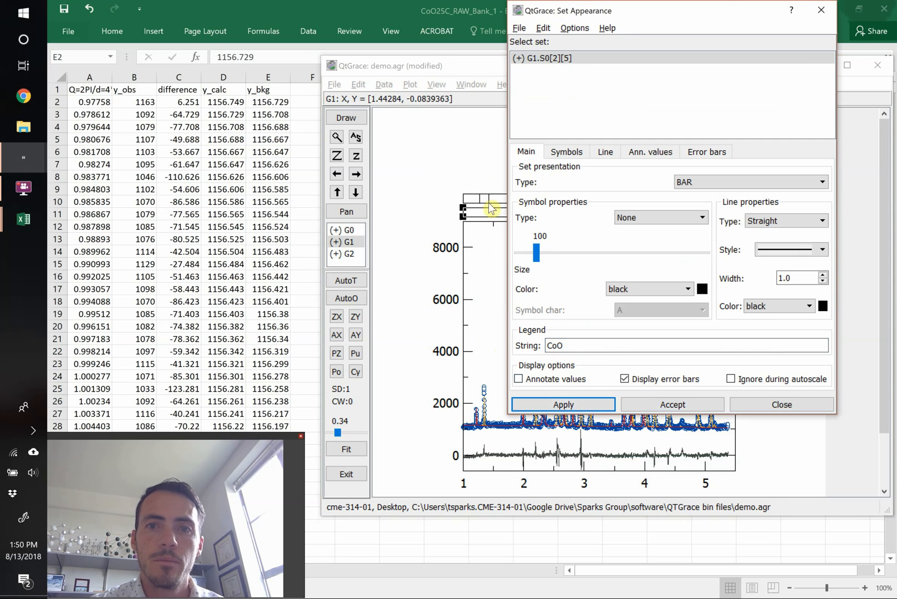
{"action": "left_click", "coordinate": [345, 254]}
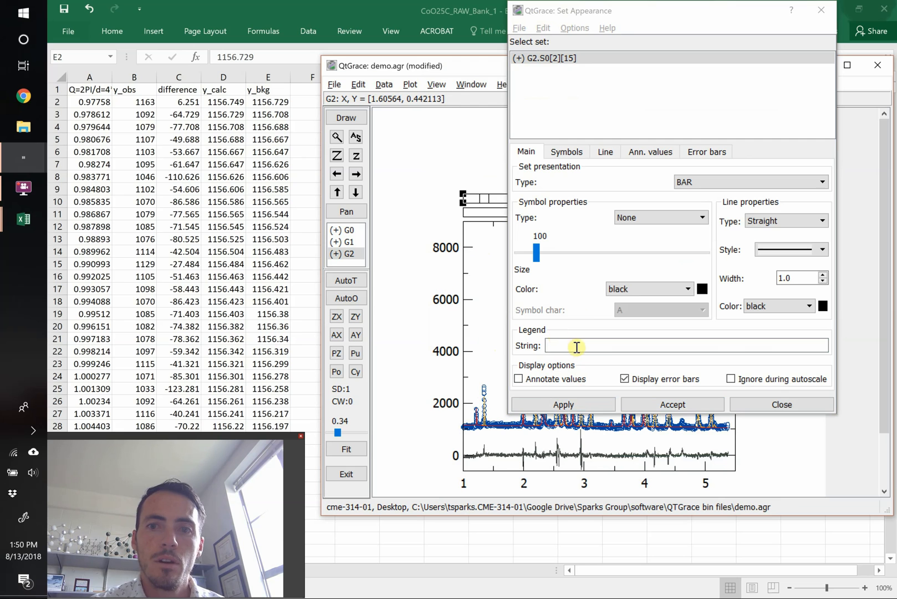
{"action": "type", "text": "Co3O4"}
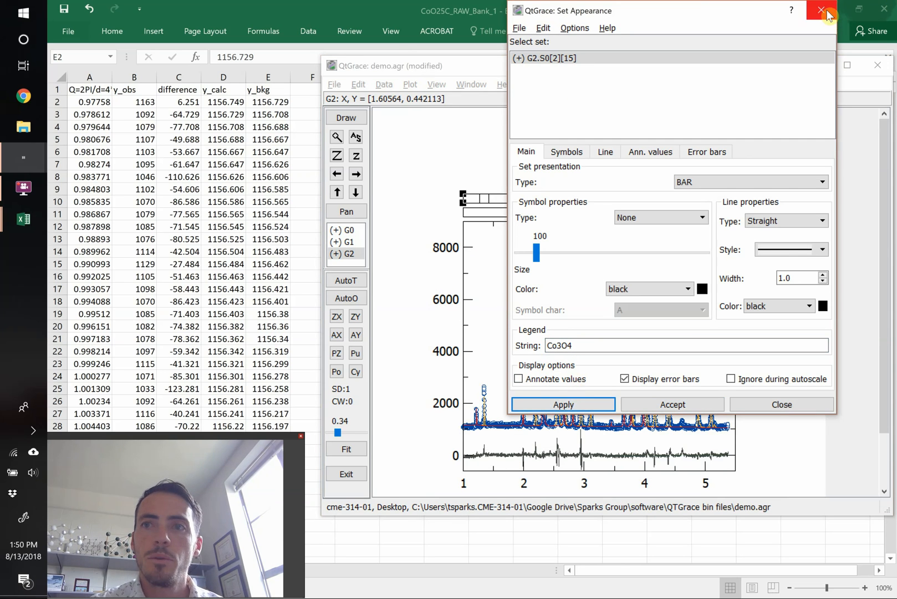
{"action": "left_click", "coordinate": [823, 11]}
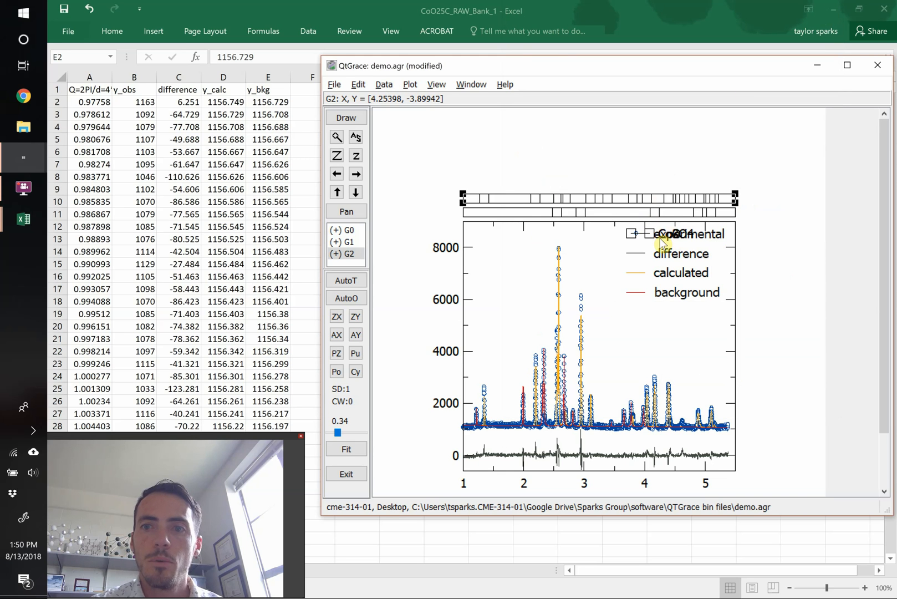
{"action": "left_click", "coordinate": [409, 84]}
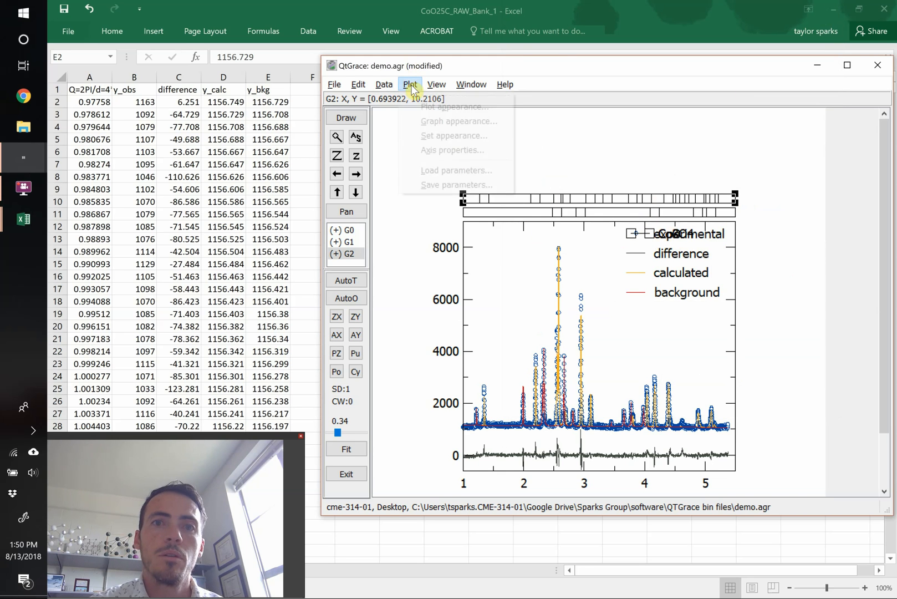
Step: Move the Co3O4 legend box to X 0.81 beside its top tick row
{"action": "left_click", "coordinate": [459, 121]}
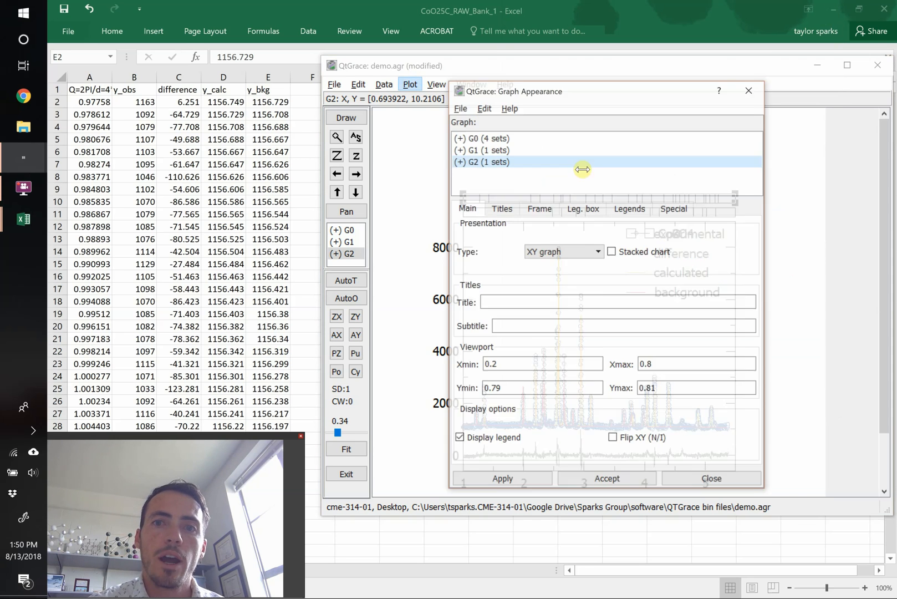
{"action": "left_click", "coordinate": [629, 208]}
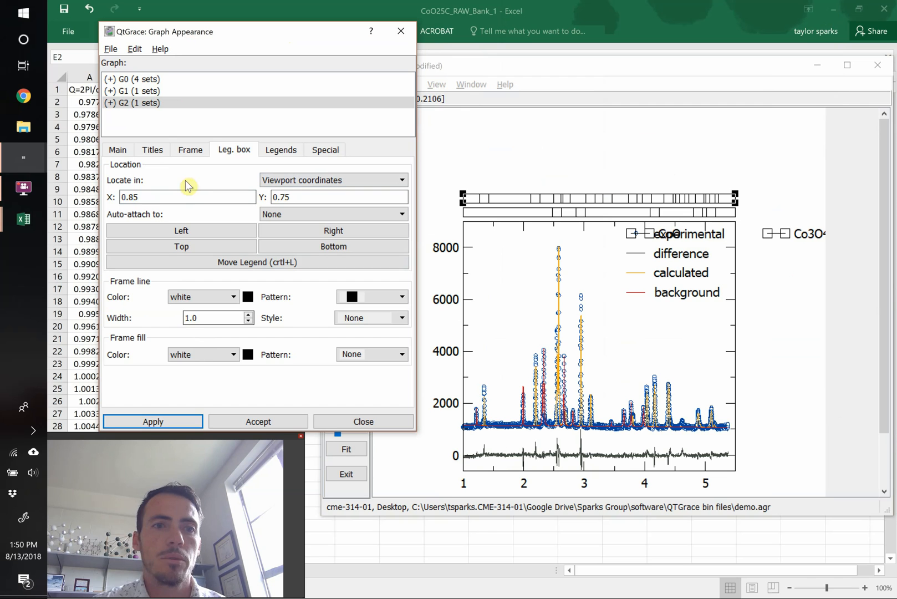
{"action": "type", "text": "0.81"}
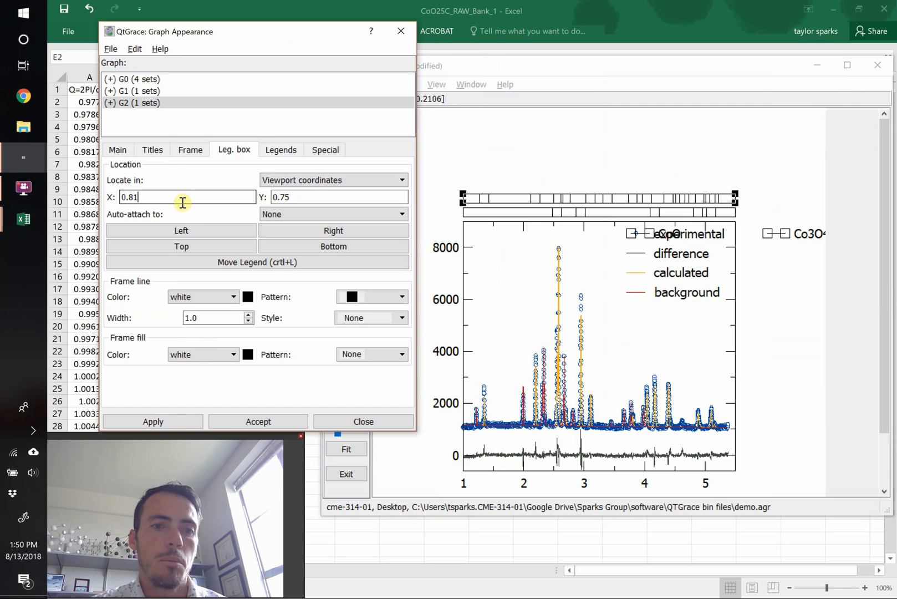
{"action": "left_click", "coordinate": [151, 422]}
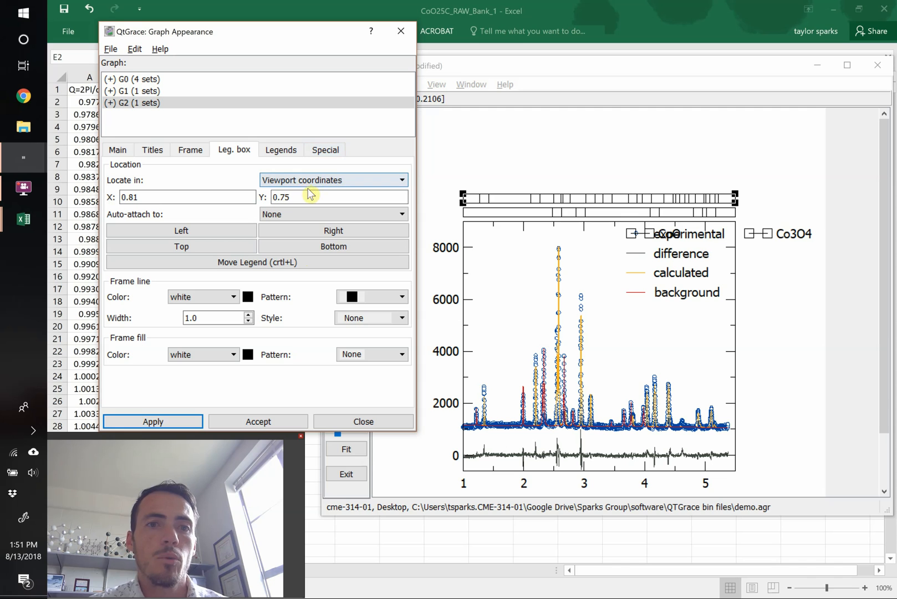
{"action": "type", "text": "0.8"}
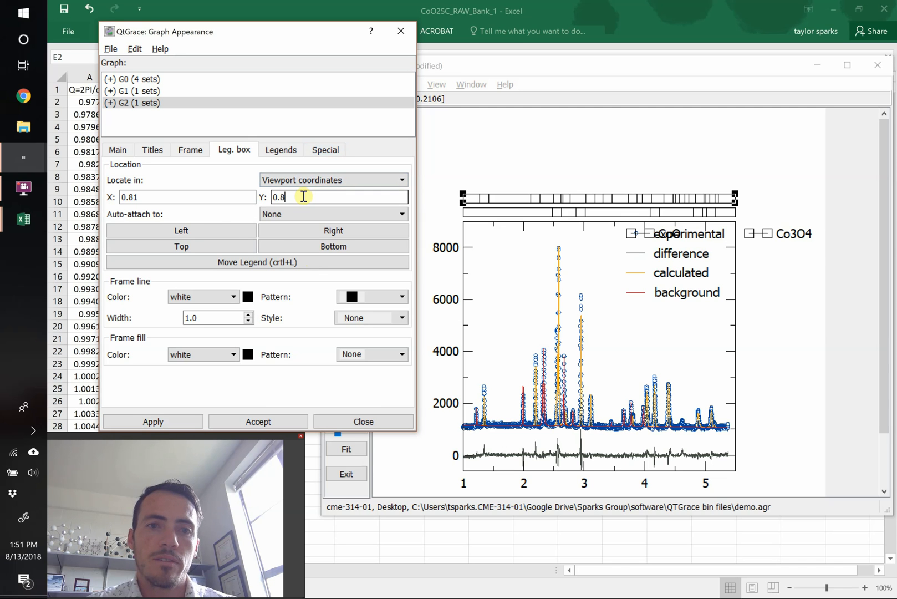
{"action": "left_click", "coordinate": [153, 421]}
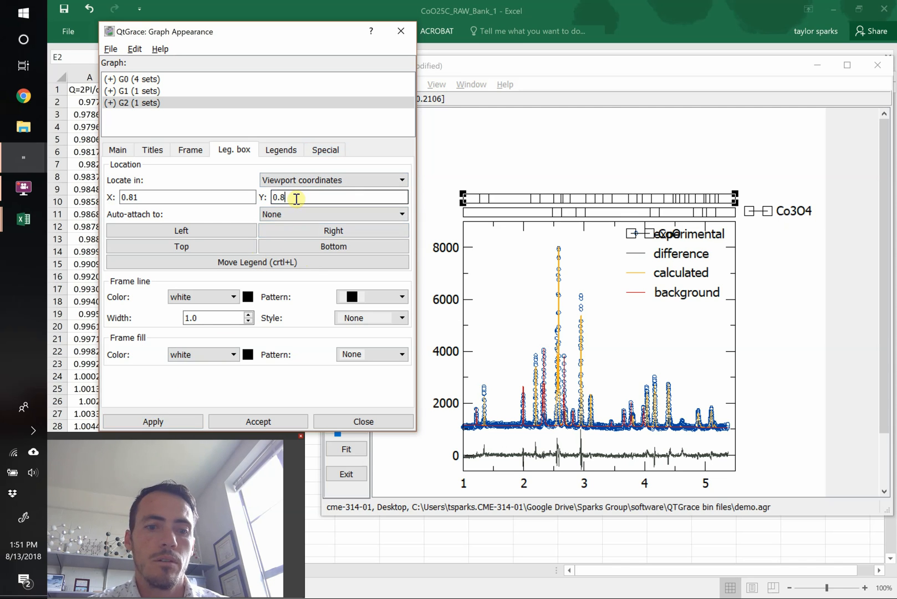
{"action": "left_click", "coordinate": [153, 421]}
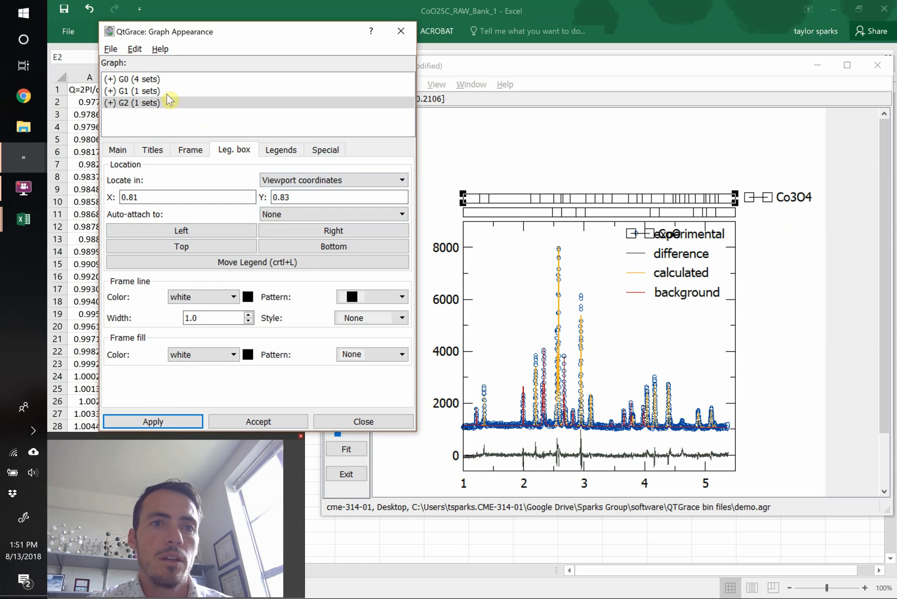
Step: Place the CoO legend box beside its own tick-mark row
{"action": "left_click", "coordinate": [131, 91]}
{"action": "type", "text": "0.8"}
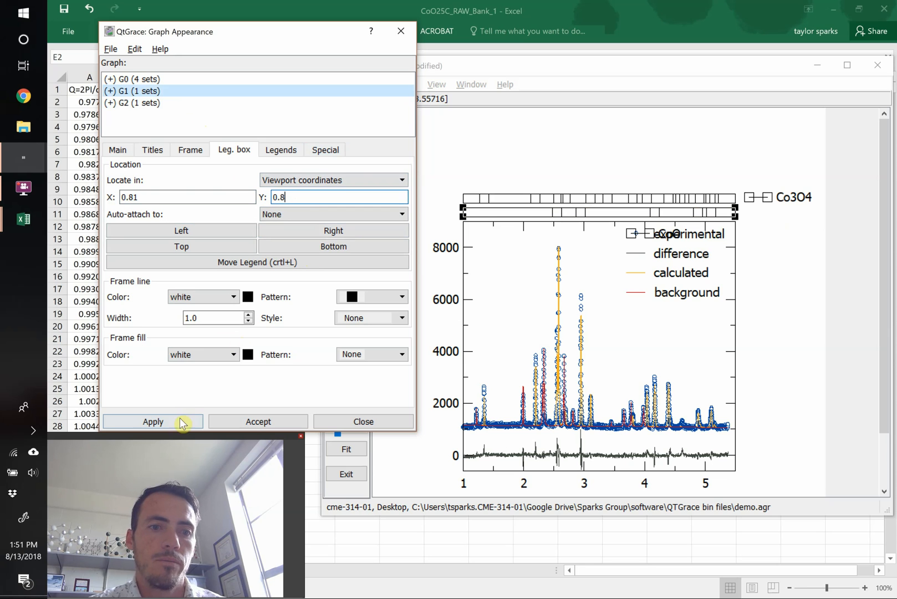
{"action": "left_click", "coordinate": [152, 421]}
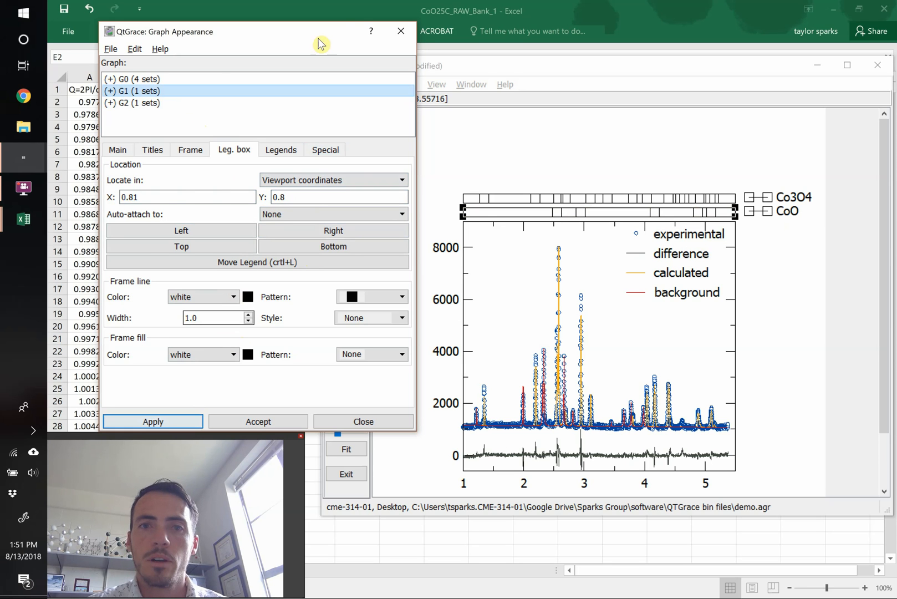
{"action": "left_click", "coordinate": [363, 422]}
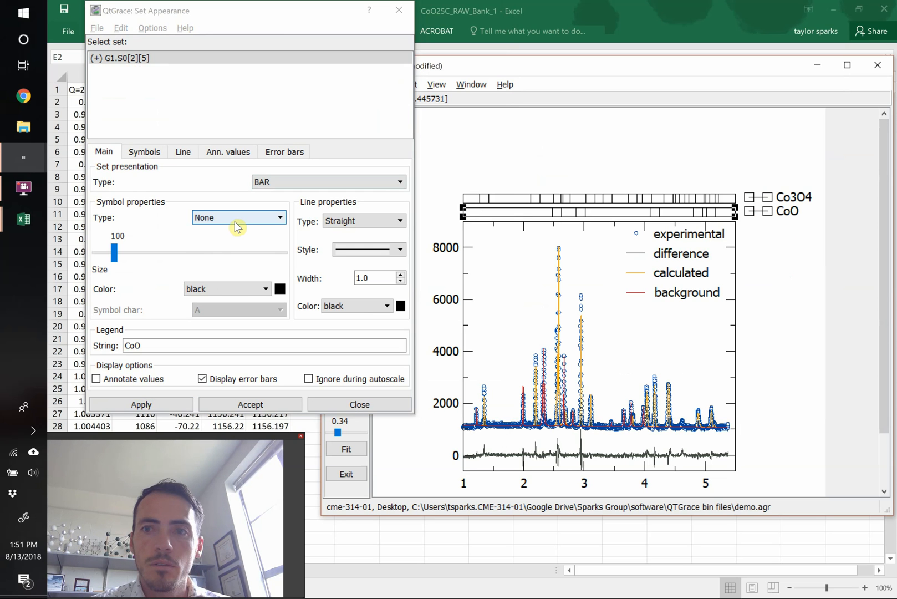
Step: Set the CoO tick-mark set's symbol type to None
{"action": "left_click", "coordinate": [237, 218]}
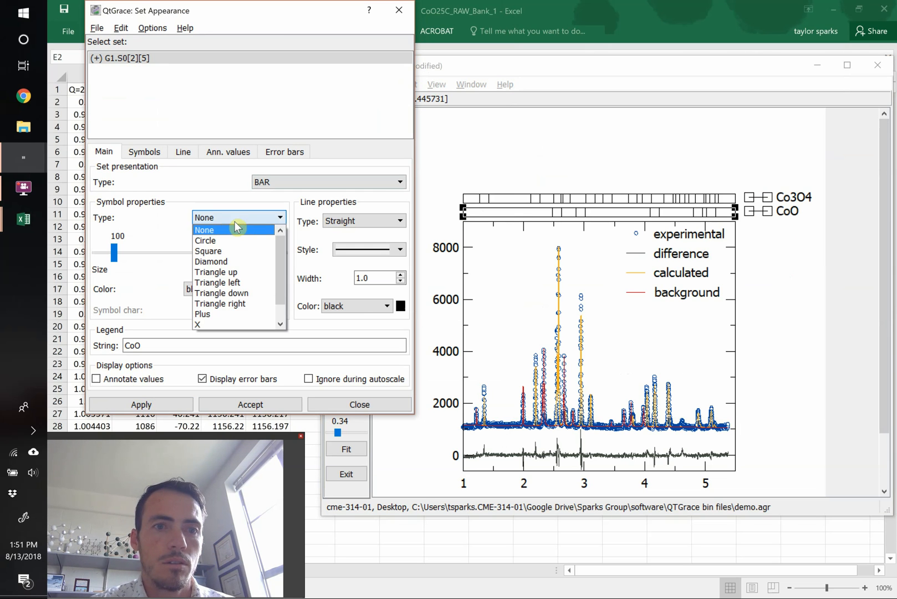
{"action": "left_click", "coordinate": [204, 229]}
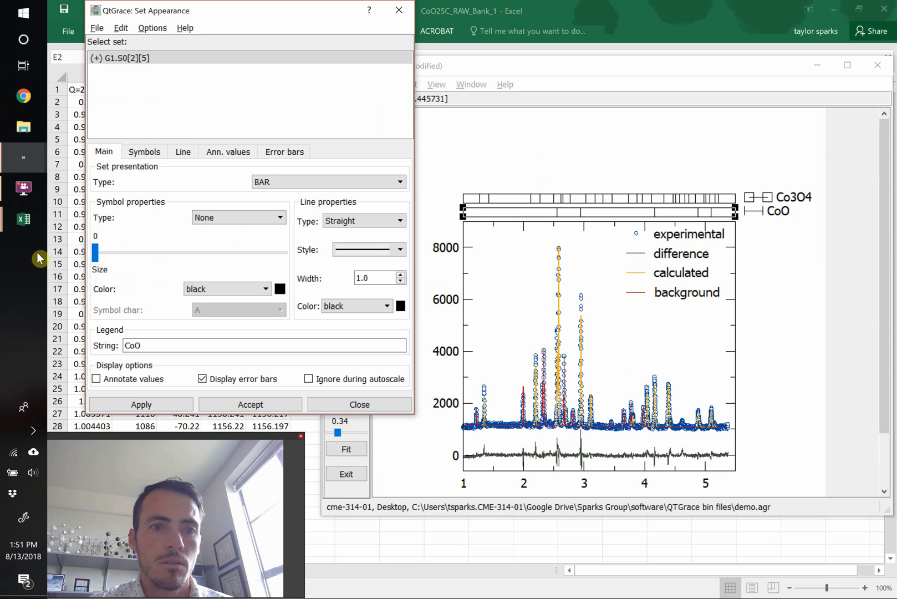
{"action": "mouse_move", "coordinate": [213, 198]}
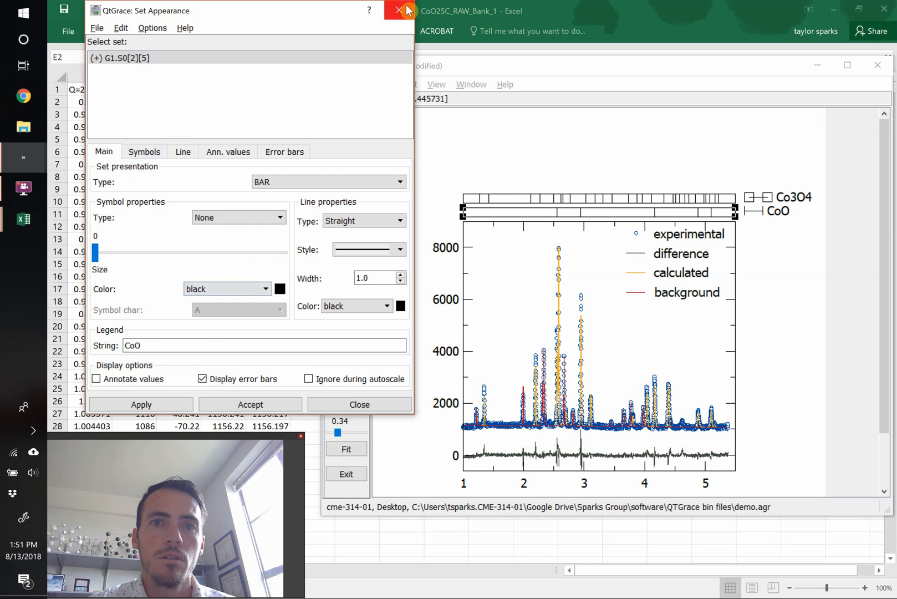
{"action": "left_click", "coordinate": [402, 11]}
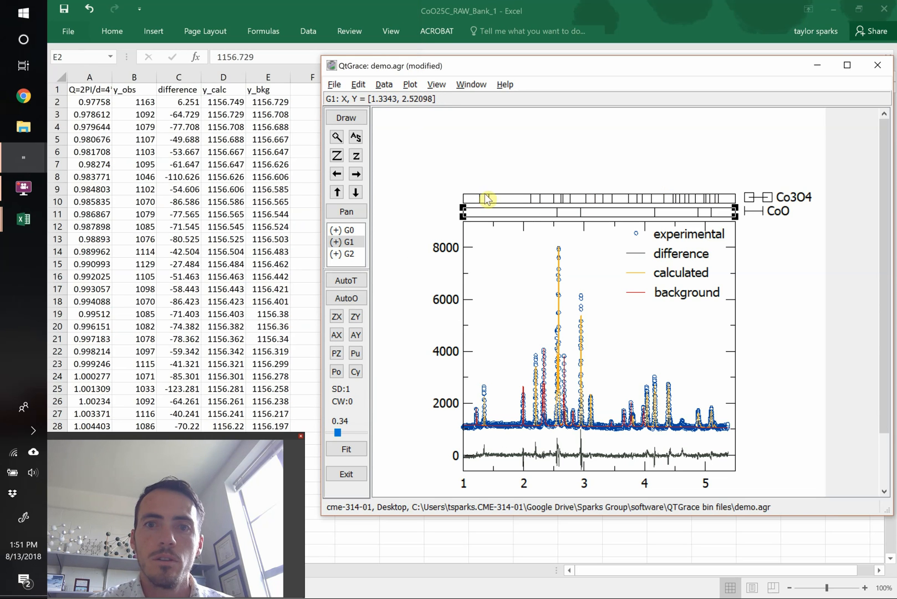
Step: Reduce the Co3O4 tick-mark set's symbol size to 0 and apply
{"action": "left_click", "coordinate": [498, 204]}
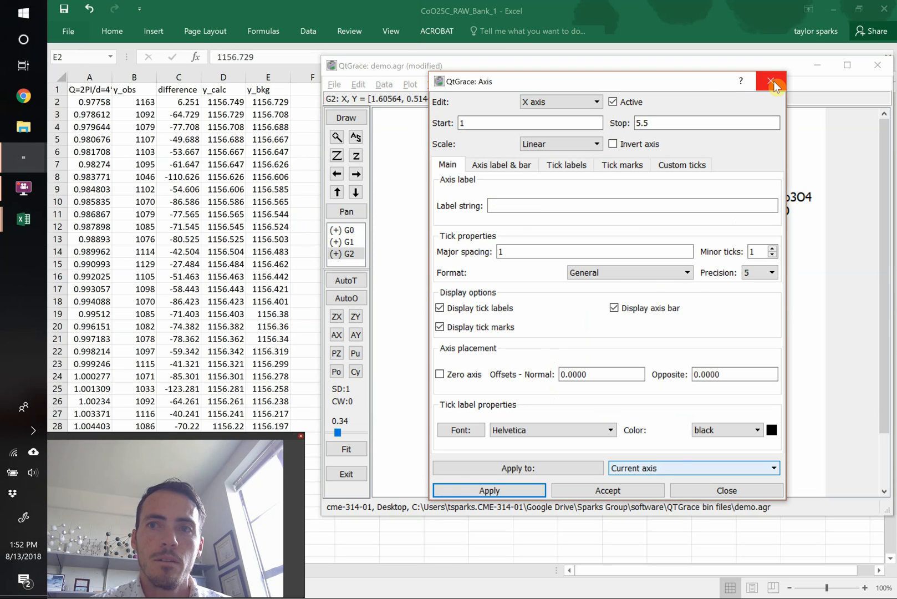
{"action": "left_click", "coordinate": [771, 81]}
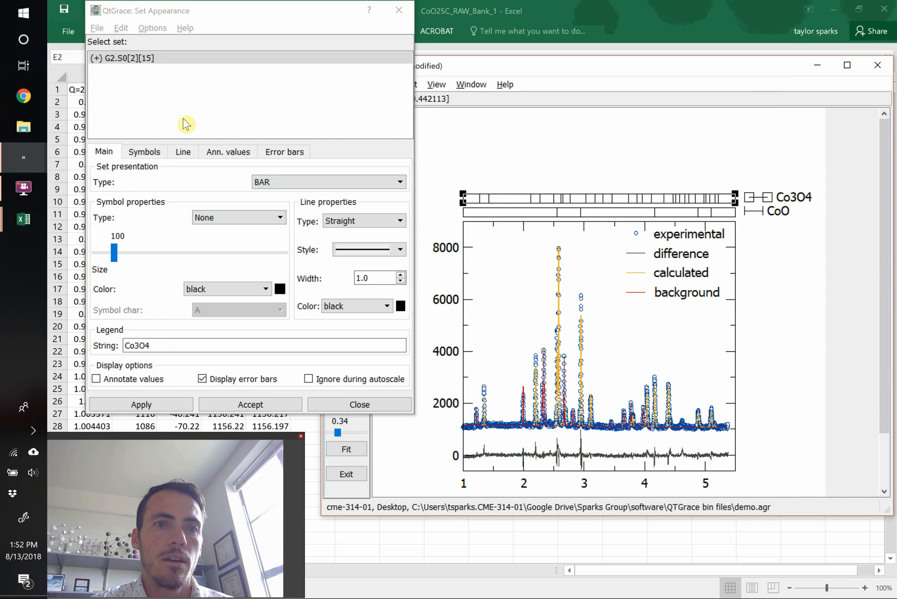
{"action": "left_click_drag", "start_coordinate": [112, 252], "coordinate": [111, 254]}
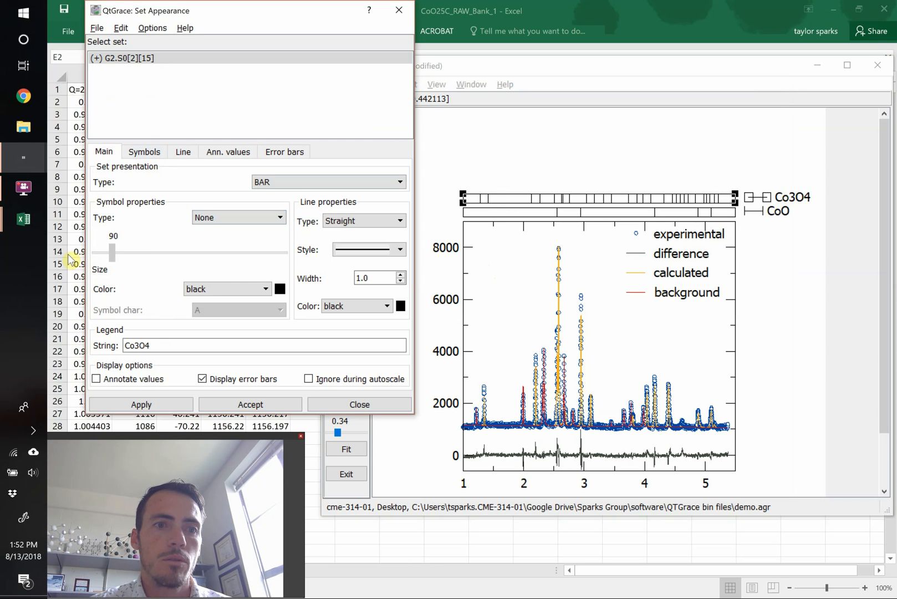
{"action": "left_click_drag", "start_coordinate": [112, 252], "coordinate": [94, 252]}
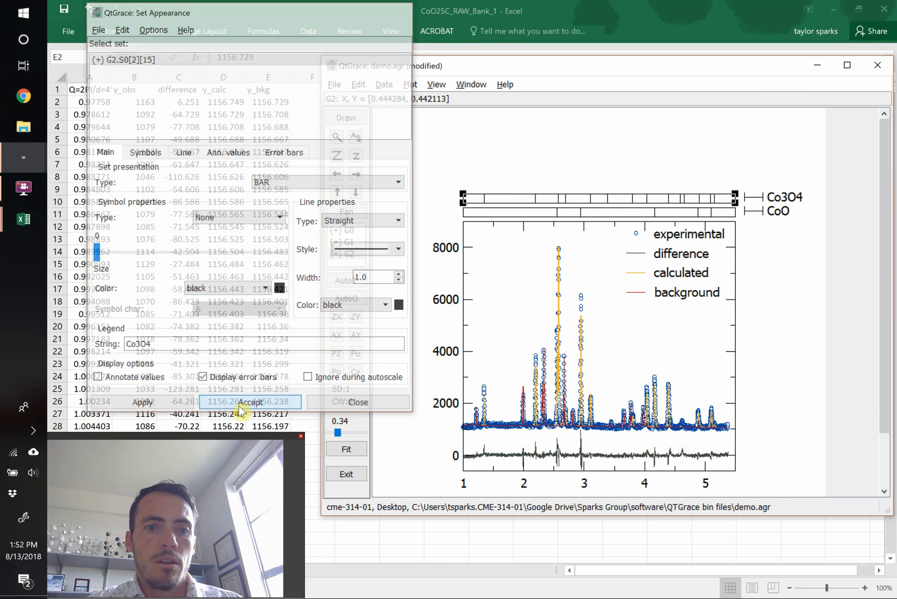
{"action": "left_click", "coordinate": [357, 401]}
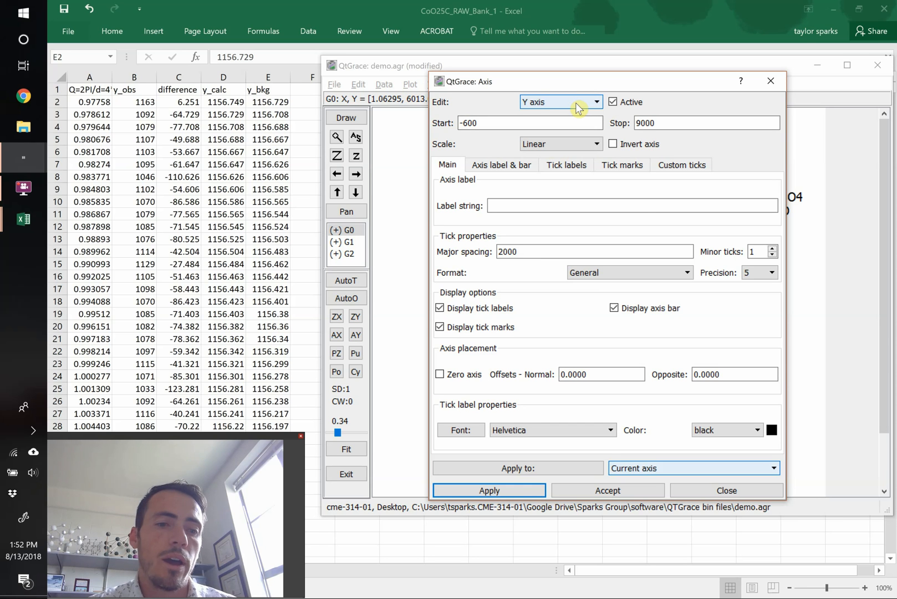
{"action": "mouse_move", "coordinate": [577, 83]}
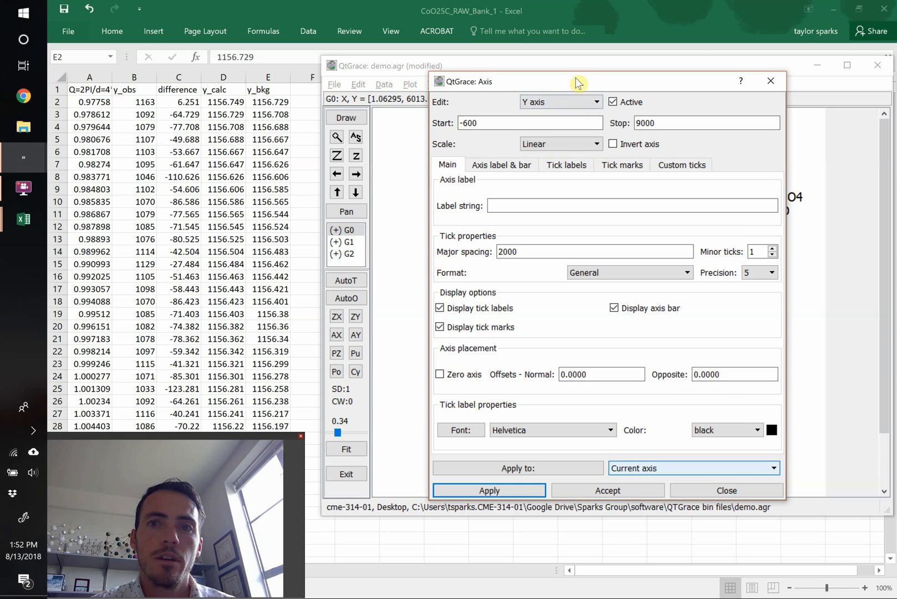
Step: Set the y axis label to 'Intensity (A.U.)' with tick label char size 0
{"action": "left_click_drag", "start_coordinate": [578, 81], "coordinate": [216, 9]}
{"action": "type", "text": "Intensity"}
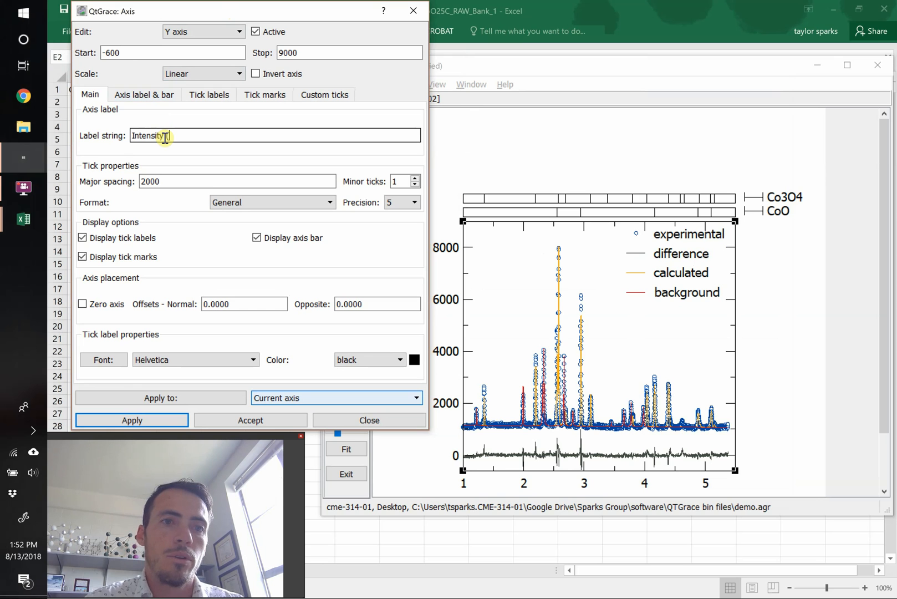
{"action": "type", "text": "(A.U.)"}
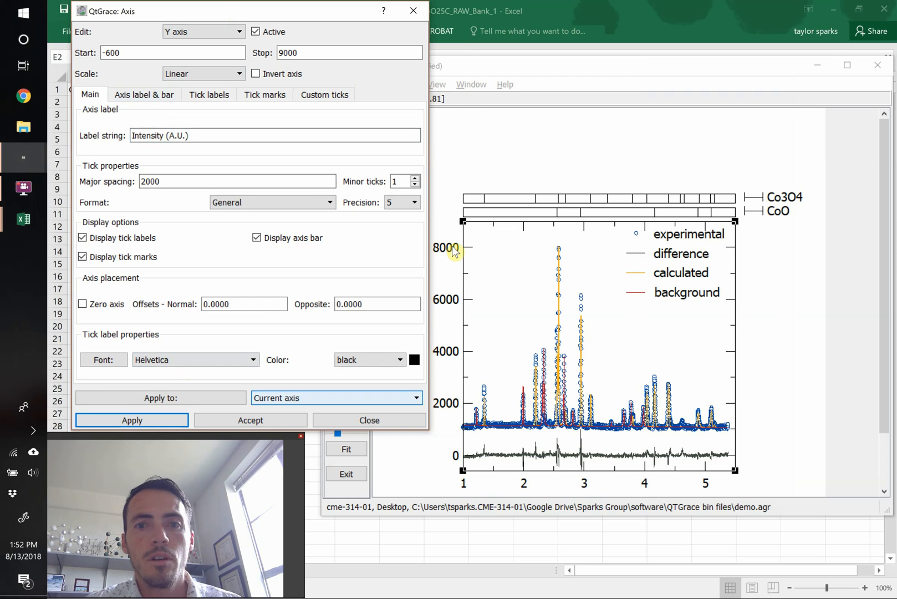
{"action": "left_click", "coordinate": [209, 94]}
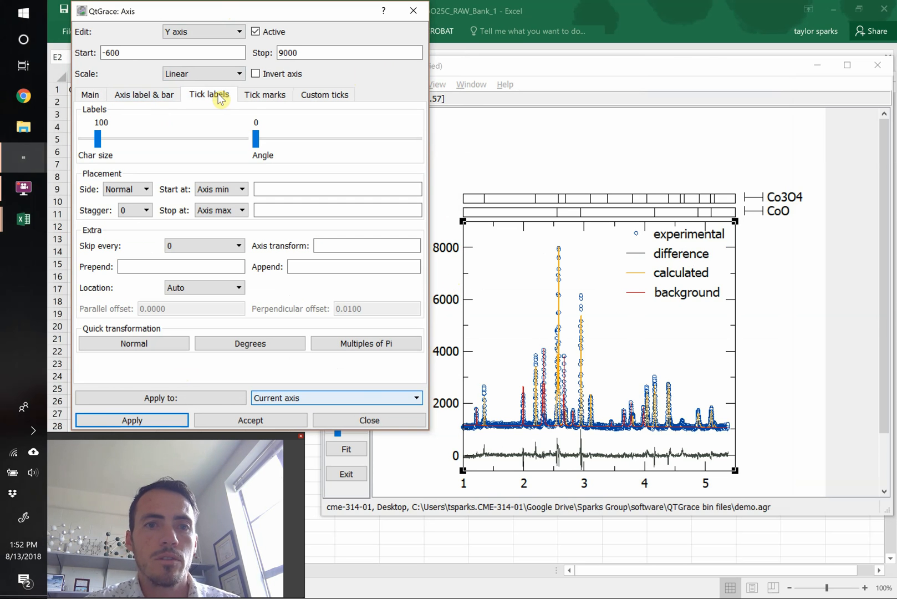
{"action": "mouse_move", "coordinate": [197, 35]}
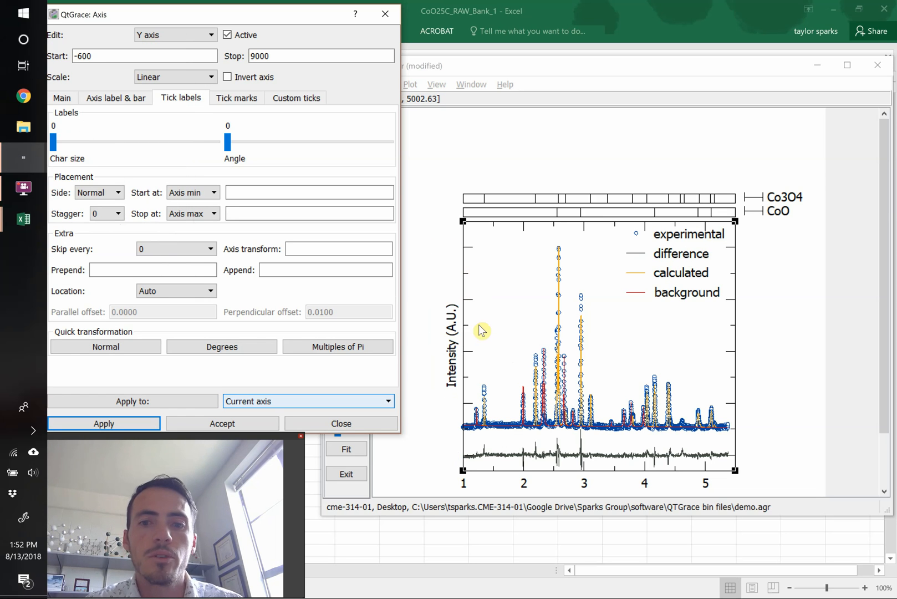
{"action": "left_click", "coordinate": [175, 34]}
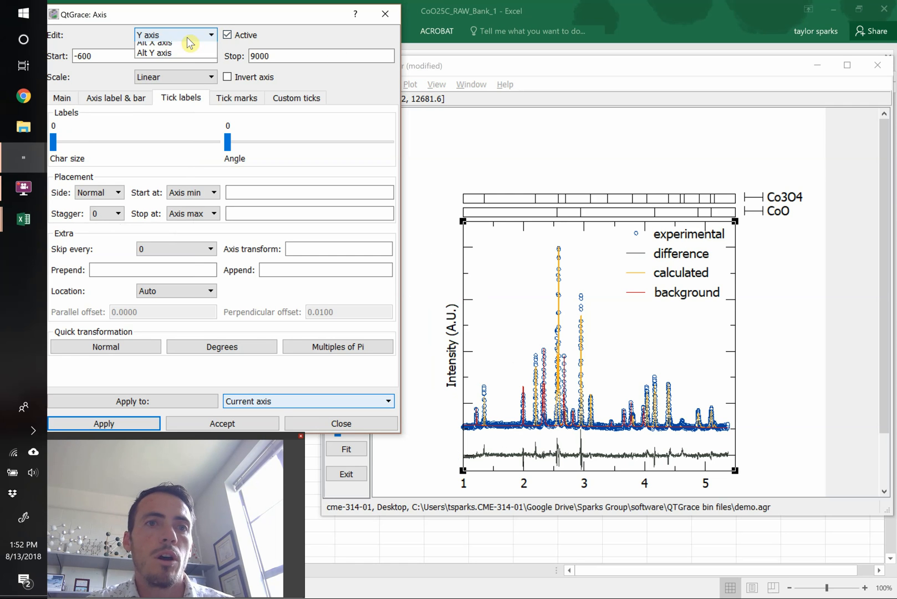
Step: Set the x axis label string to 'Q (A^-1)' and accept
{"action": "left_click", "coordinate": [147, 35]}
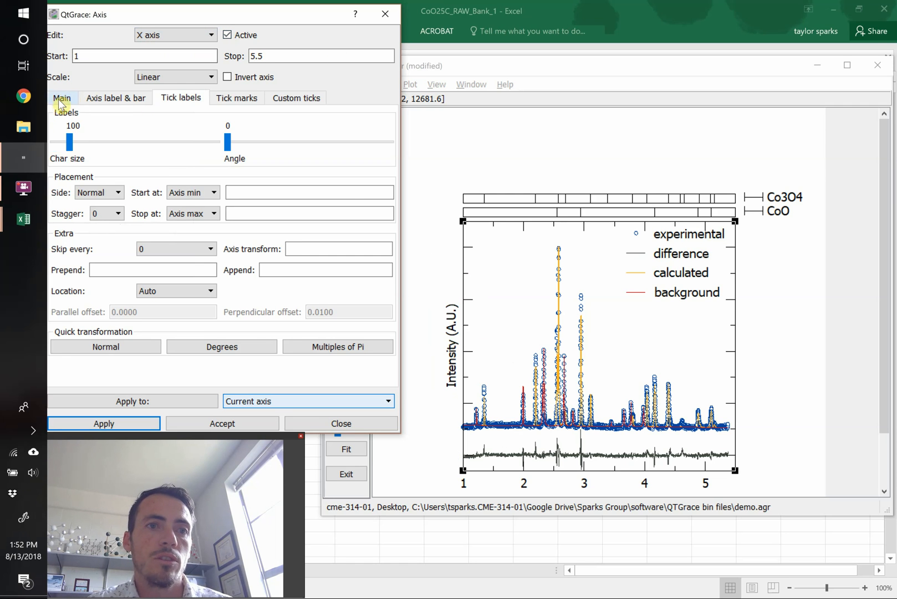
{"action": "left_click", "coordinate": [62, 98]}
{"action": "type", "text": "Q (A^"}
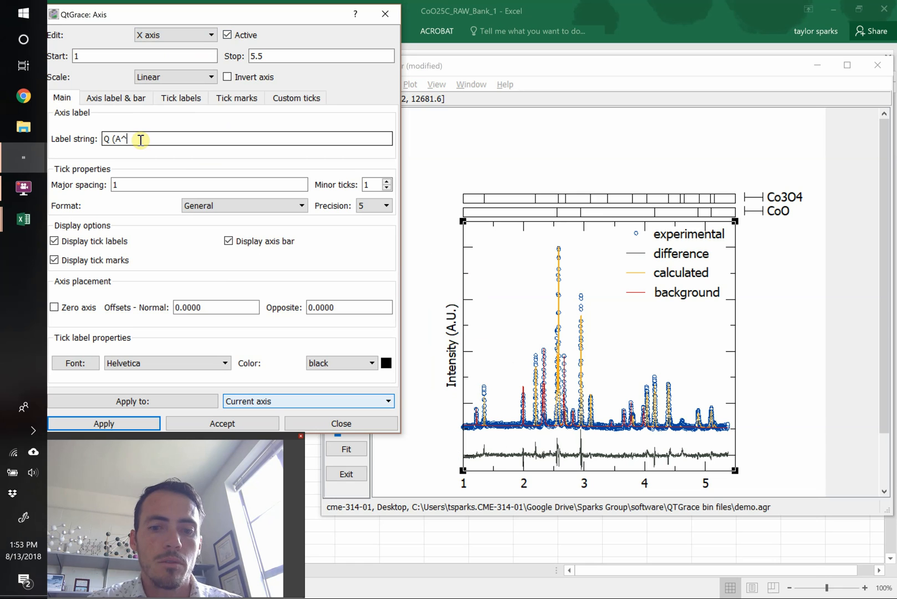
{"action": "type", "text": "-1)"}
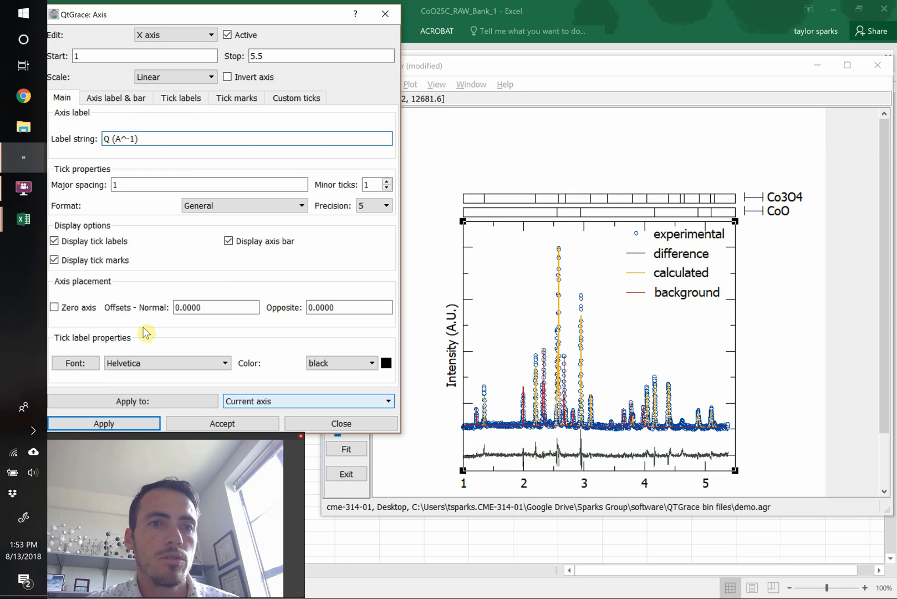
{"action": "left_click", "coordinate": [104, 424]}
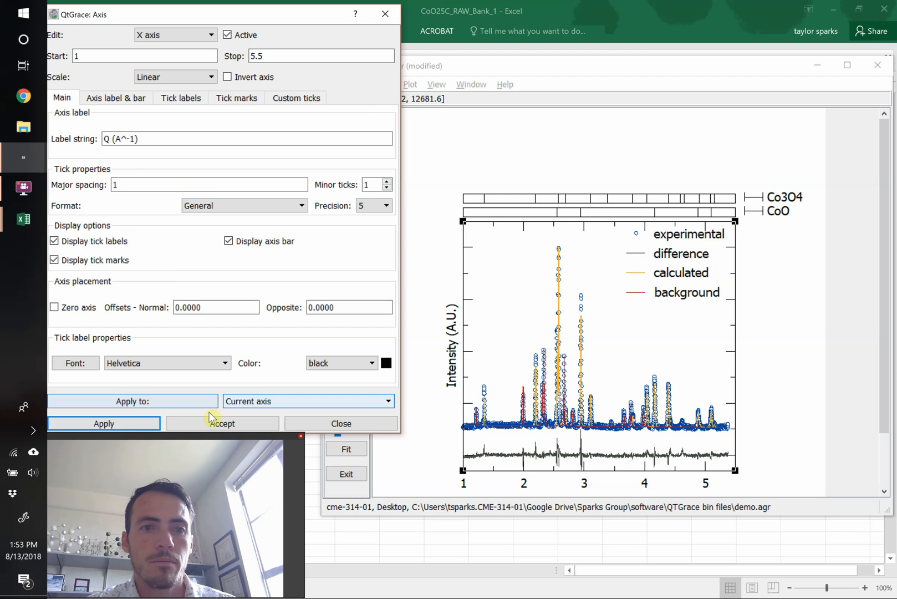
{"action": "left_click", "coordinate": [341, 424]}
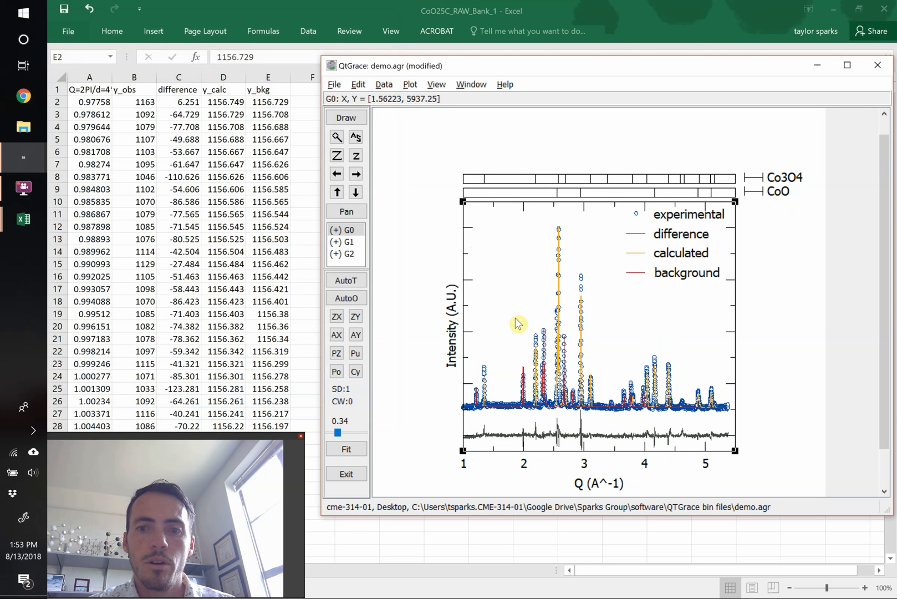
{"action": "mouse_move", "coordinate": [418, 253]}
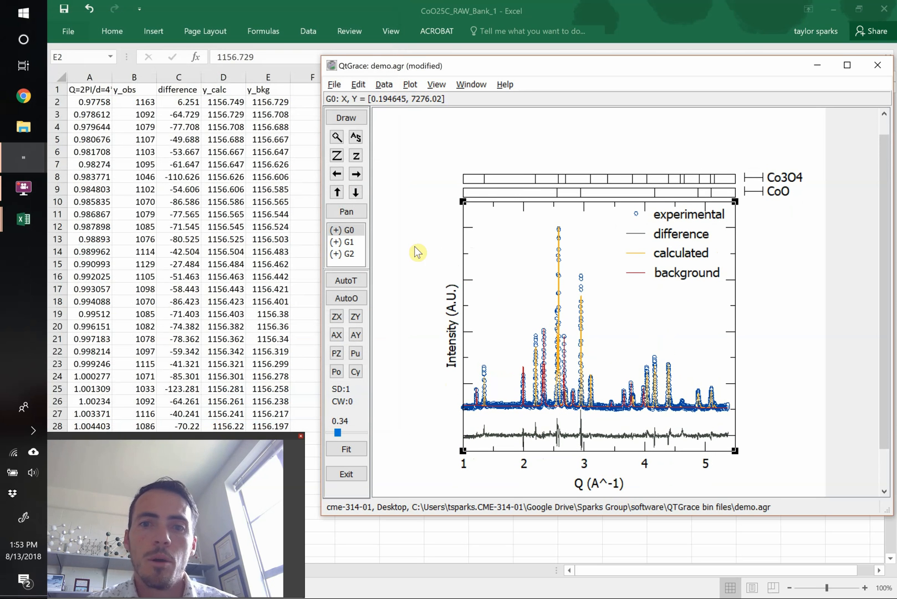
{"action": "mouse_move", "coordinate": [752, 177]}
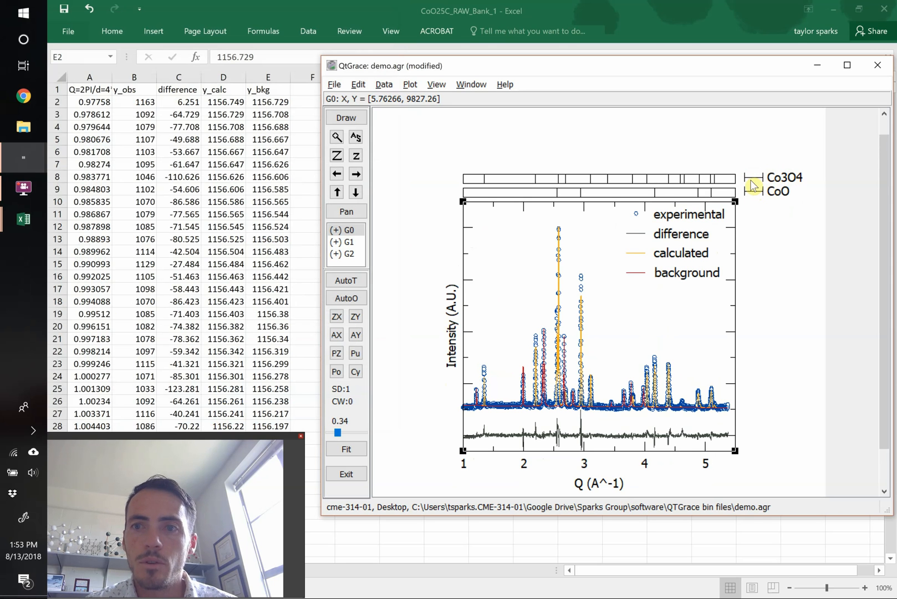
{"action": "mouse_move", "coordinate": [607, 325]}
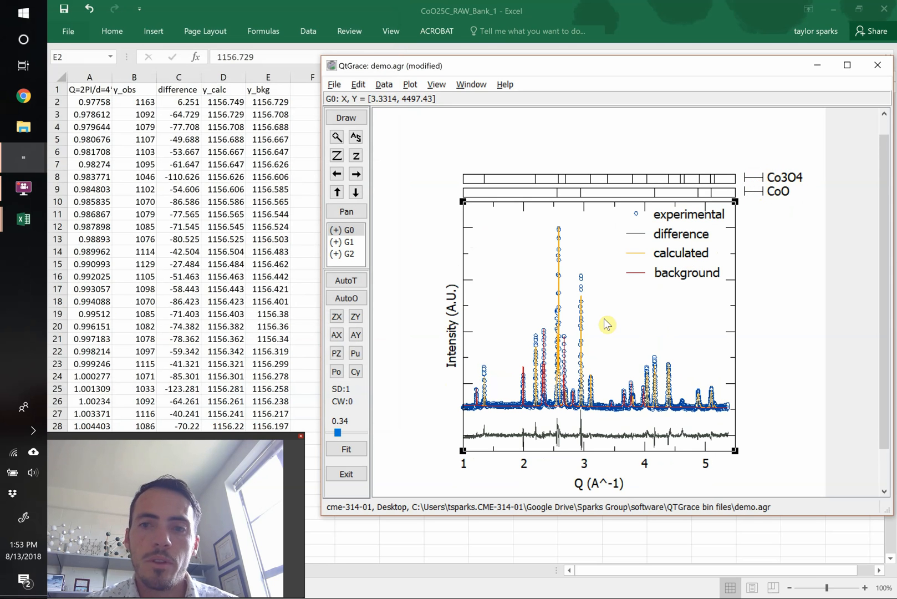